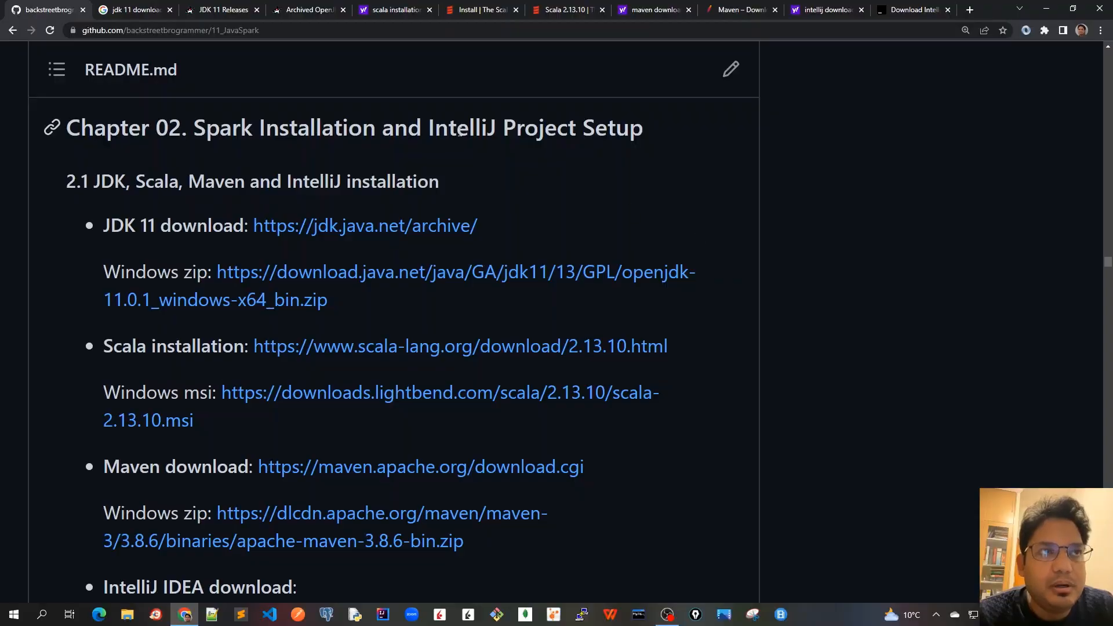
mouse_move(440, 177)
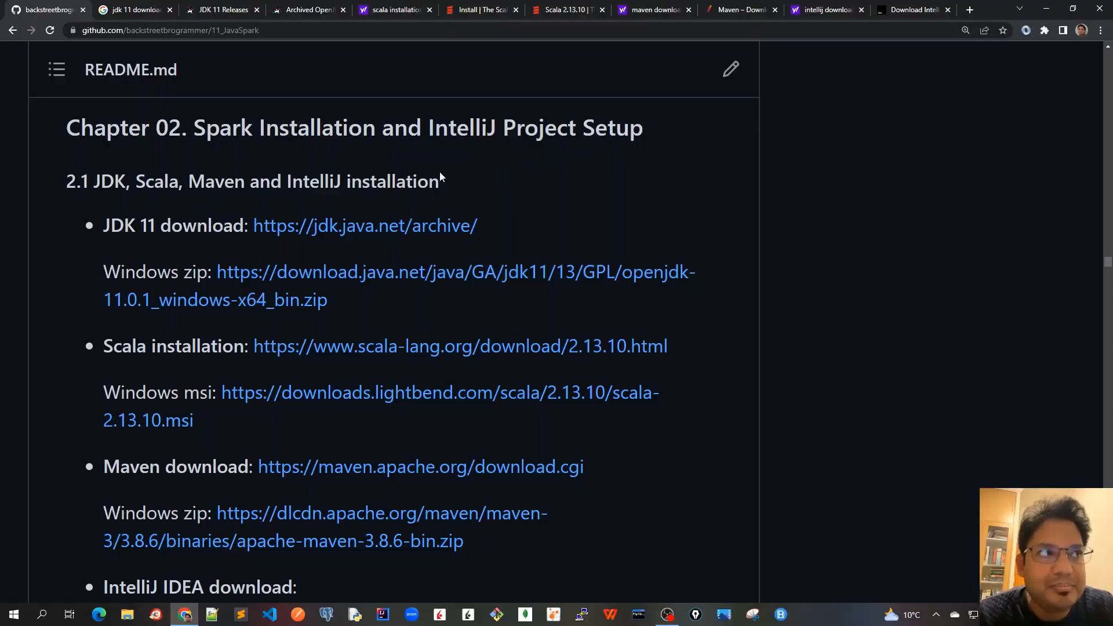
mouse_move(507, 223)
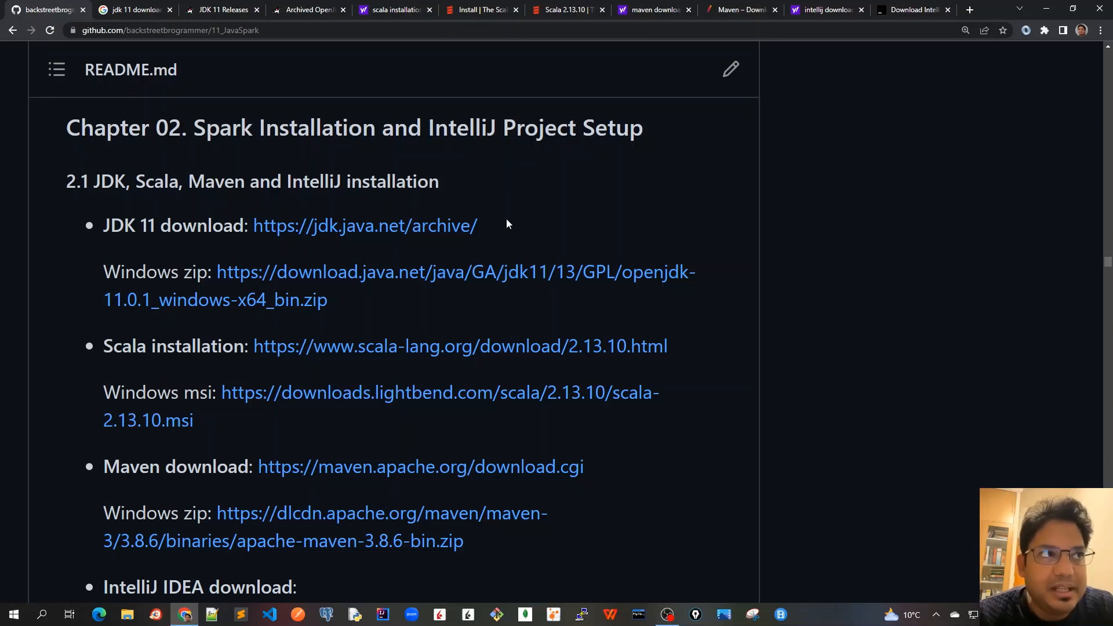
mouse_move(150, 202)
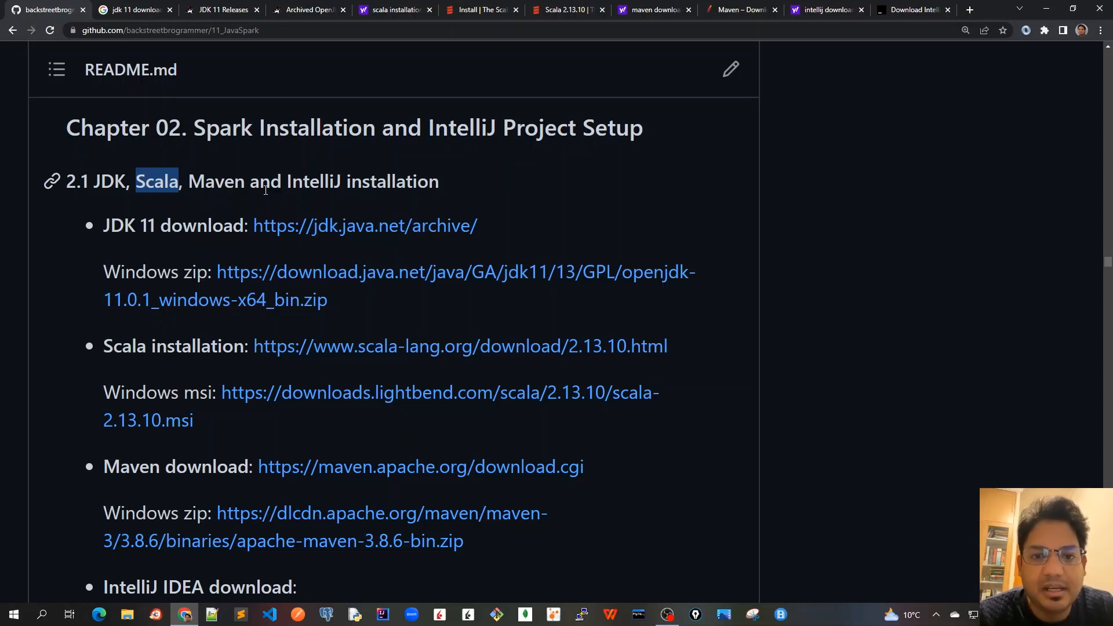
Highlight 'Maven' and 'IntelliJ' in the heading, then switch to the jdk 11 download results
double_click(218, 181)
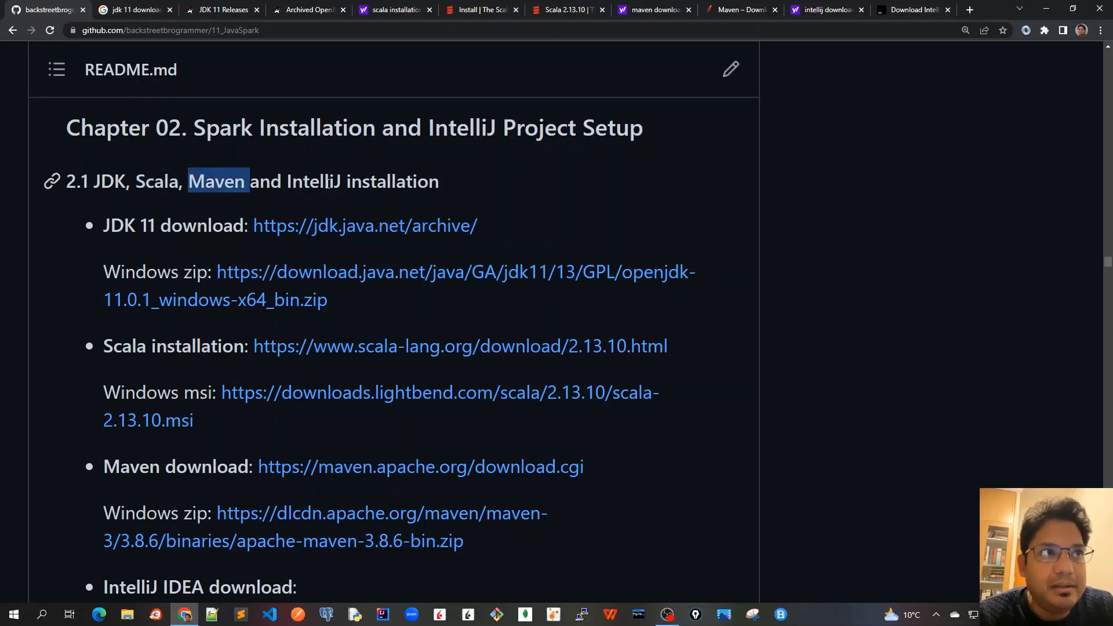
double_click(315, 181)
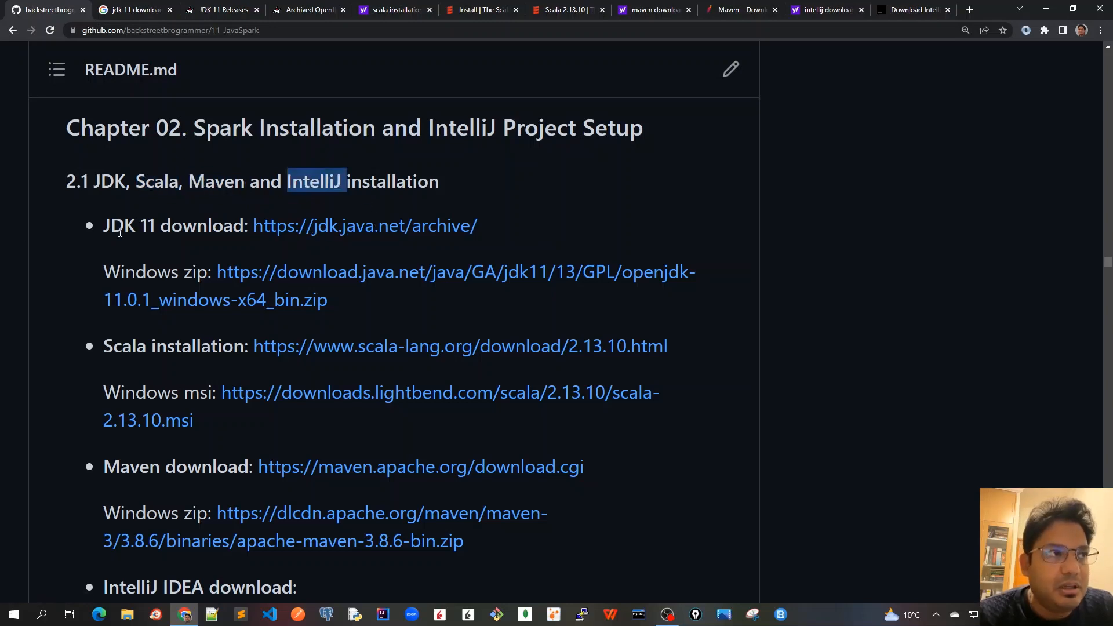
mouse_move(680, 185)
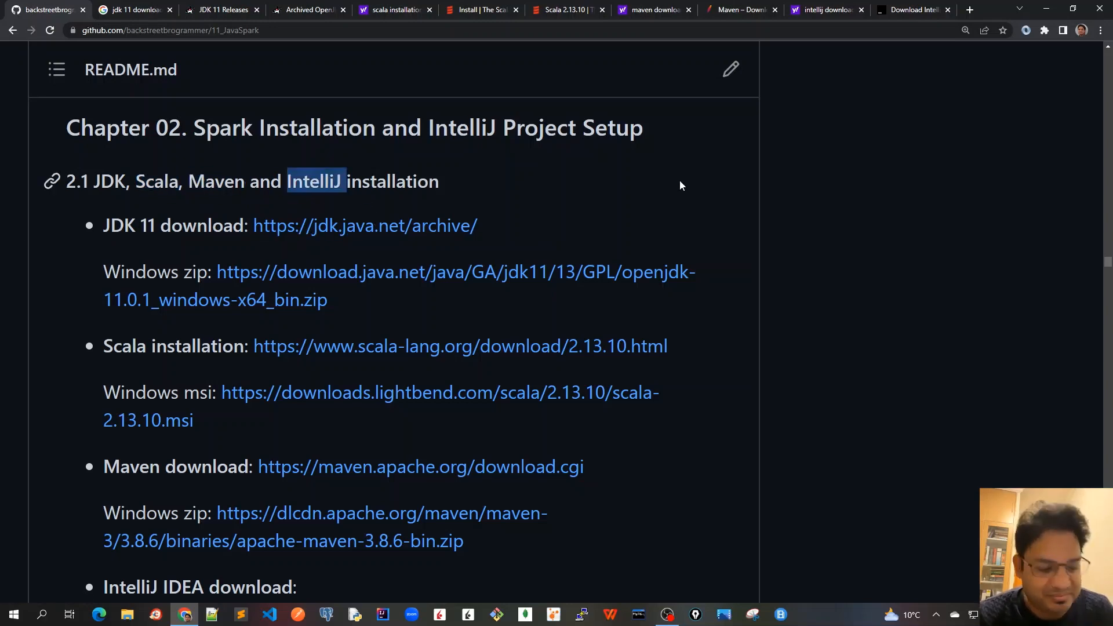
click(132, 9)
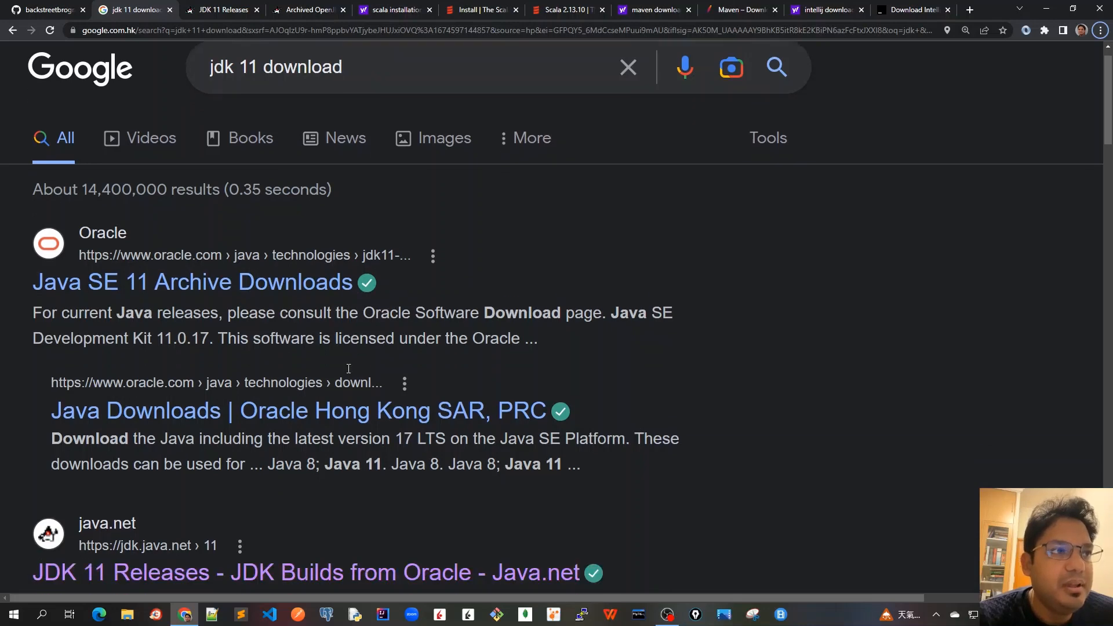
scroll(down, 3)
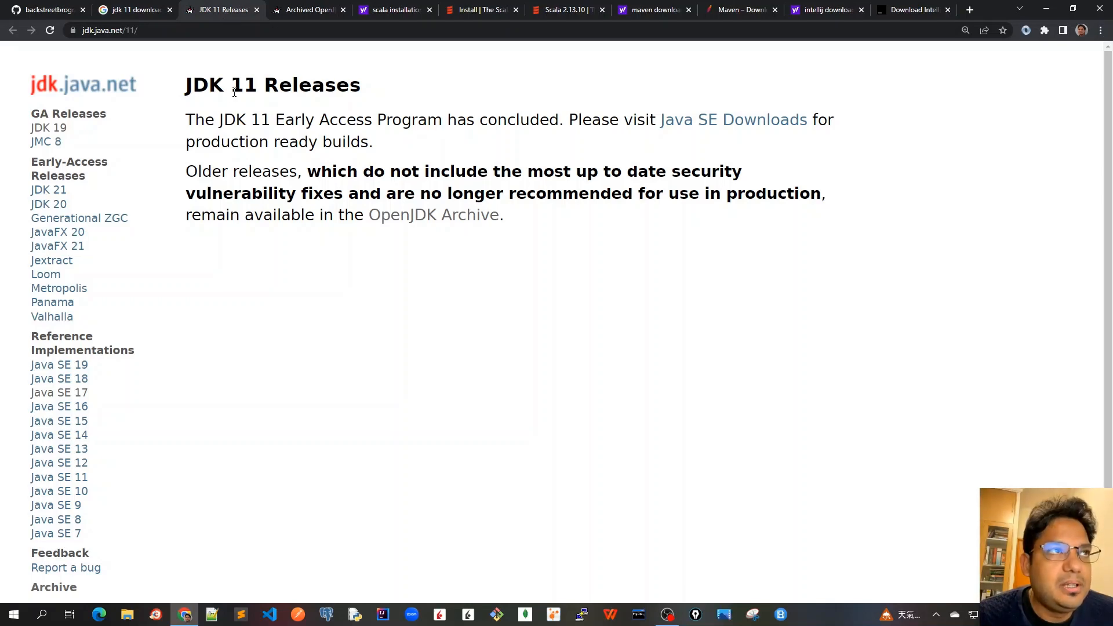
mouse_move(304, 105)
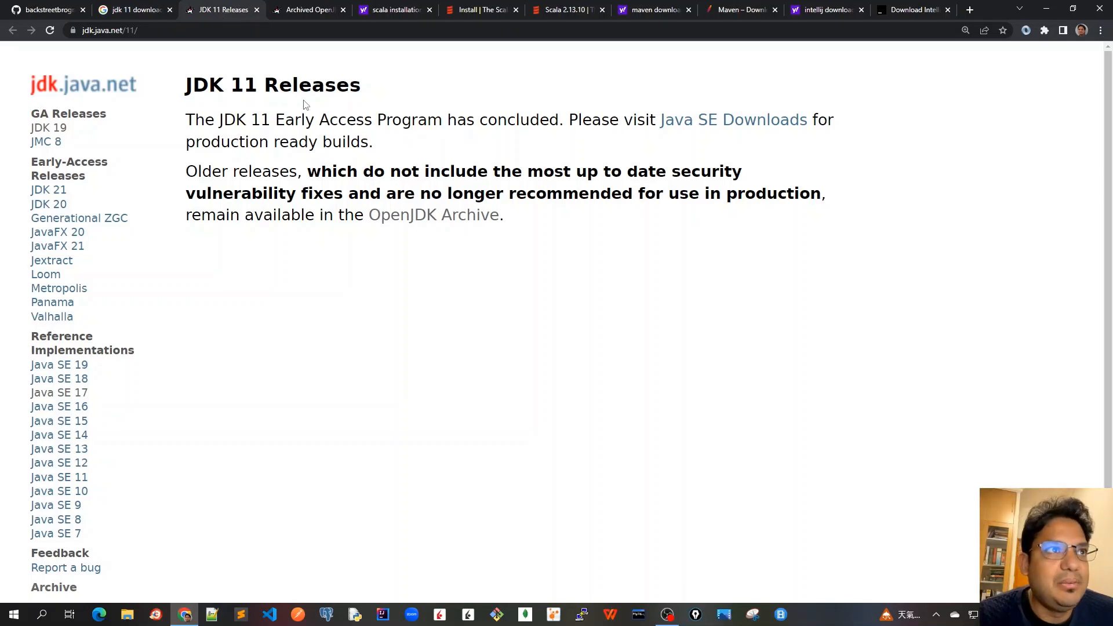
mouse_move(433, 215)
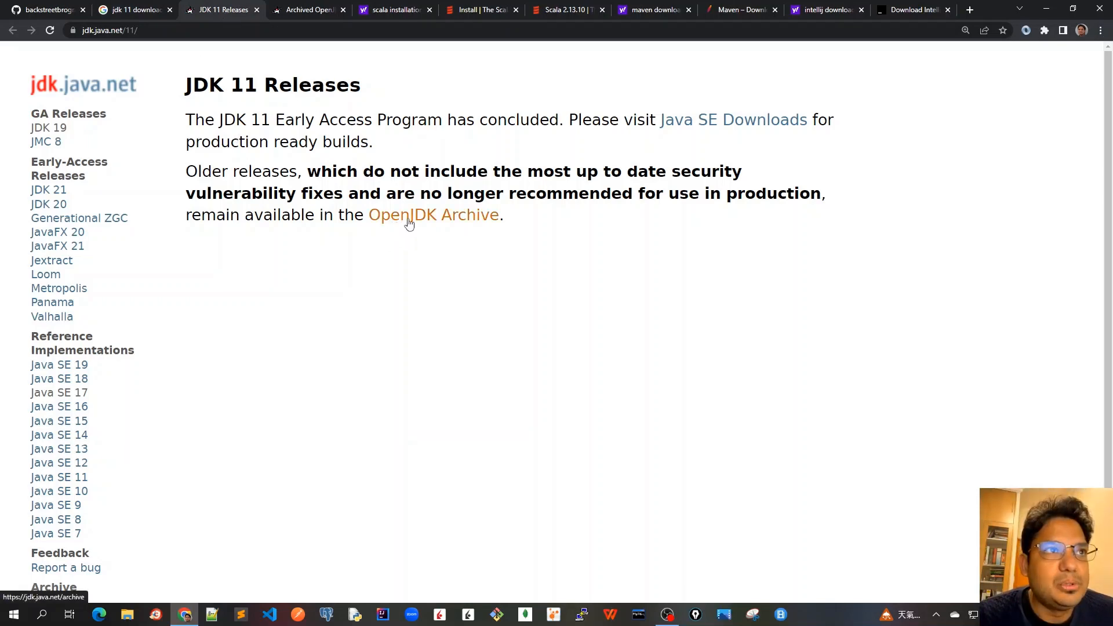
mouse_move(306, 13)
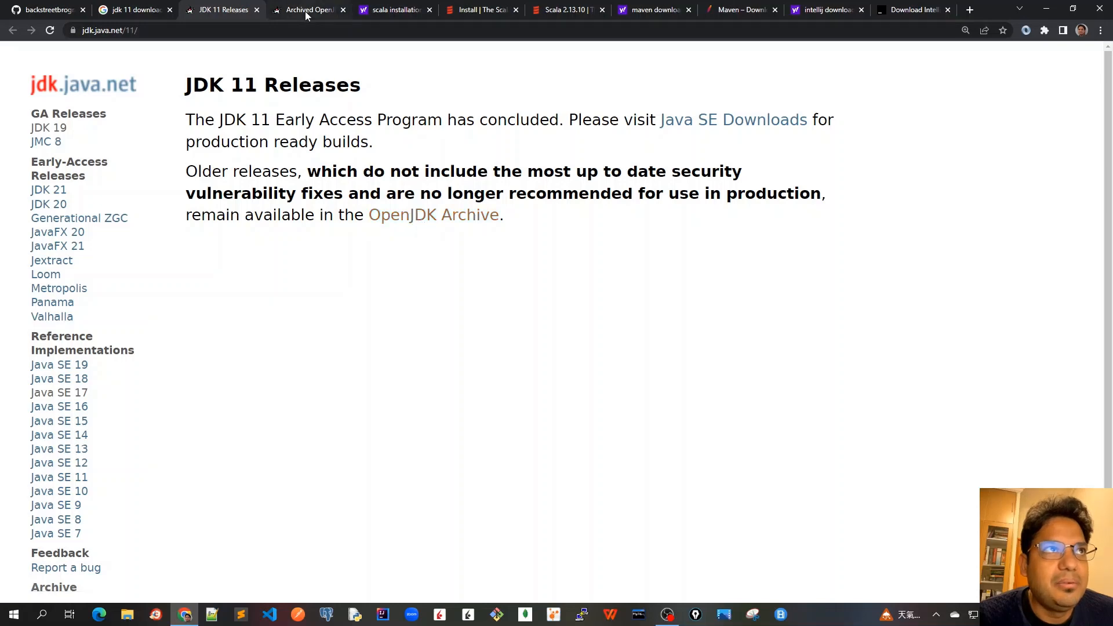
Open the Archived OpenJDK releases page and scroll down to mark the 11.0.2 heading
click(308, 9)
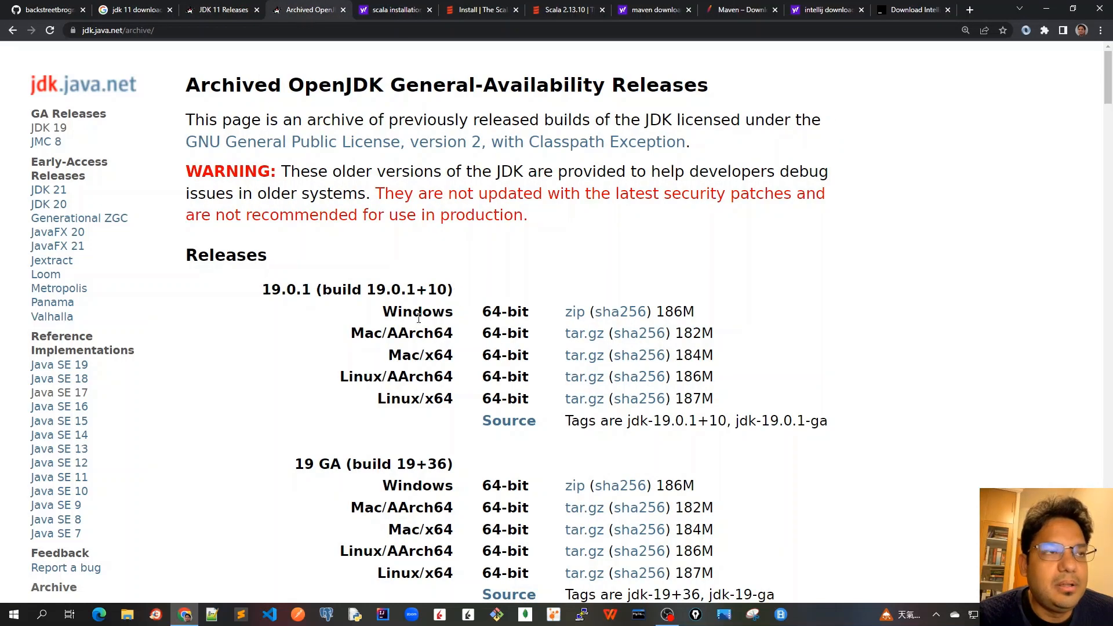
mouse_move(383, 485)
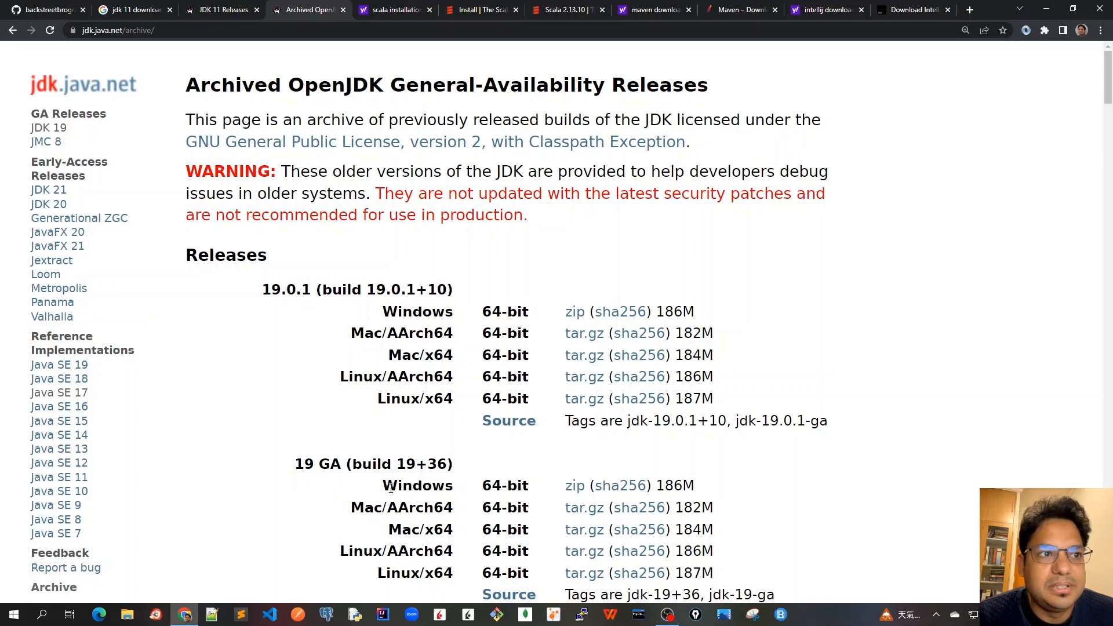
scroll(down, 3)
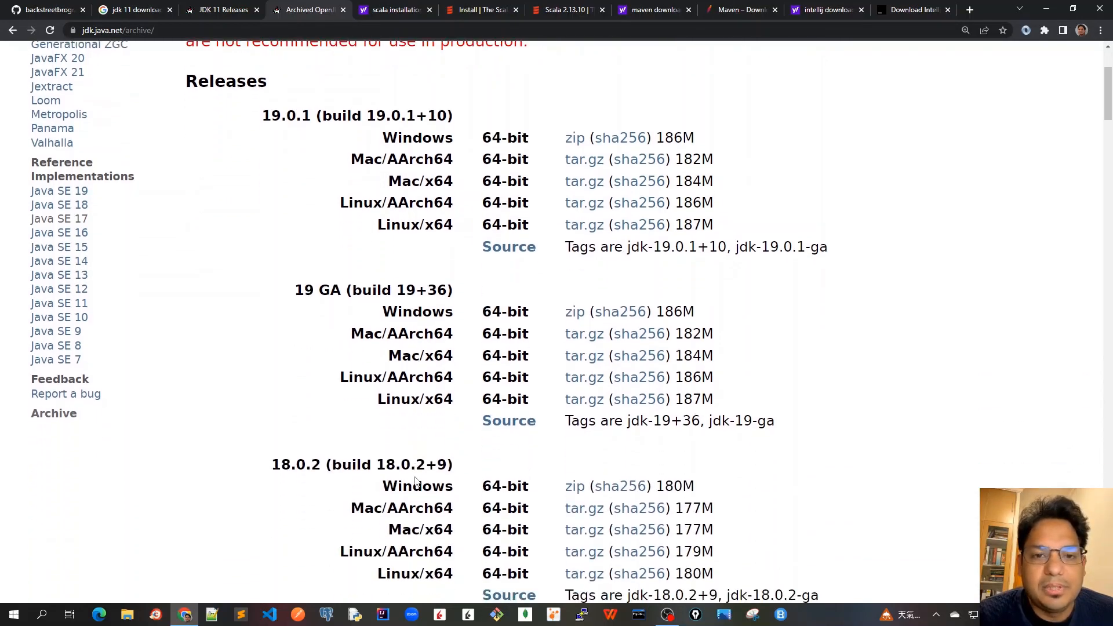
scroll(down, 3)
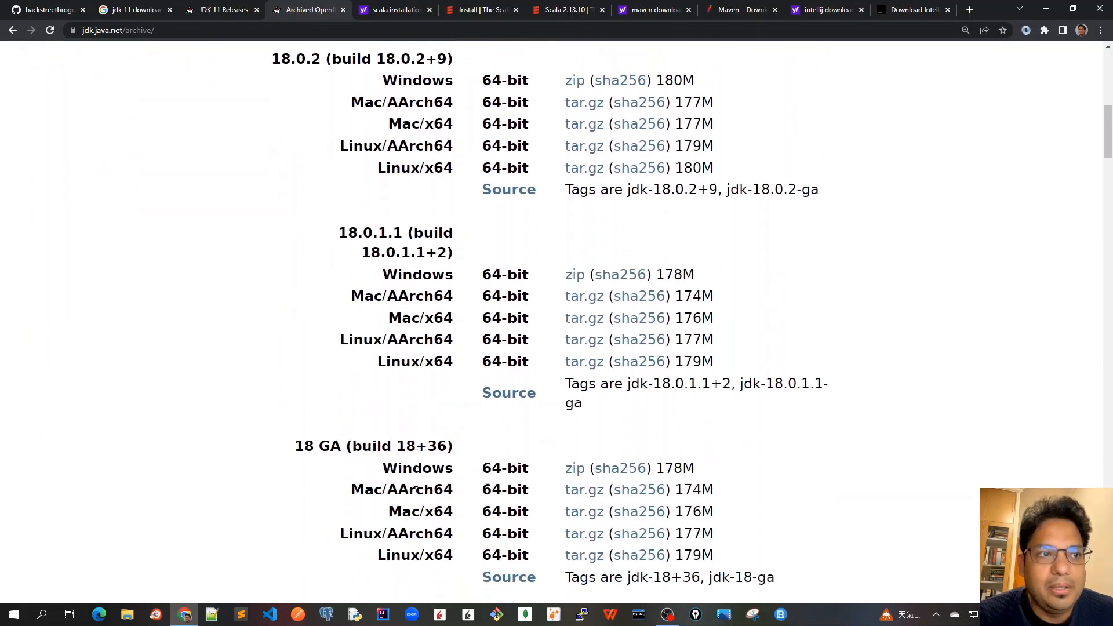
scroll(down, 3)
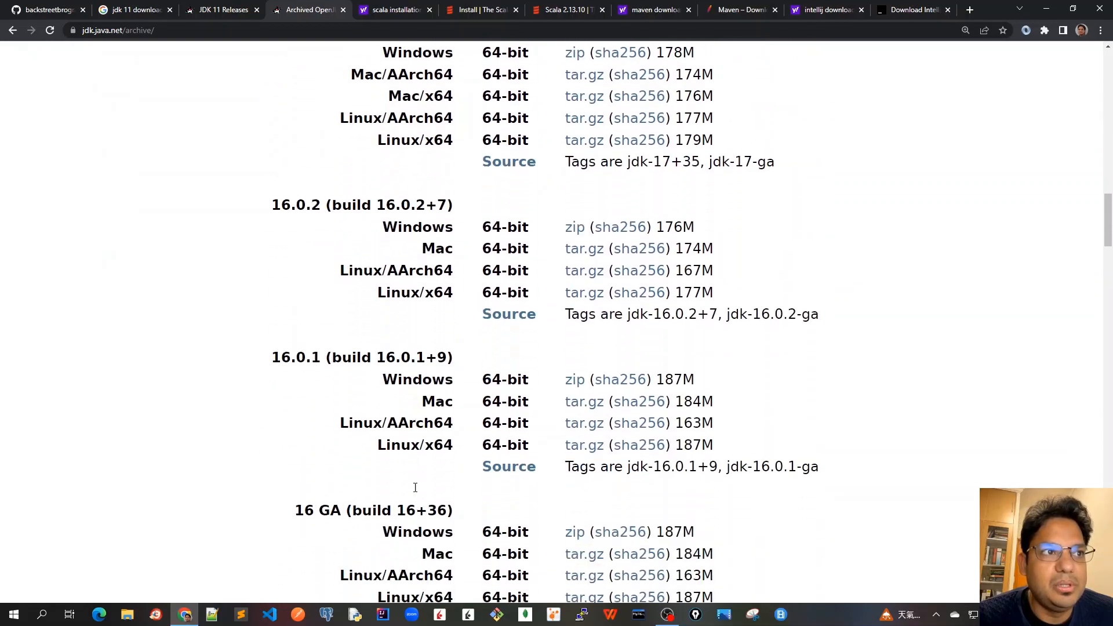
scroll(down, 3)
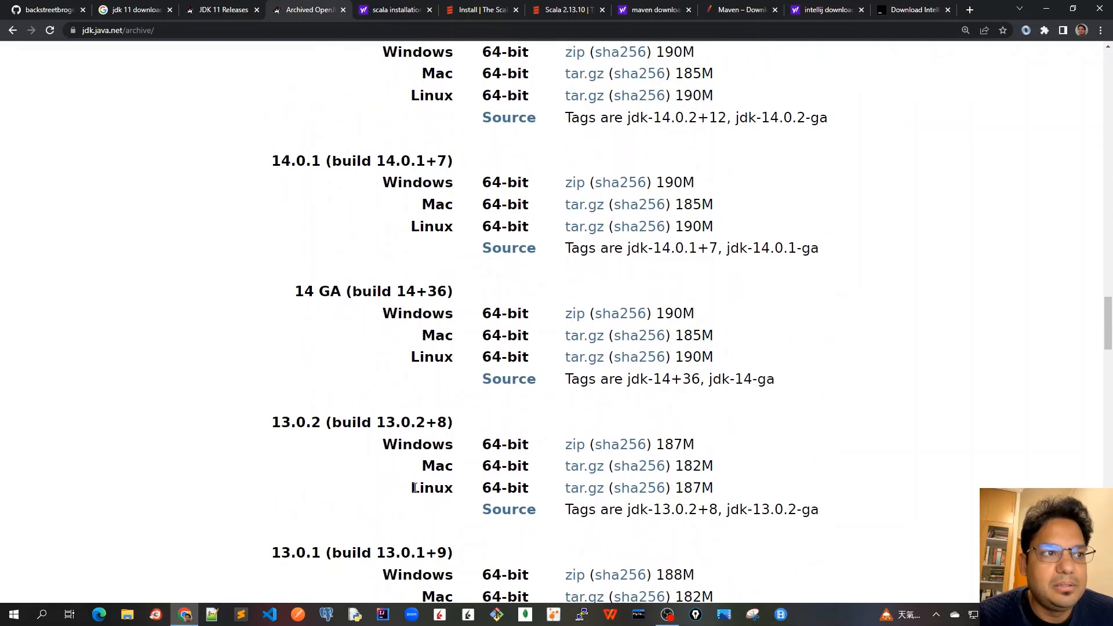
scroll(down, 3)
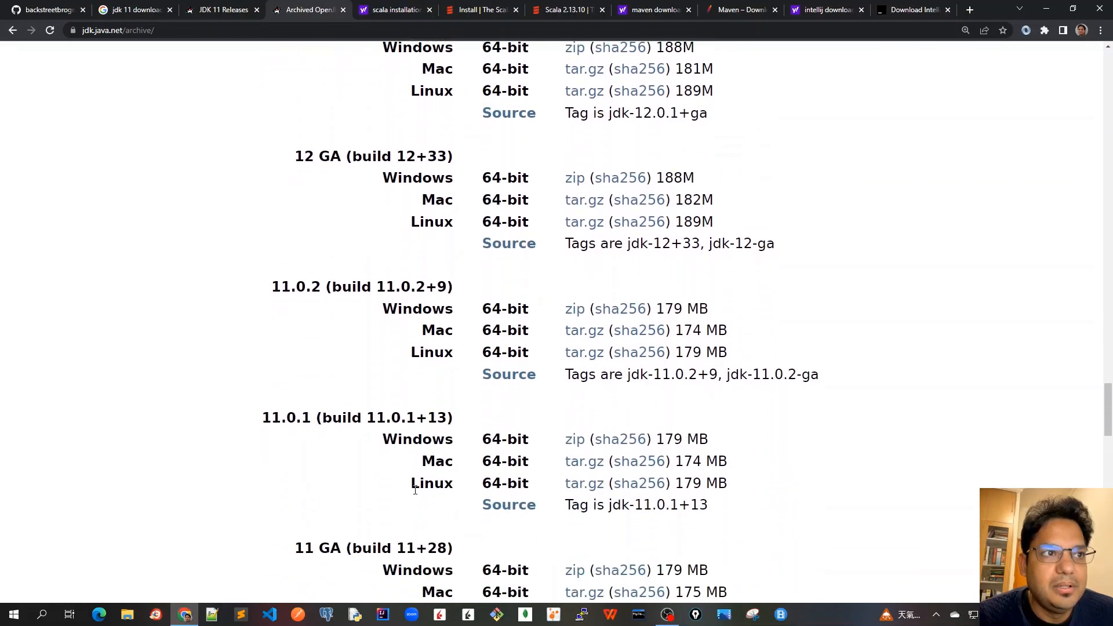
scroll(down, 3)
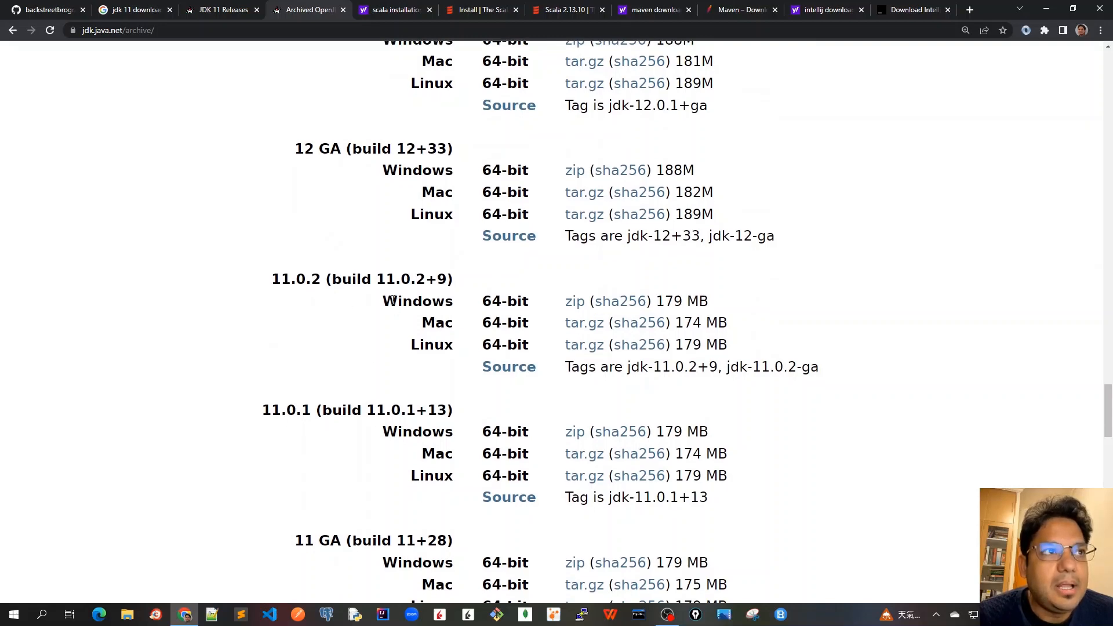
double_click(361, 279)
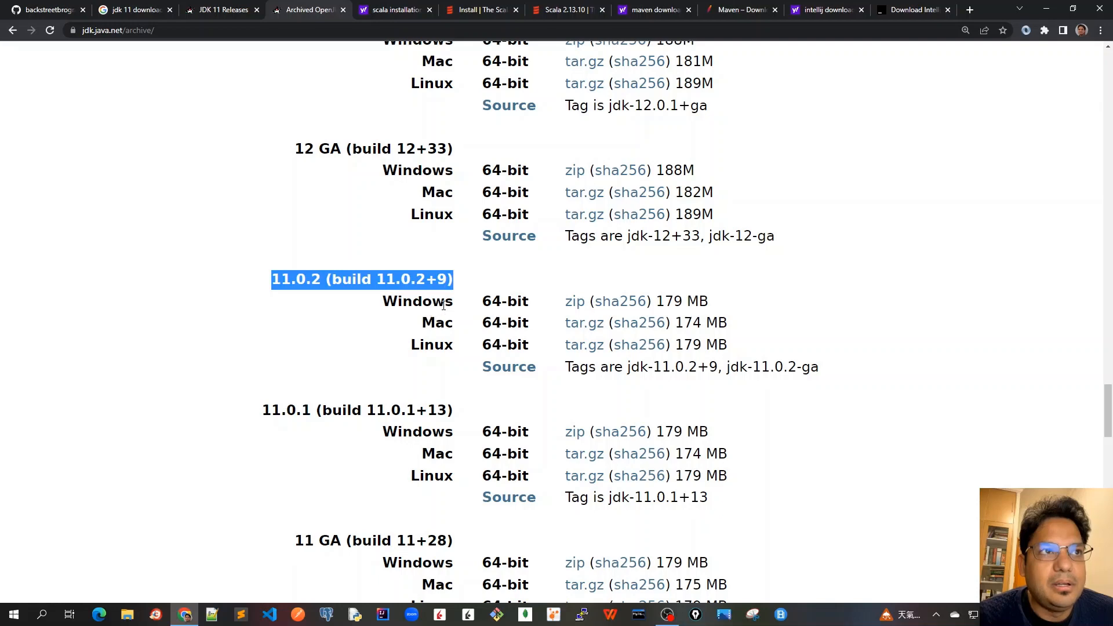
mouse_move(574, 301)
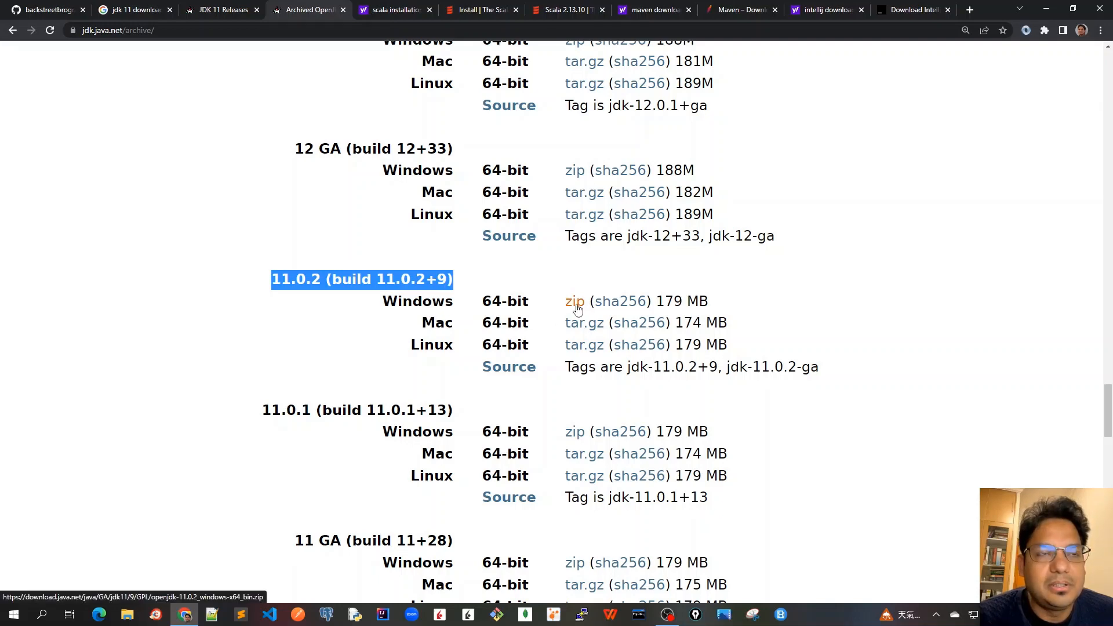
mouse_move(874, 276)
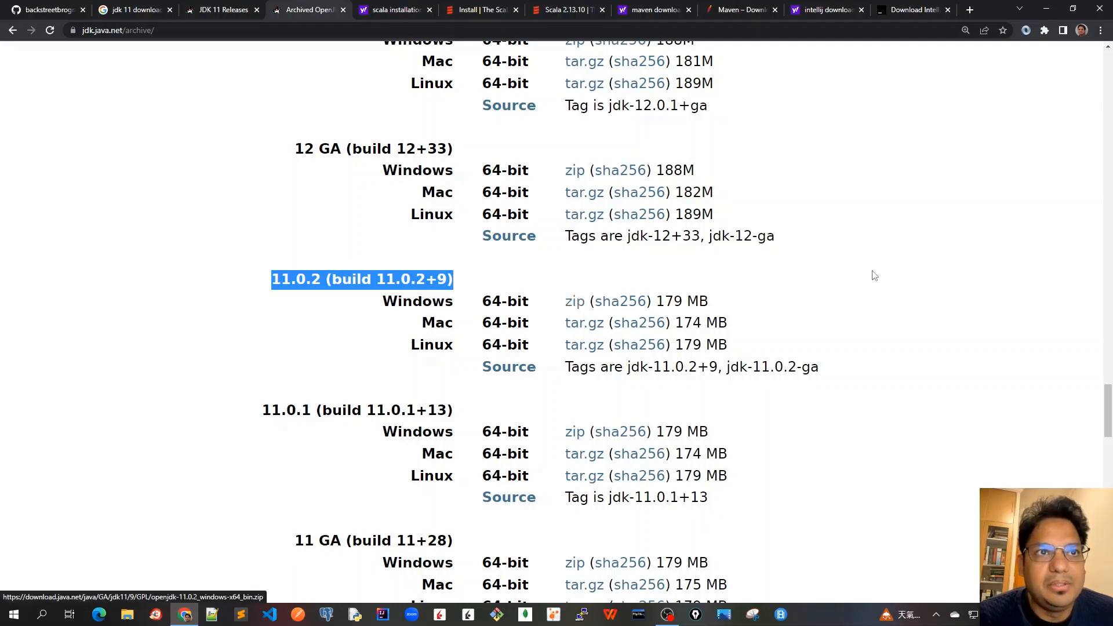
mouse_move(879, 300)
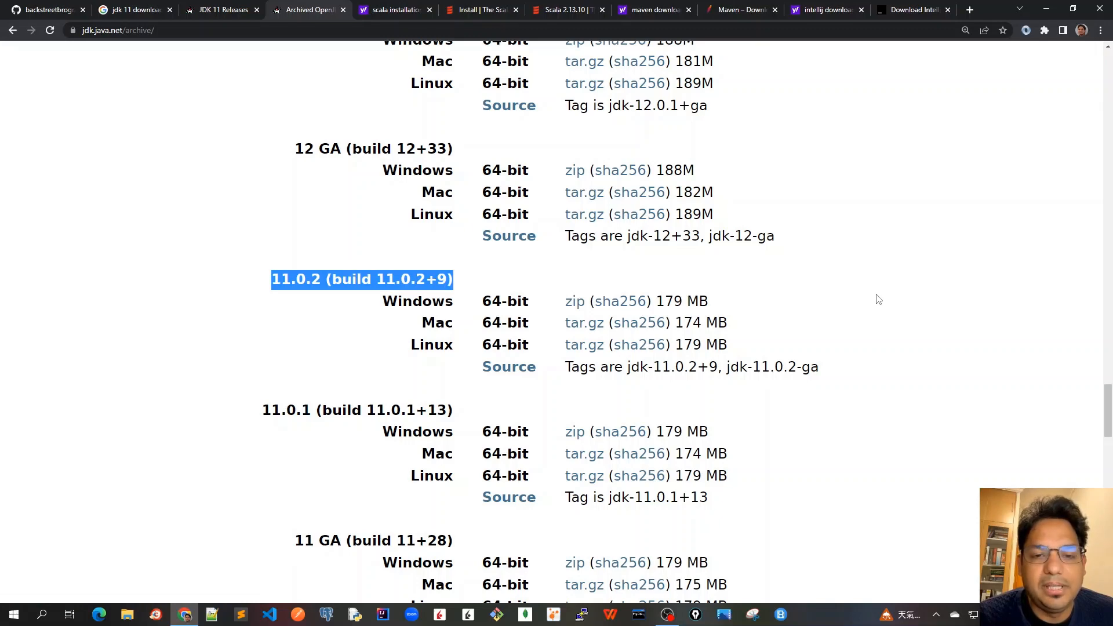
mouse_move(857, 348)
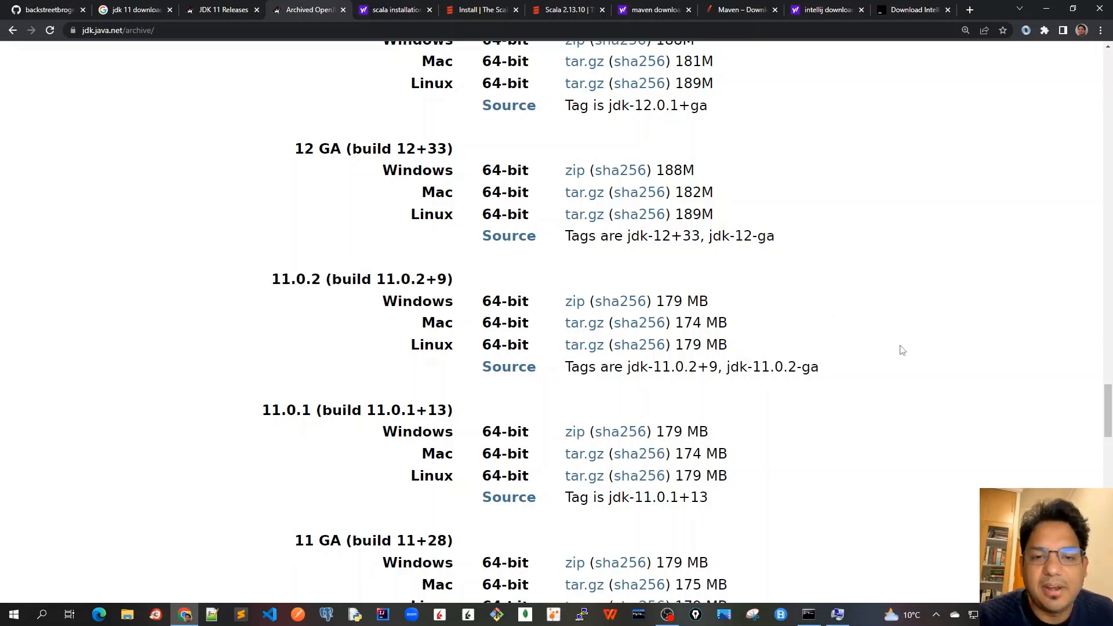
mouse_move(620, 300)
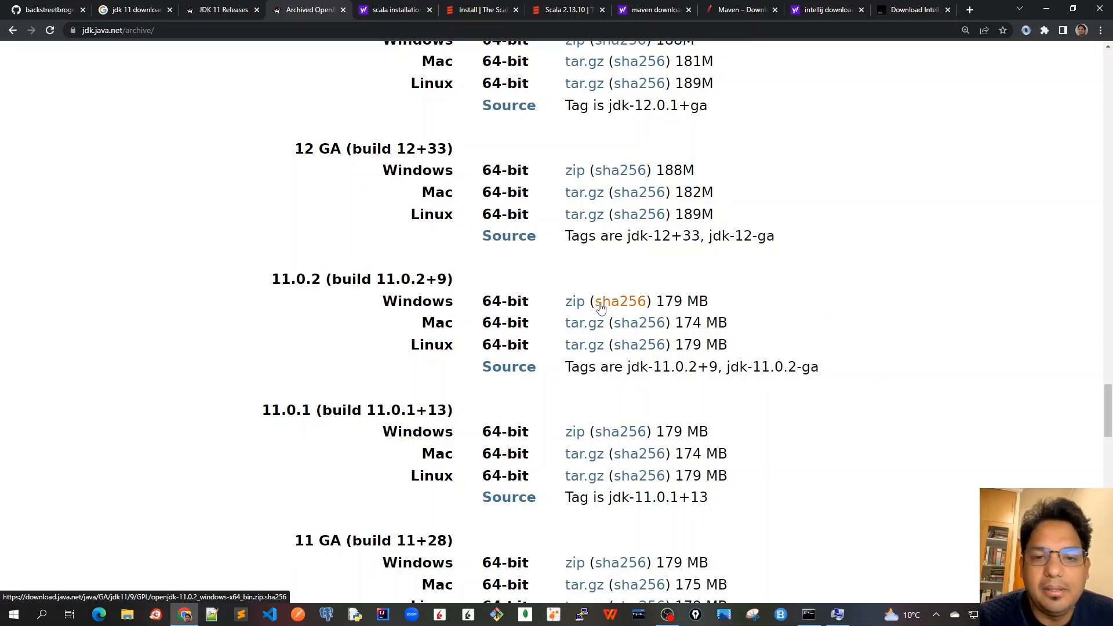
mouse_move(617, 319)
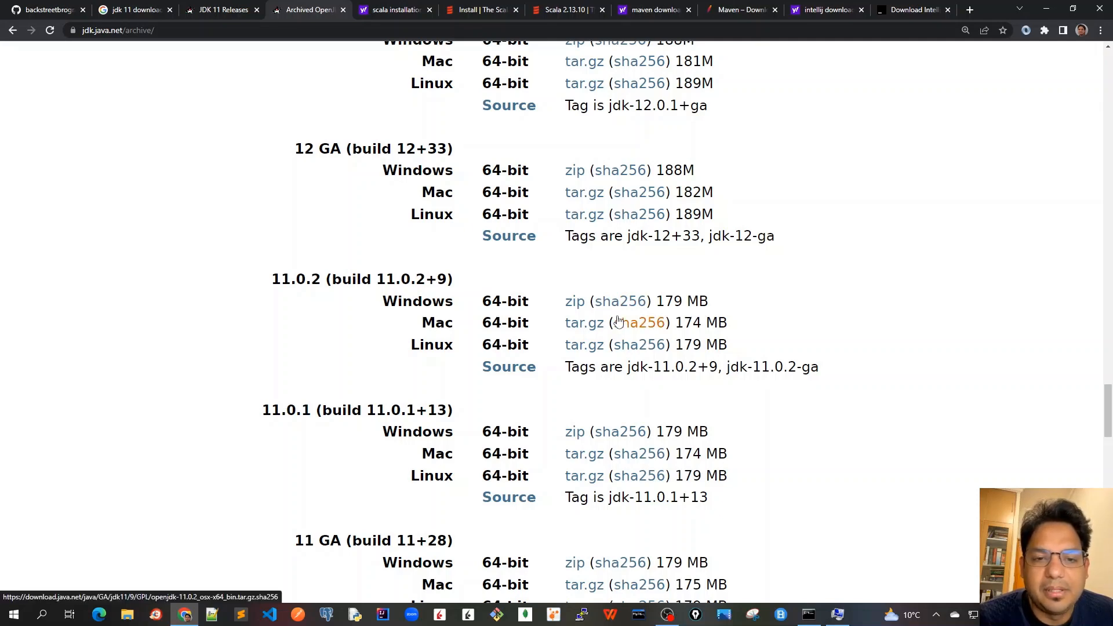
mouse_move(574, 301)
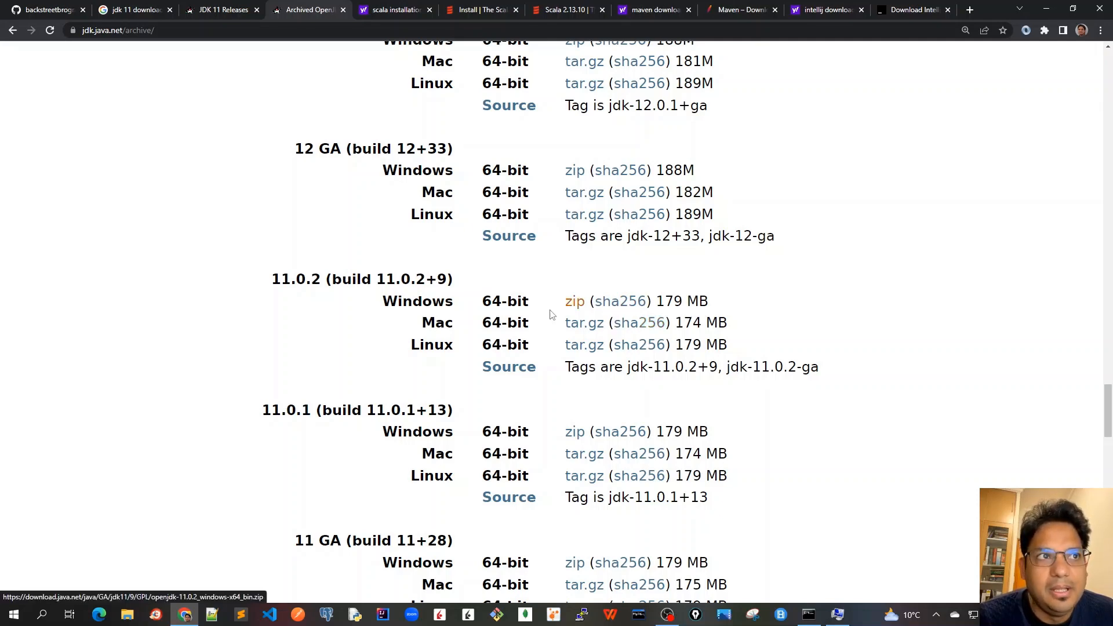
mouse_move(354, 298)
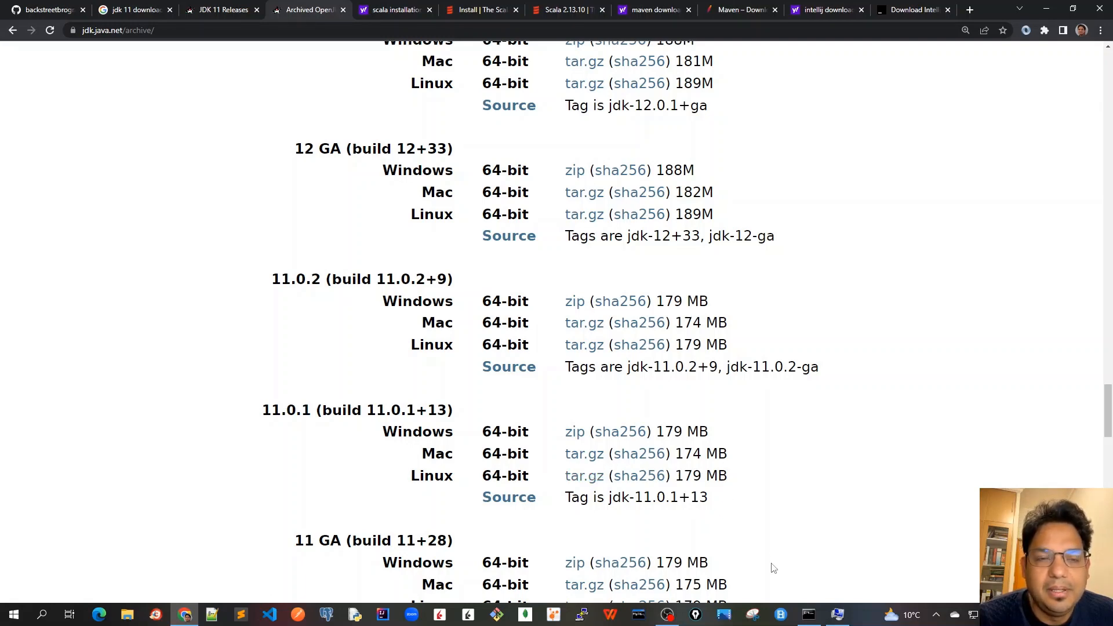
Run java -version in Command Prompt and highlight the reported version 11.0.11
click(807, 614)
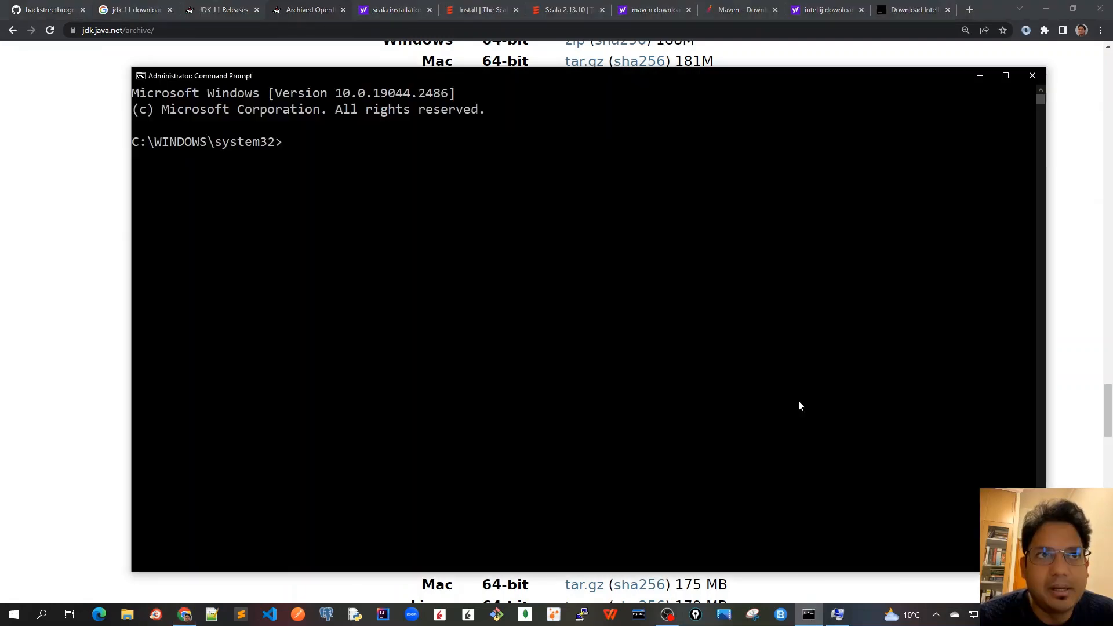
mouse_move(573, 260)
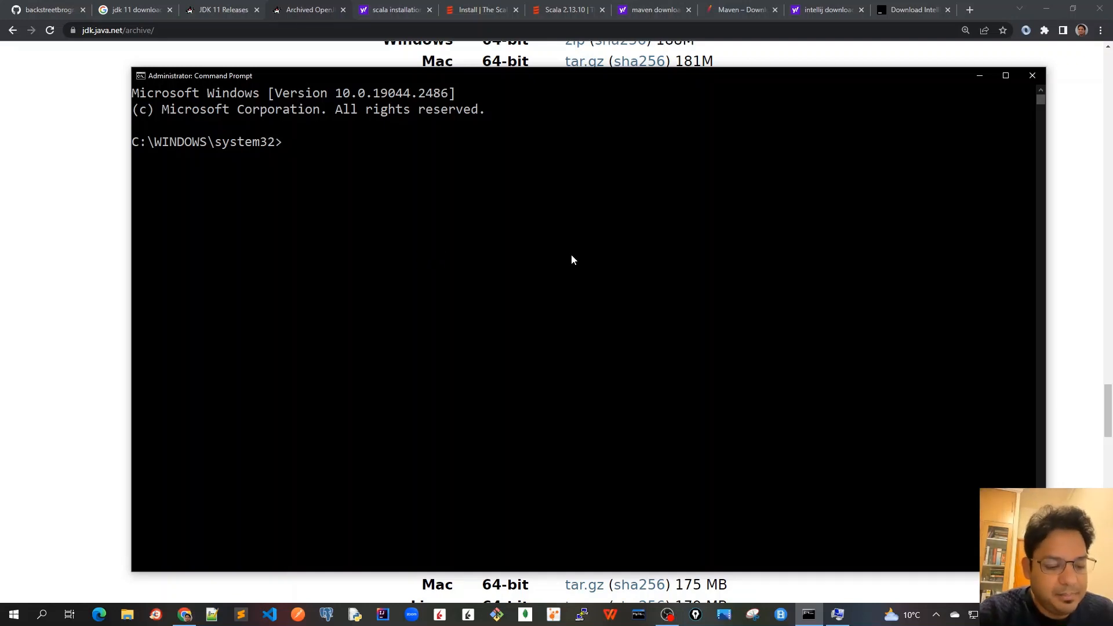
text(java -vers)
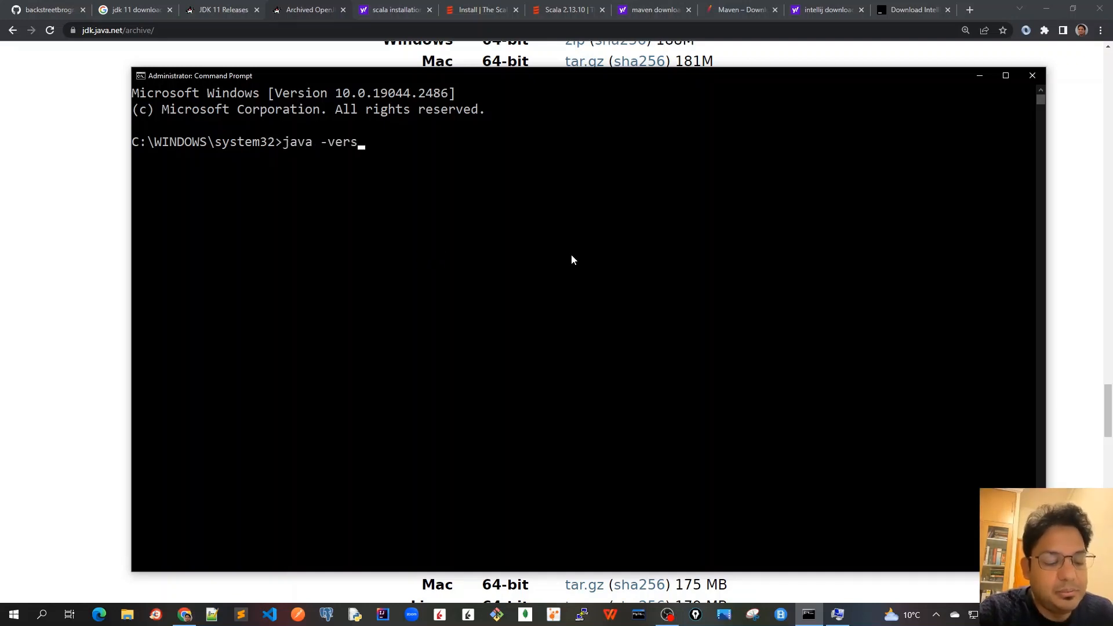
key(Return)
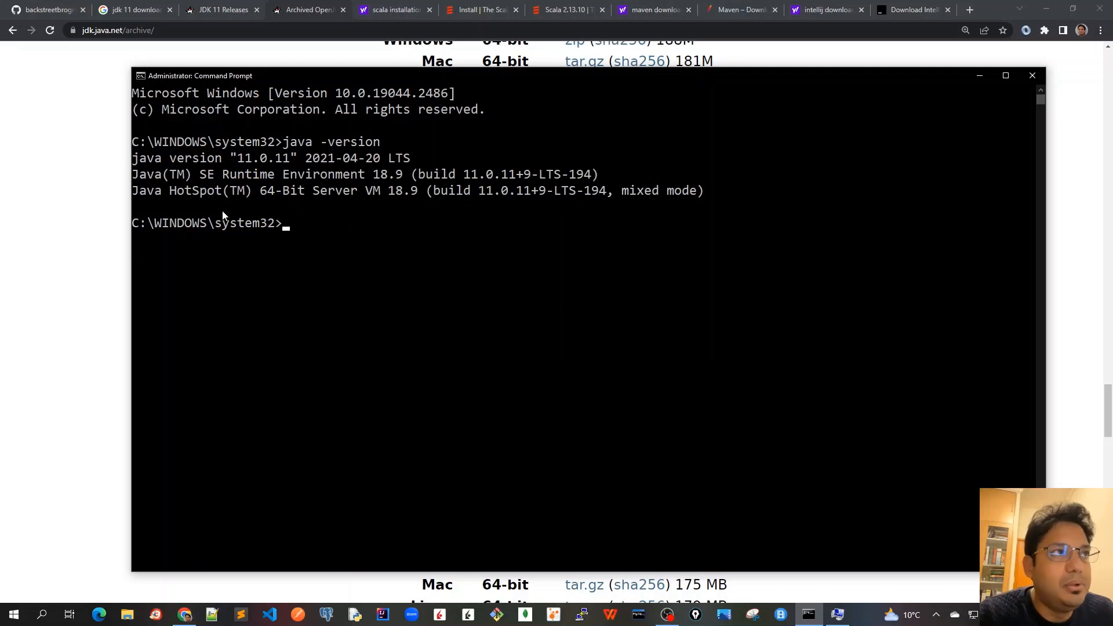
double_click(259, 158)
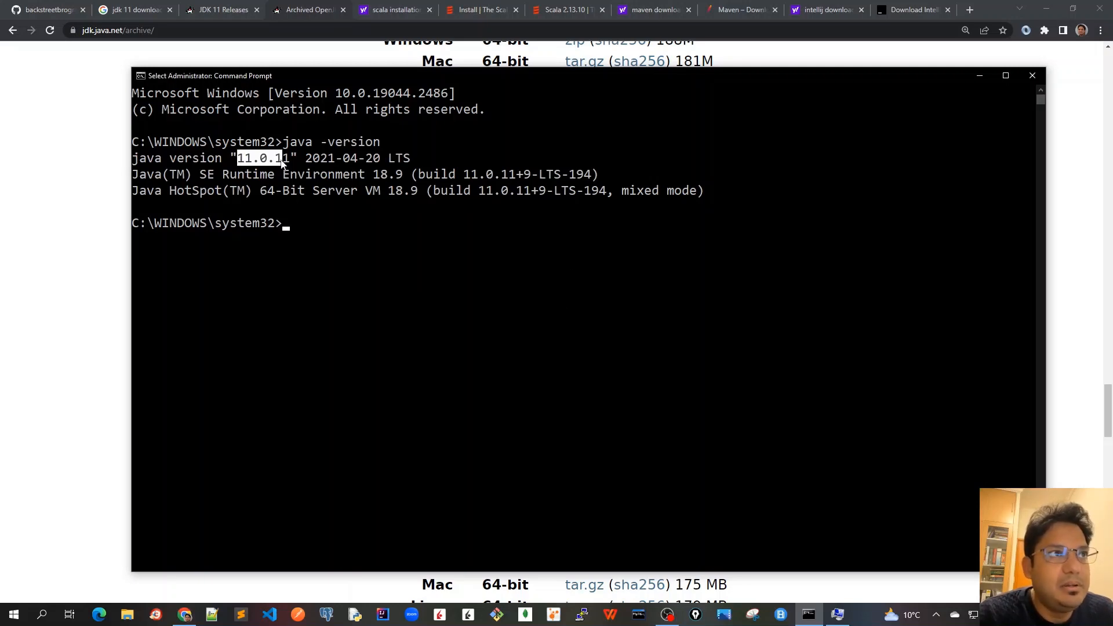
mouse_move(316, 221)
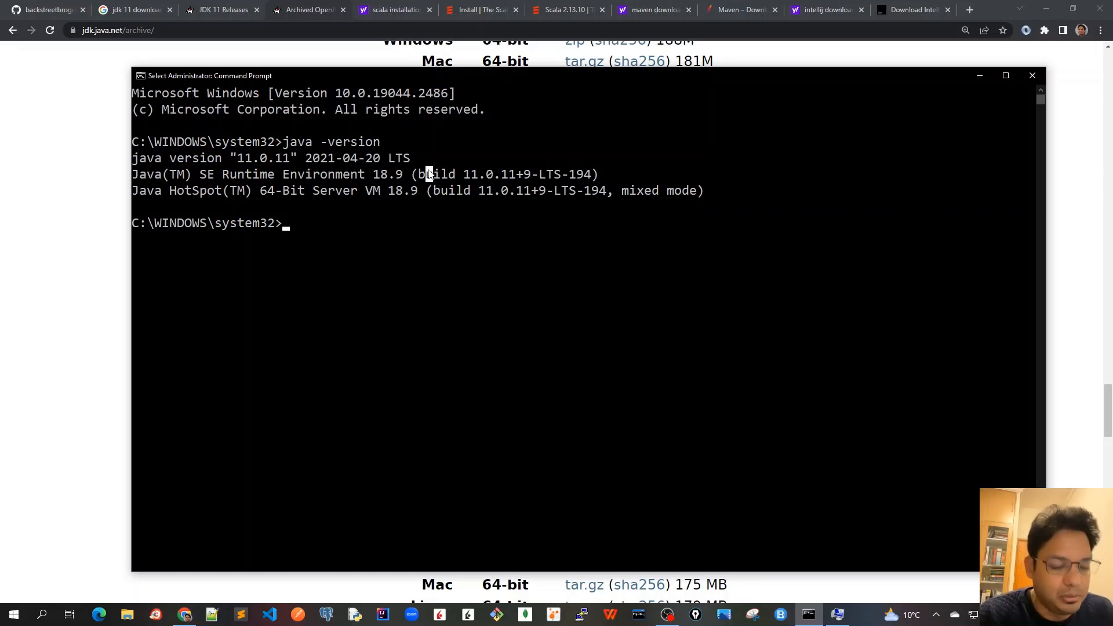
Run javac -version and highlight its reported version 11.0.11
text(javac -)
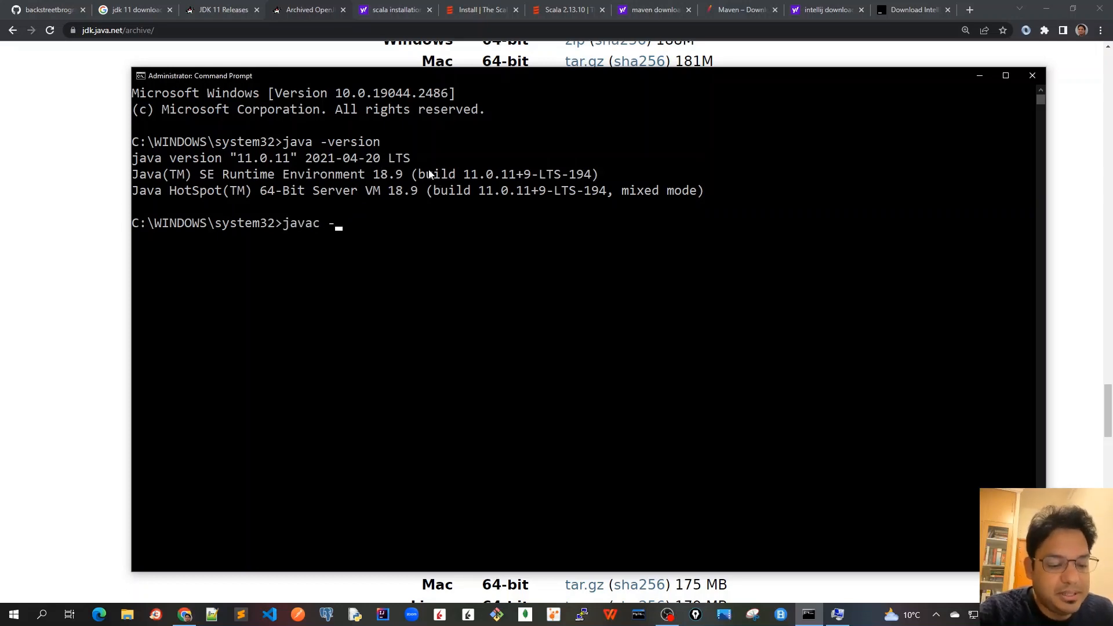
text(version)
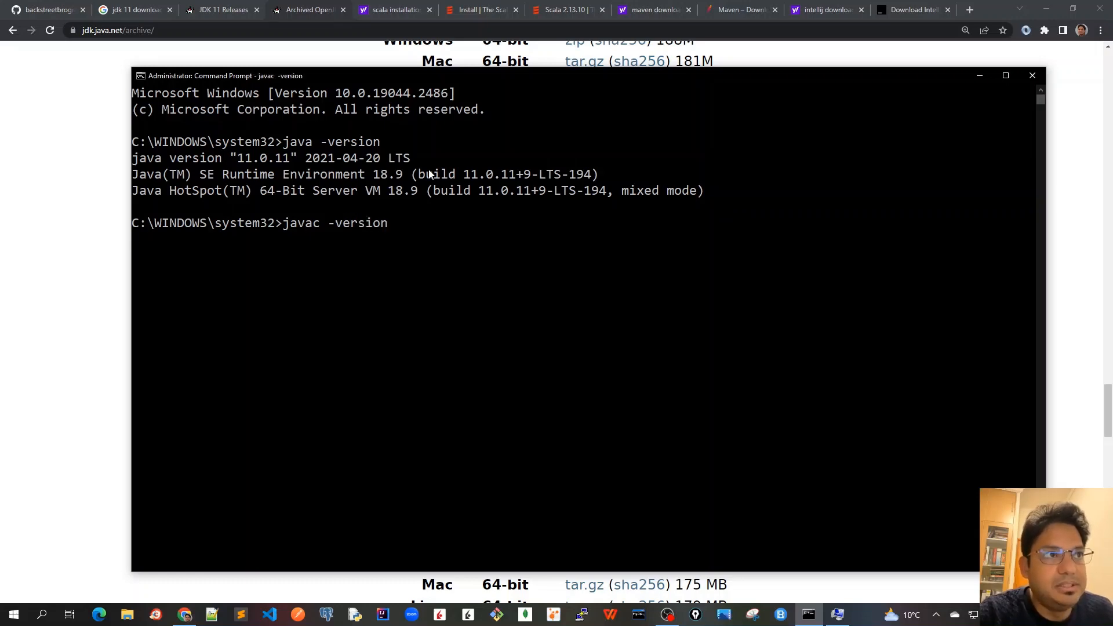
key(Return)
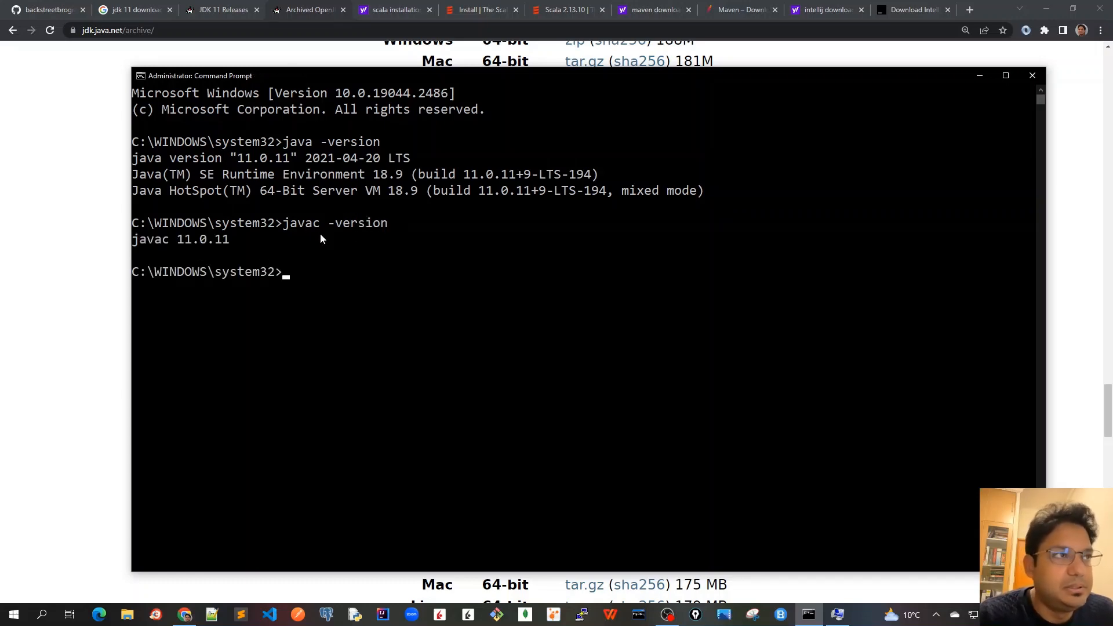
double_click(202, 240)
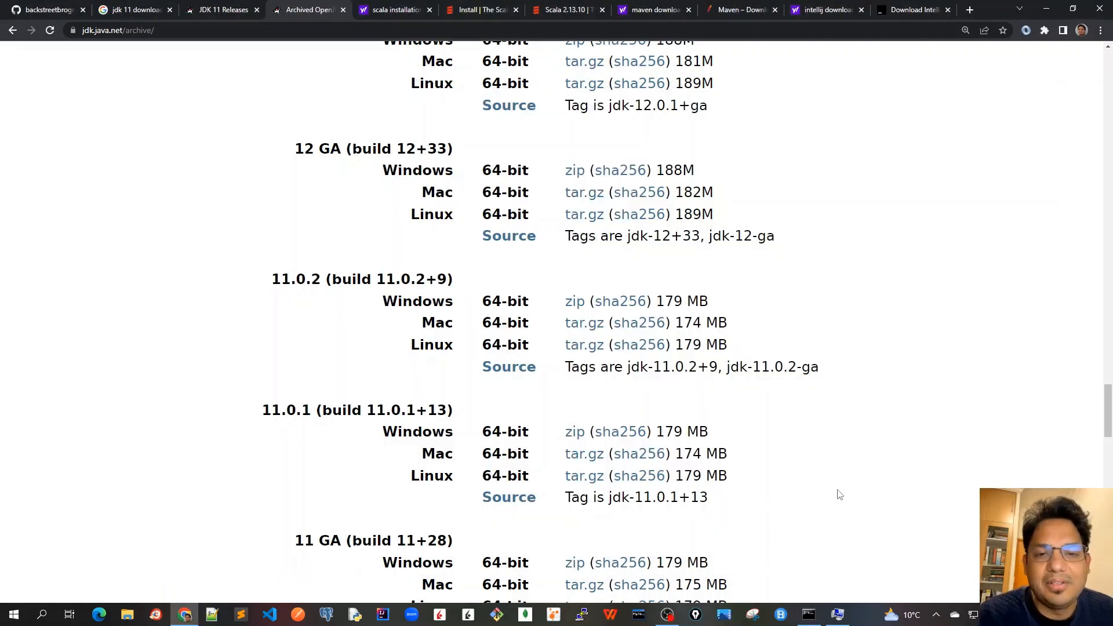
mouse_move(920, 471)
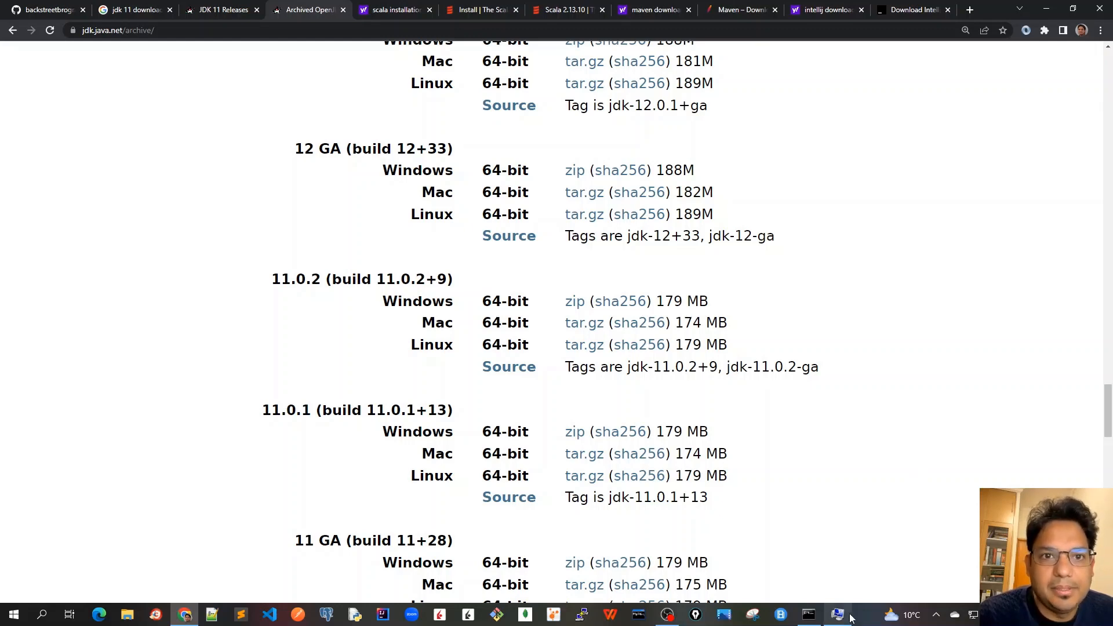
Open Environment Variables and inspect JAVA_HOME pointing to jdk-11.0.11 without changing it
click(837, 614)
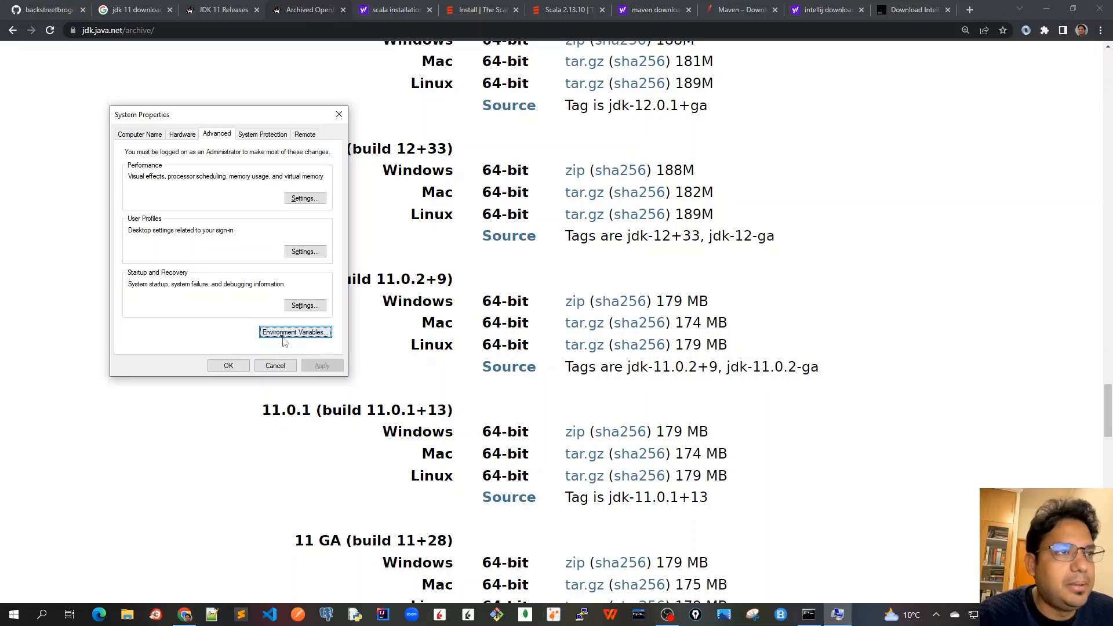
click(294, 332)
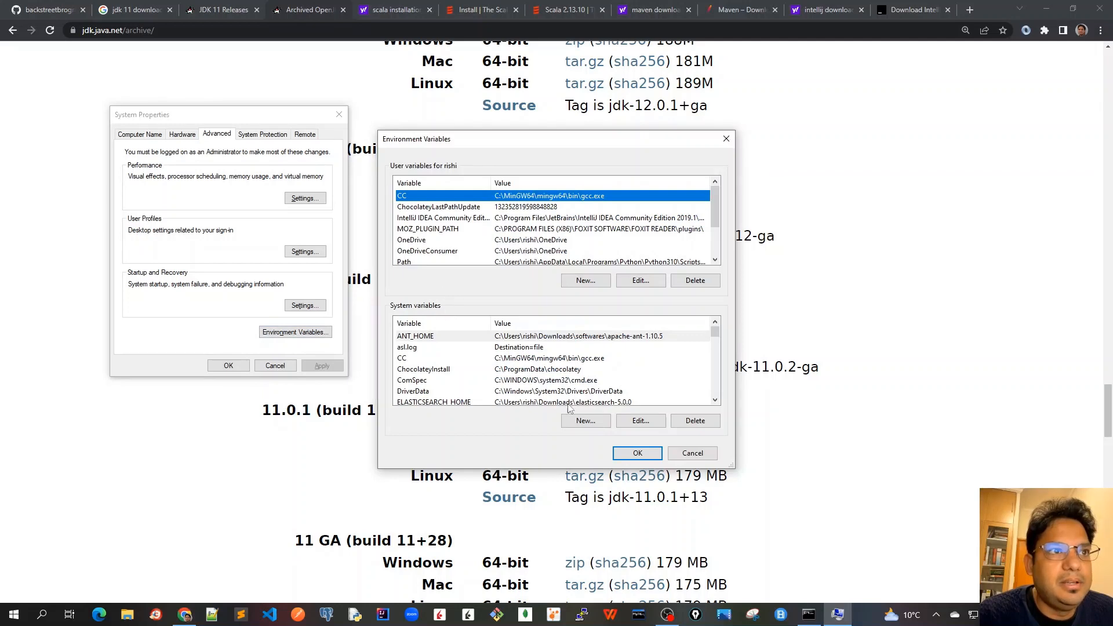
scroll(down, 3)
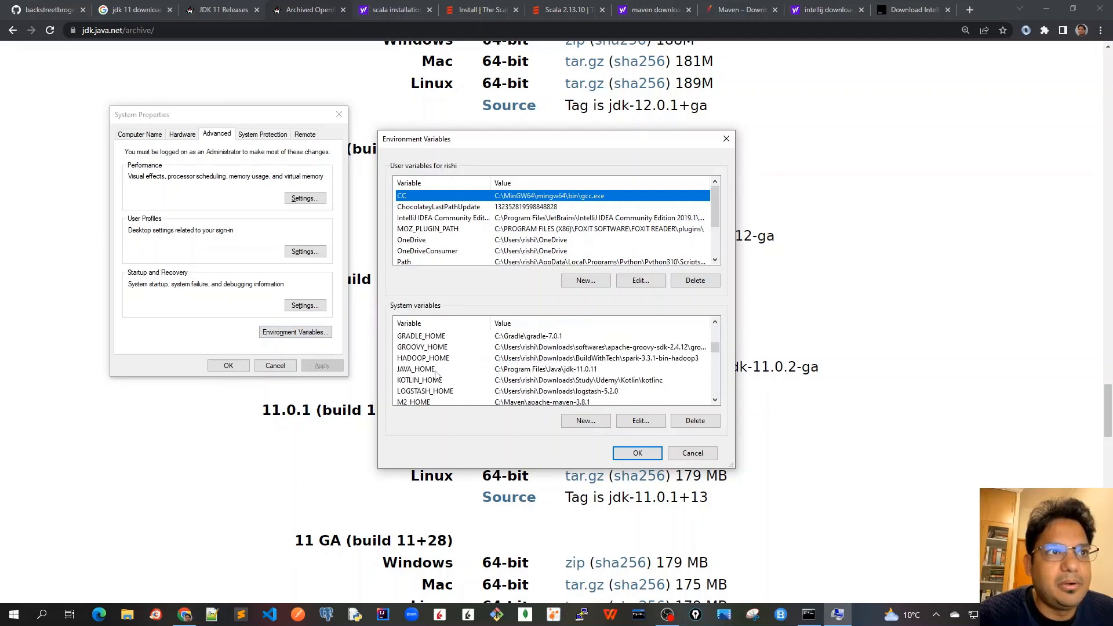
click(416, 369)
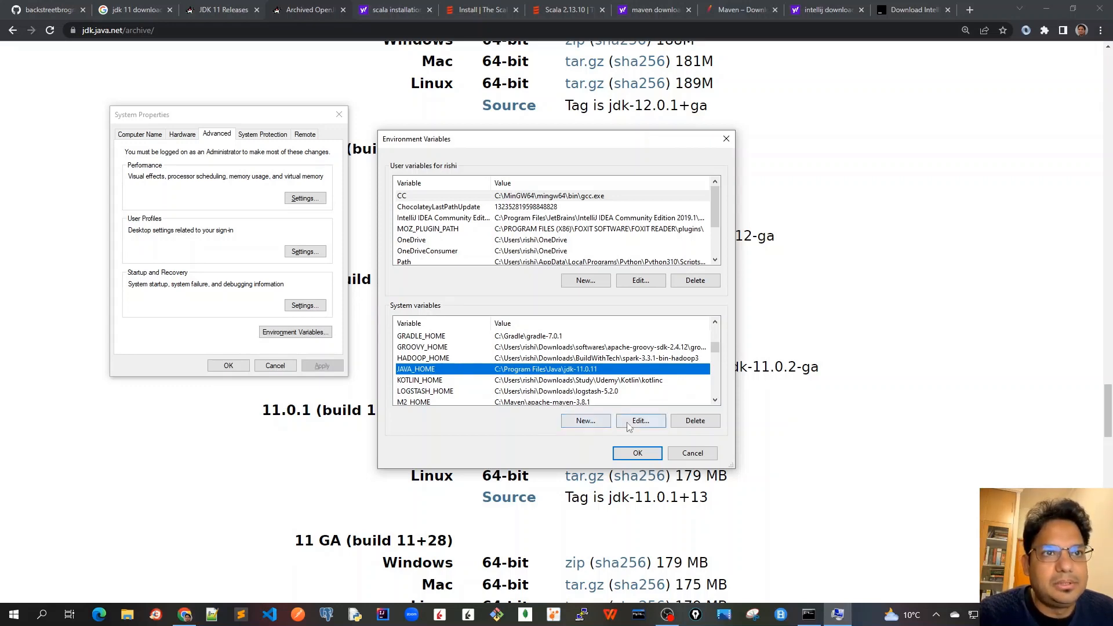
click(639, 421)
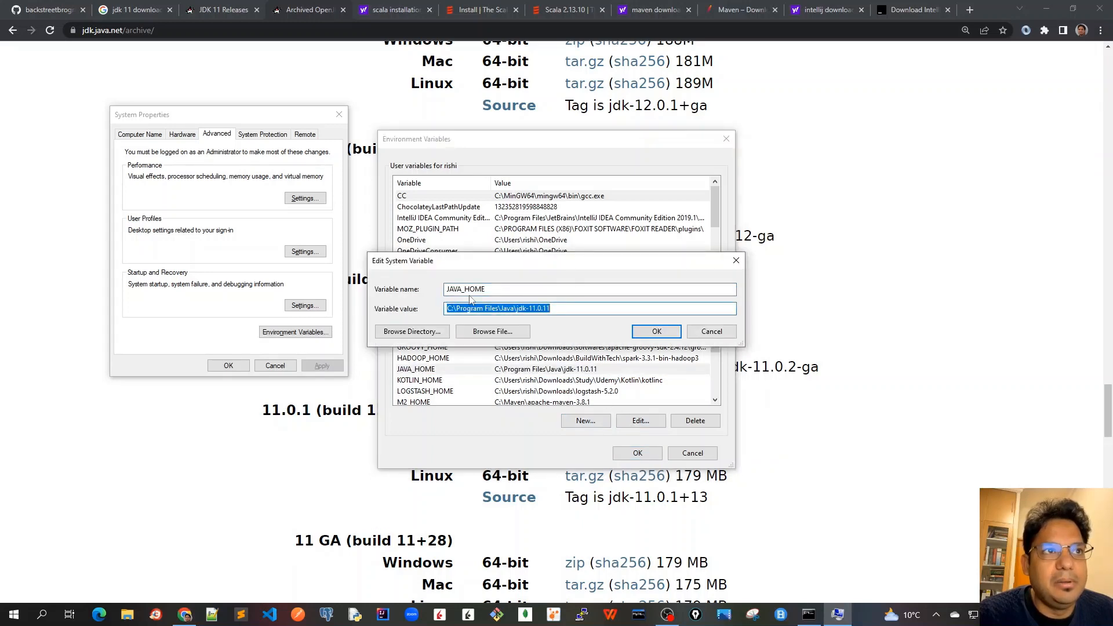
mouse_move(398, 319)
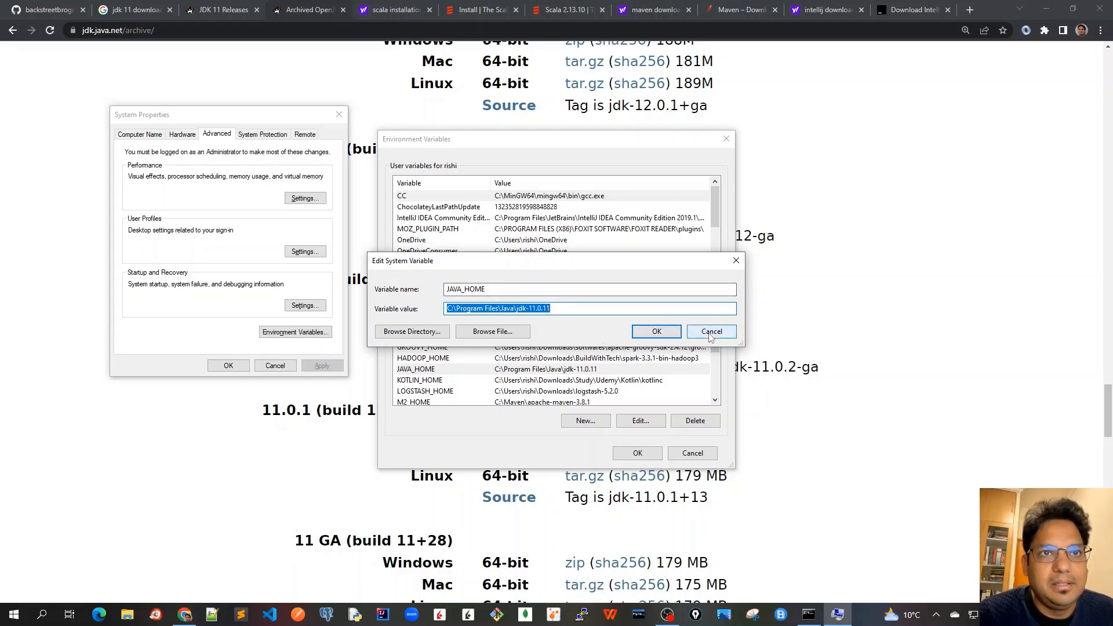
click(711, 331)
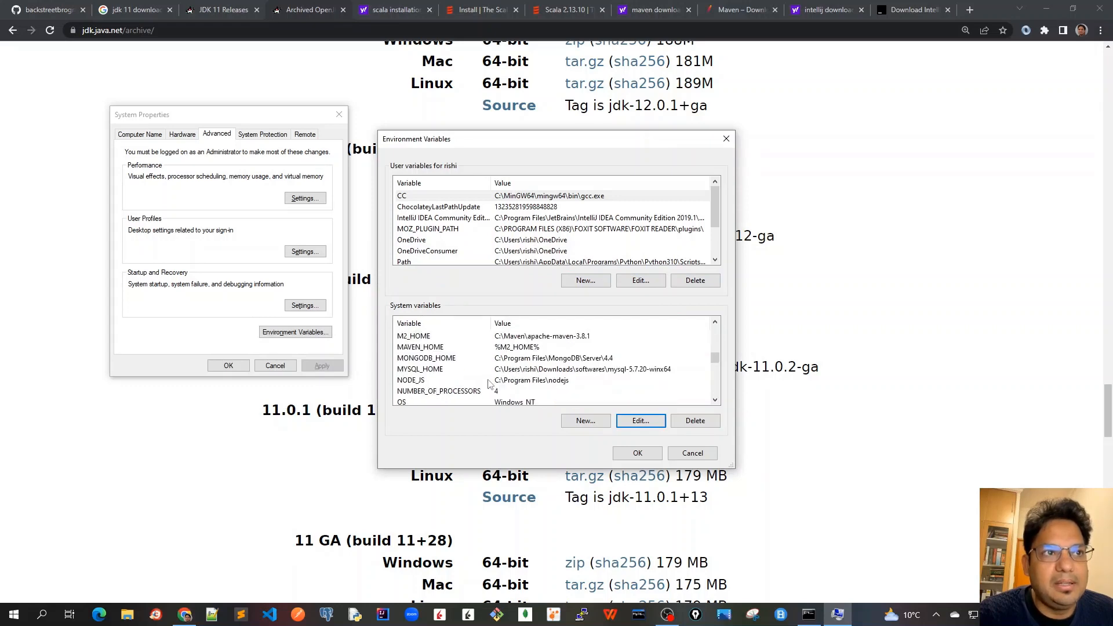
Inspect the system Path entries for the JDK bin folder and close without saving
scroll(down, 3)
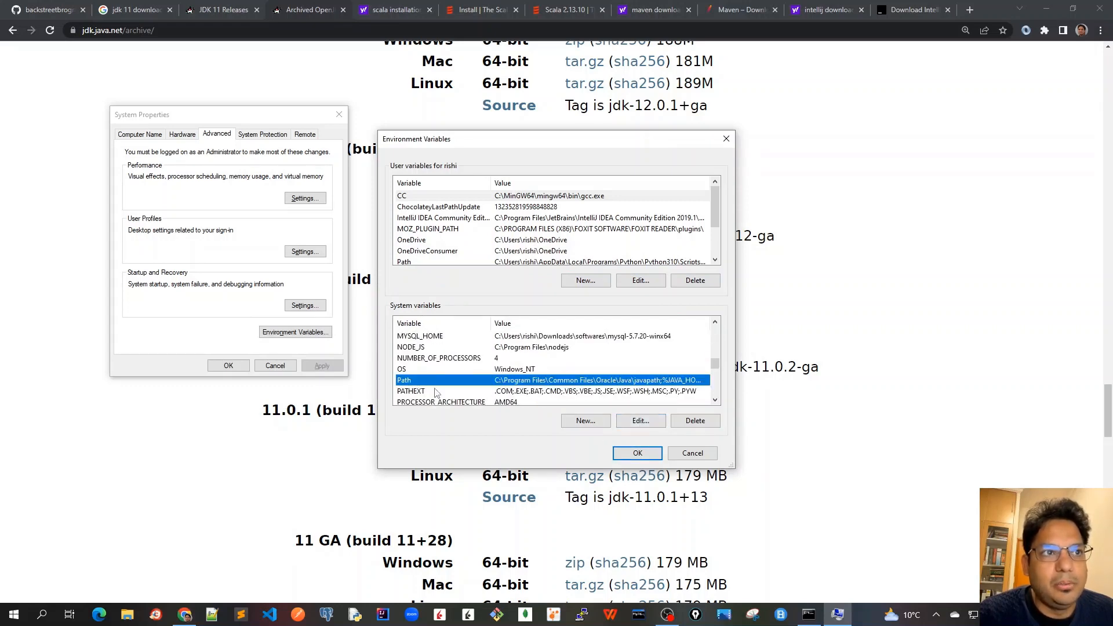
click(638, 421)
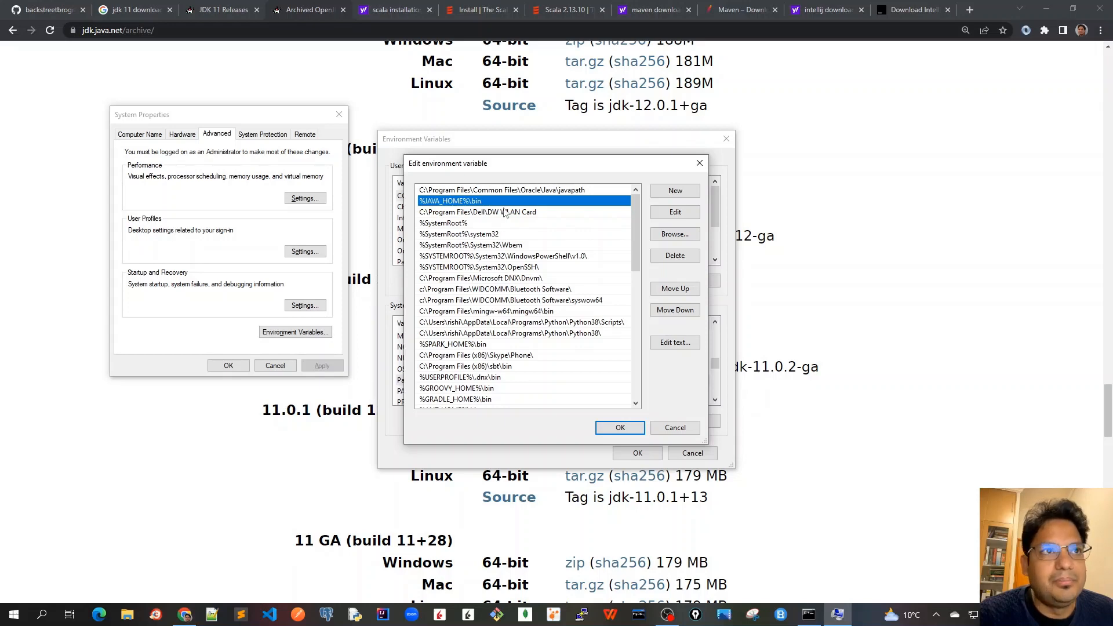
mouse_move(495, 202)
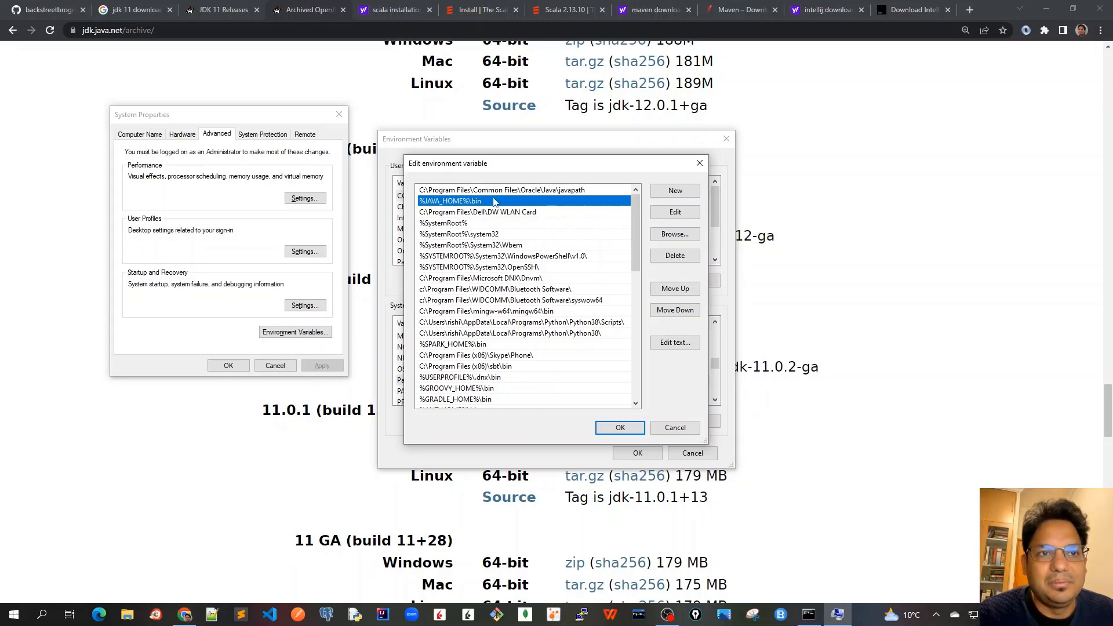
click(674, 428)
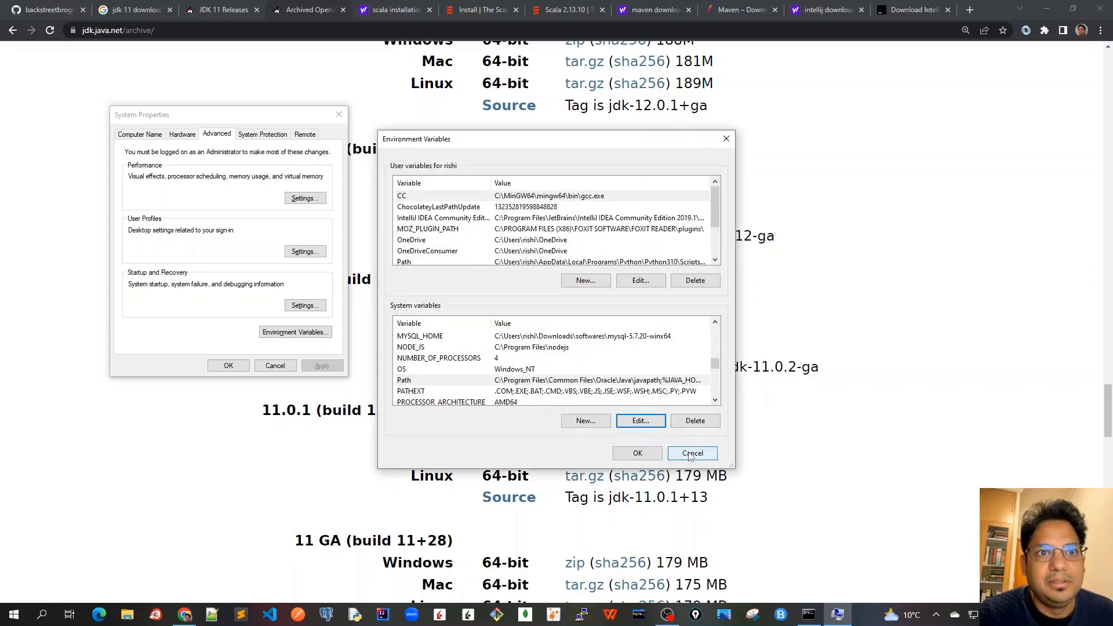
click(692, 452)
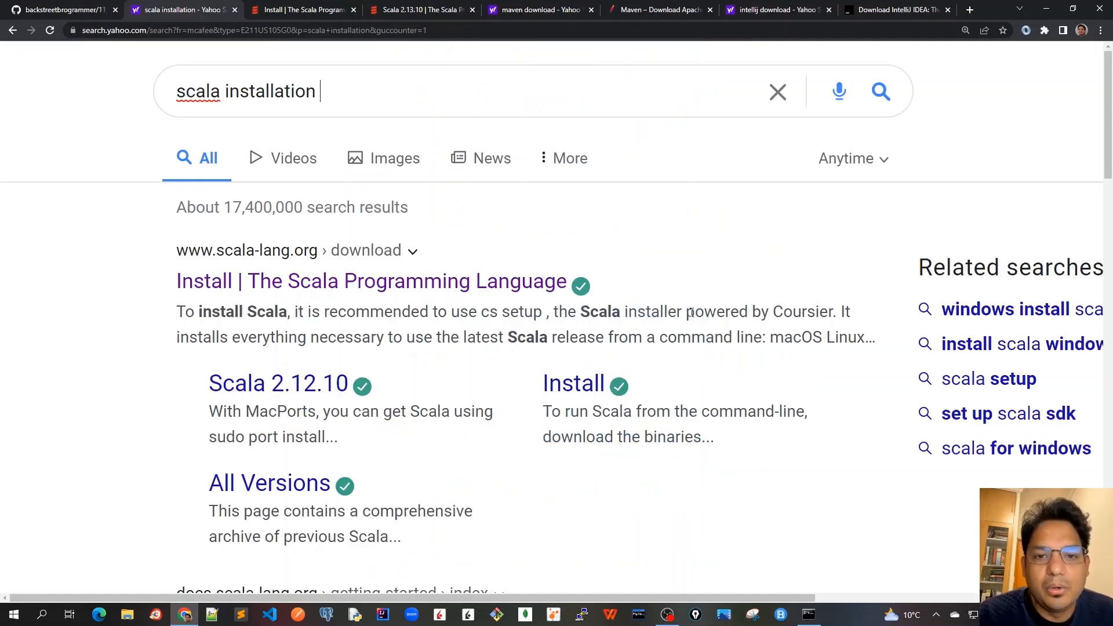
mouse_move(270, 126)
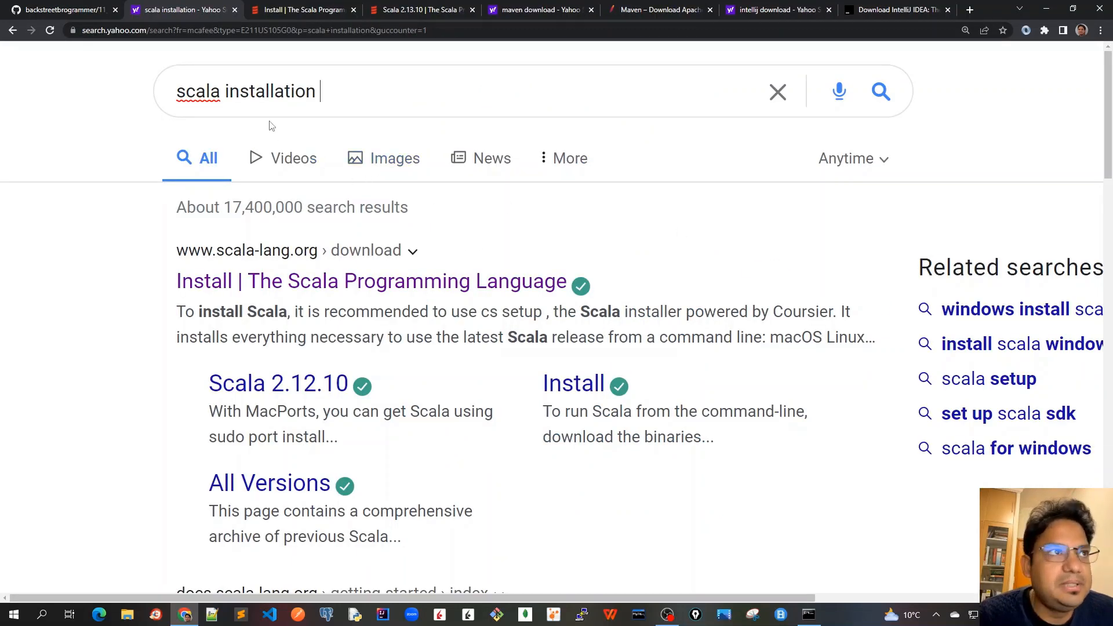
mouse_move(252, 280)
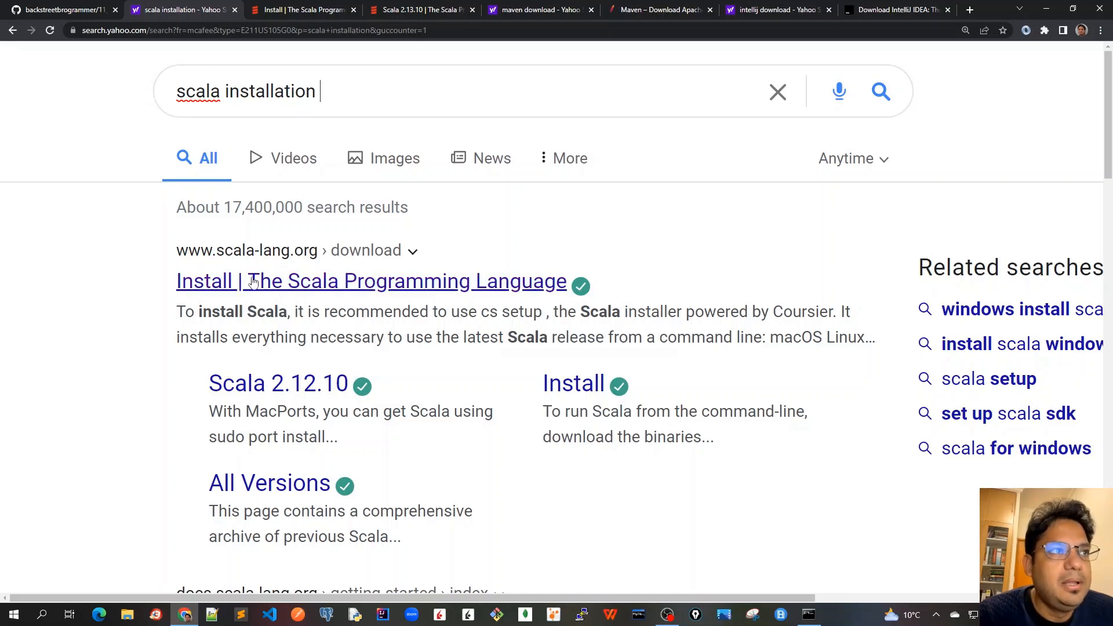
mouse_move(261, 262)
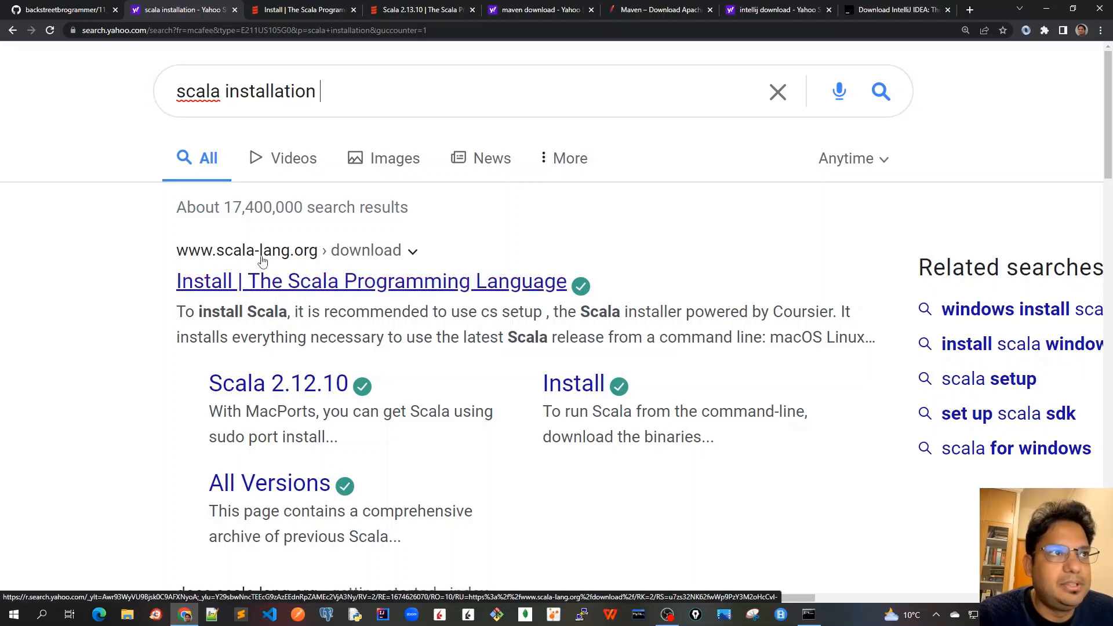
mouse_move(357, 247)
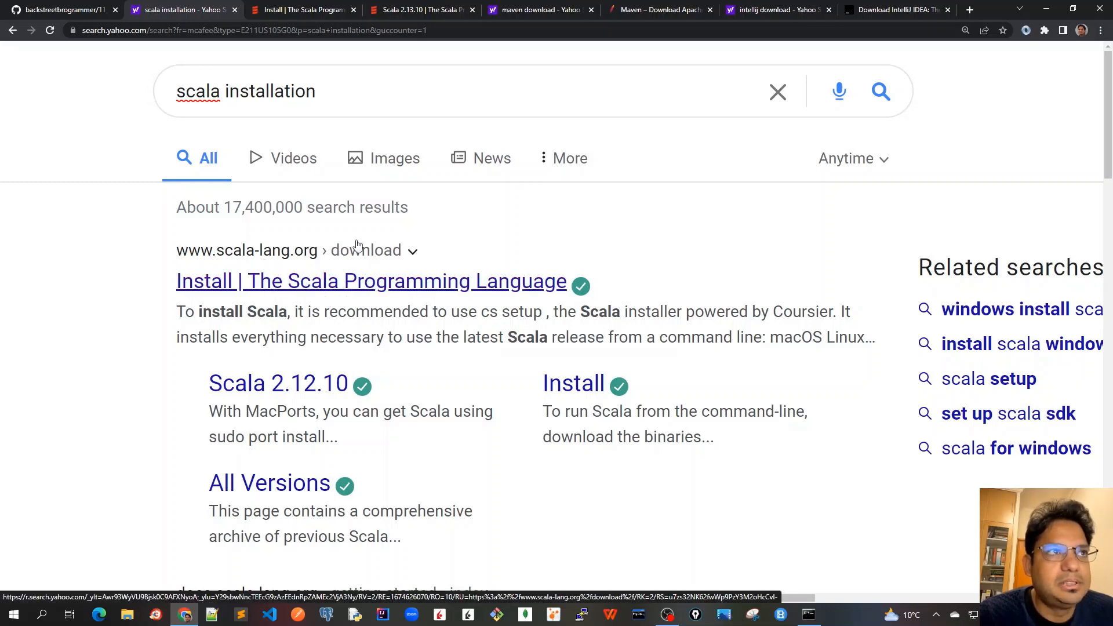
Open the official Scala install page and scroll to current releases 3.2.1 and 2.13.10
click(371, 281)
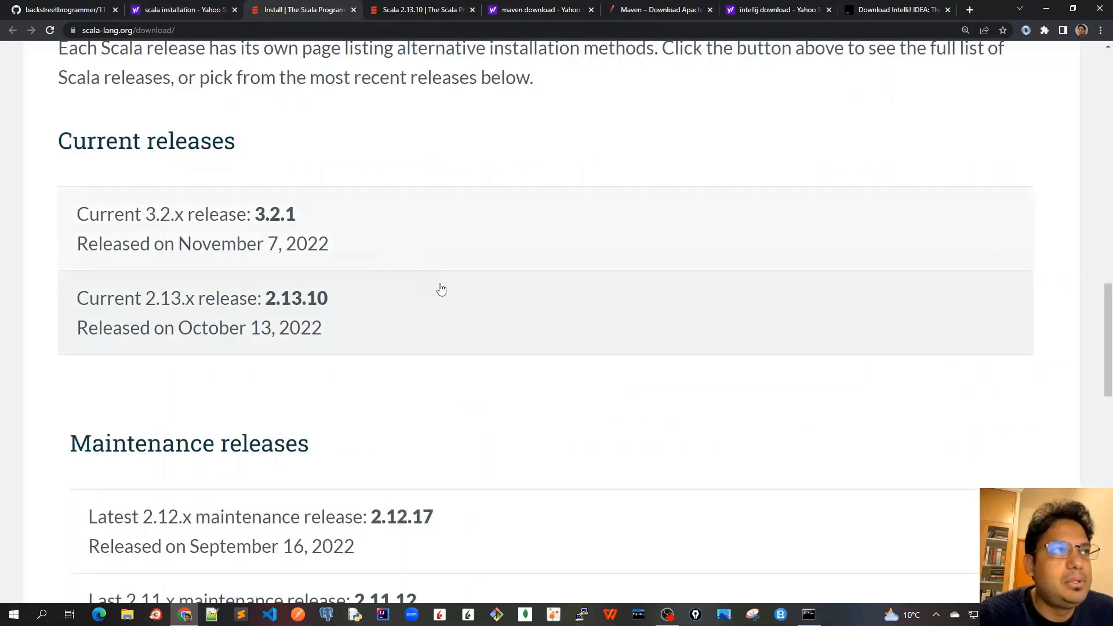
scroll(up, 3)
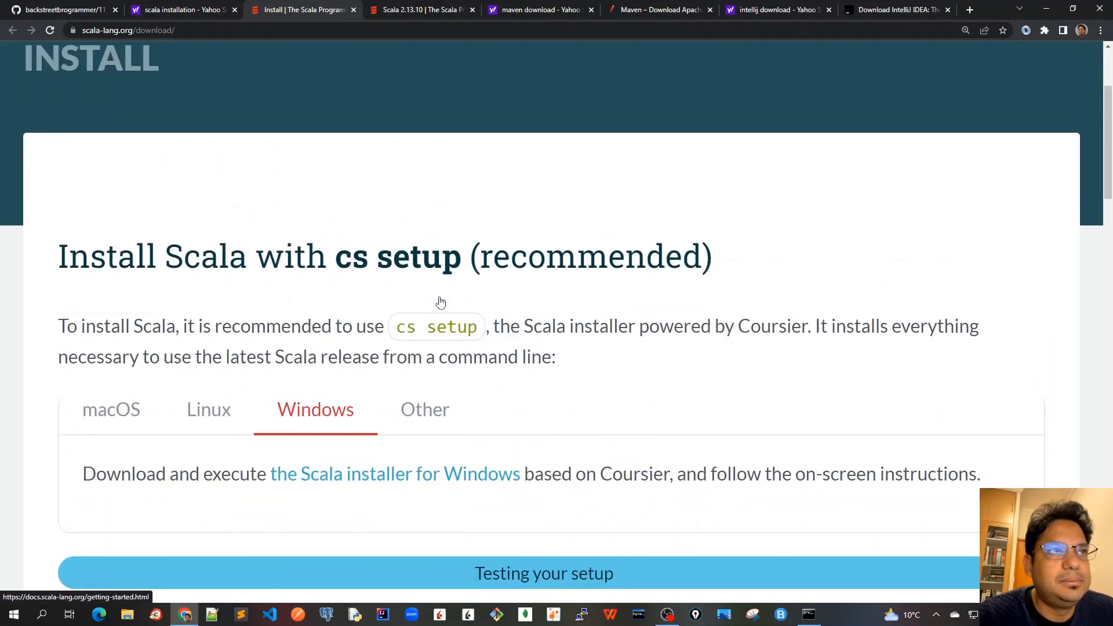
scroll(up, 3)
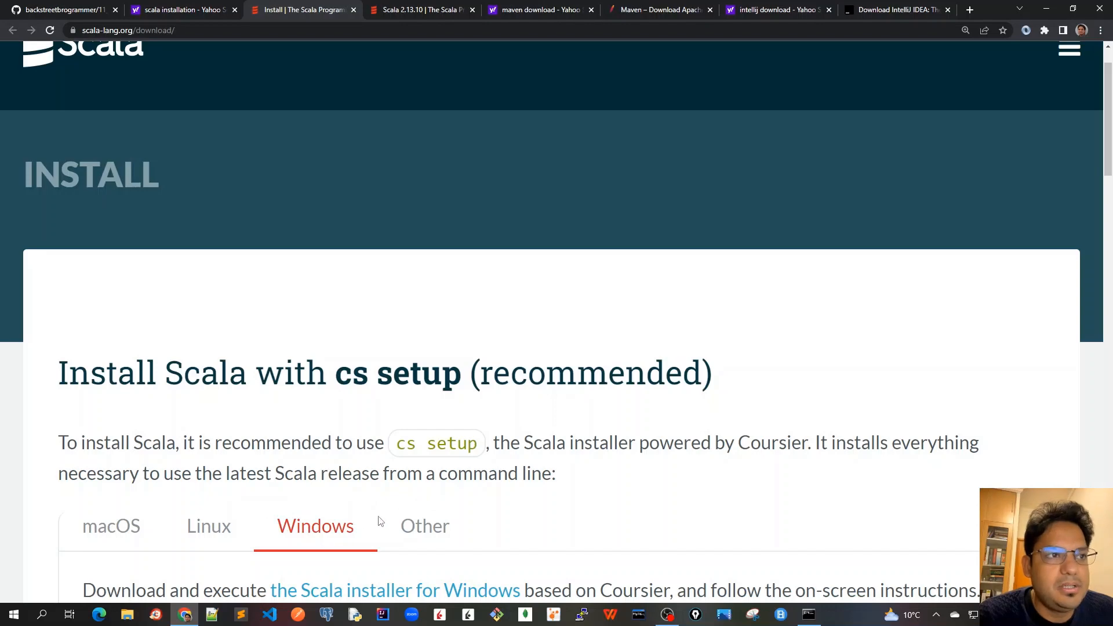
scroll(down, 3)
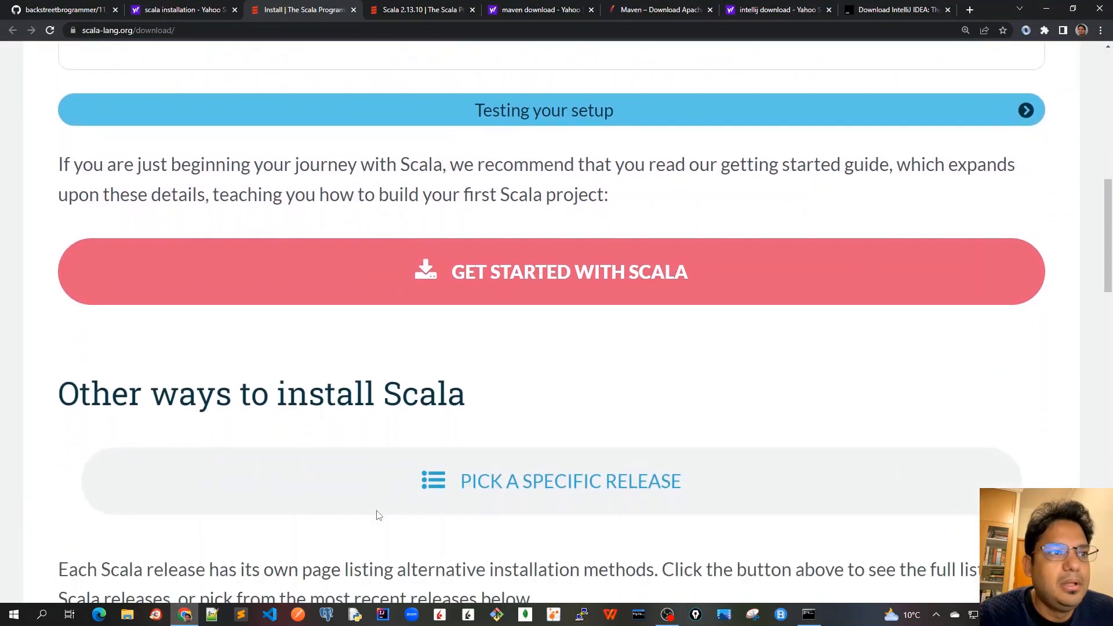
scroll(down, 3)
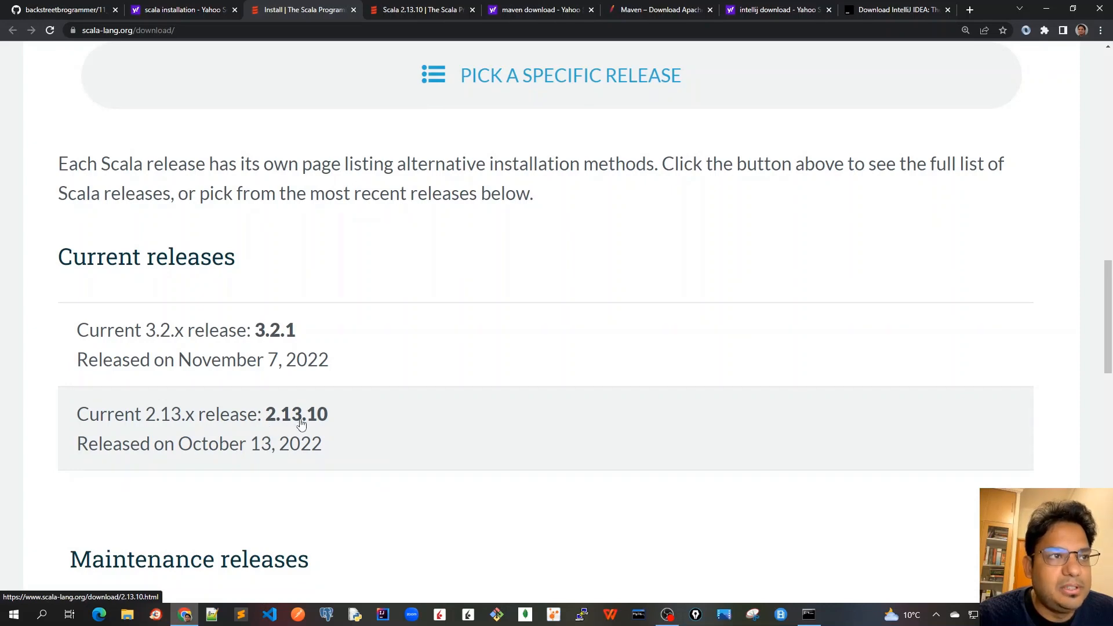
mouse_move(281, 345)
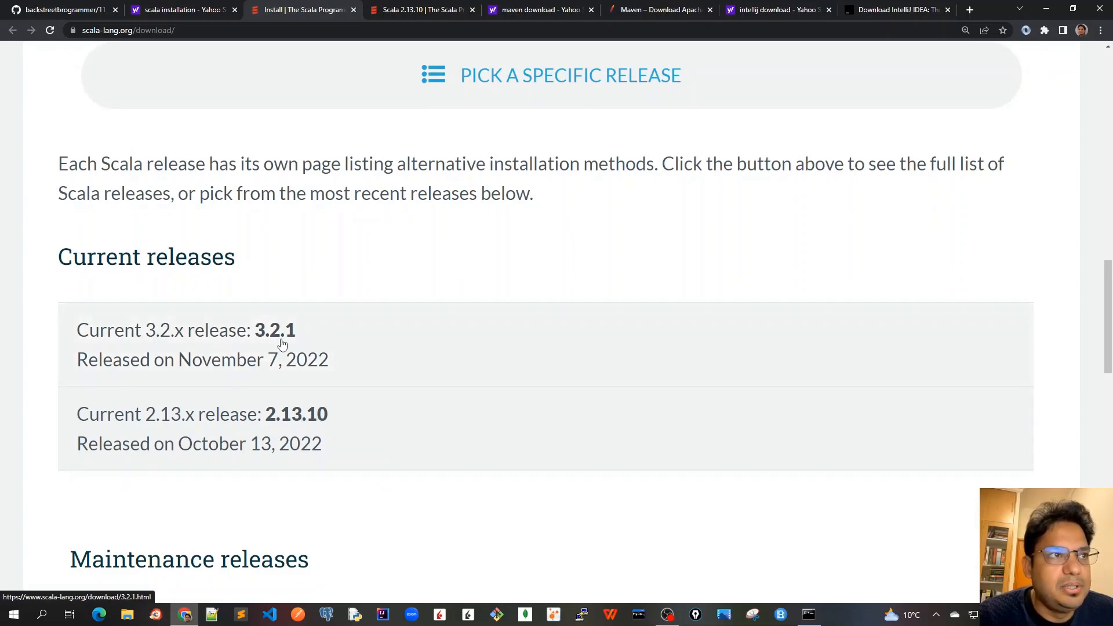
mouse_move(313, 437)
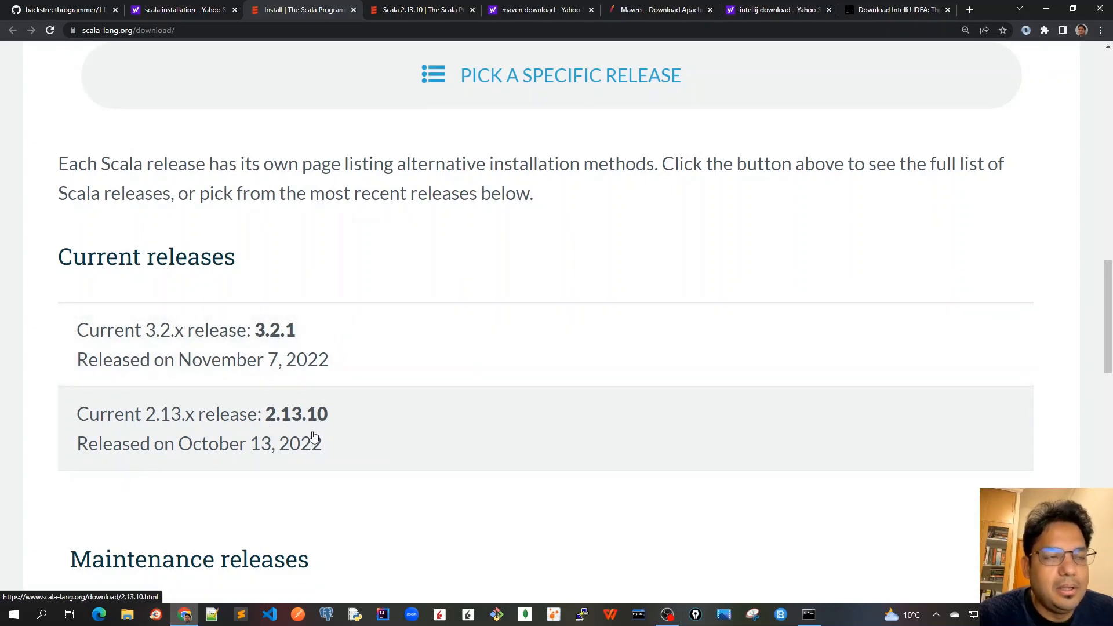
mouse_move(298, 429)
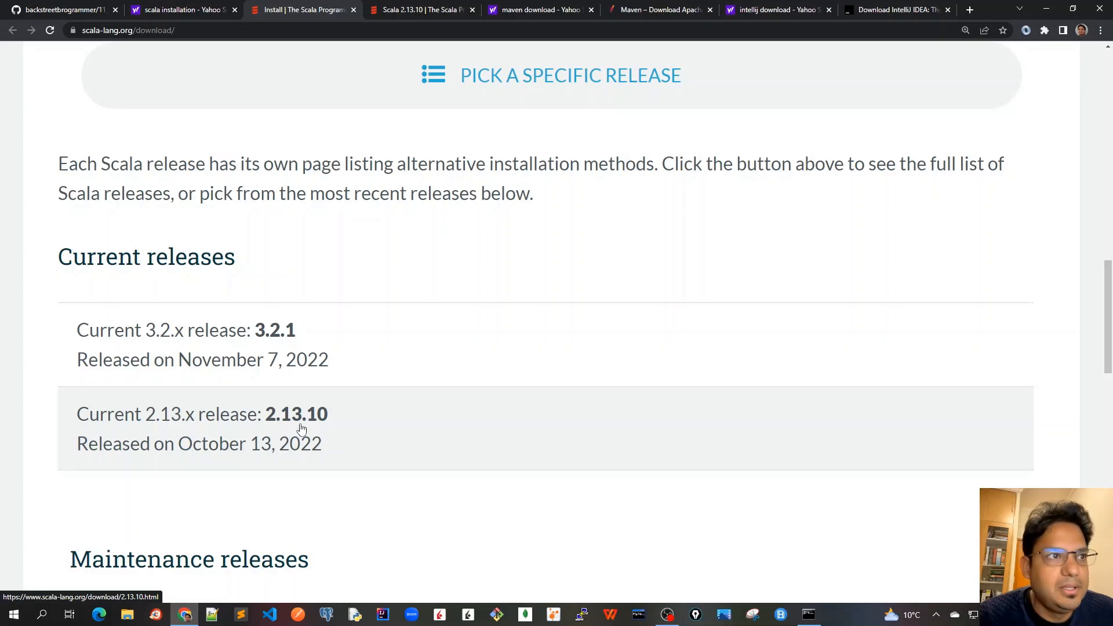
mouse_move(282, 433)
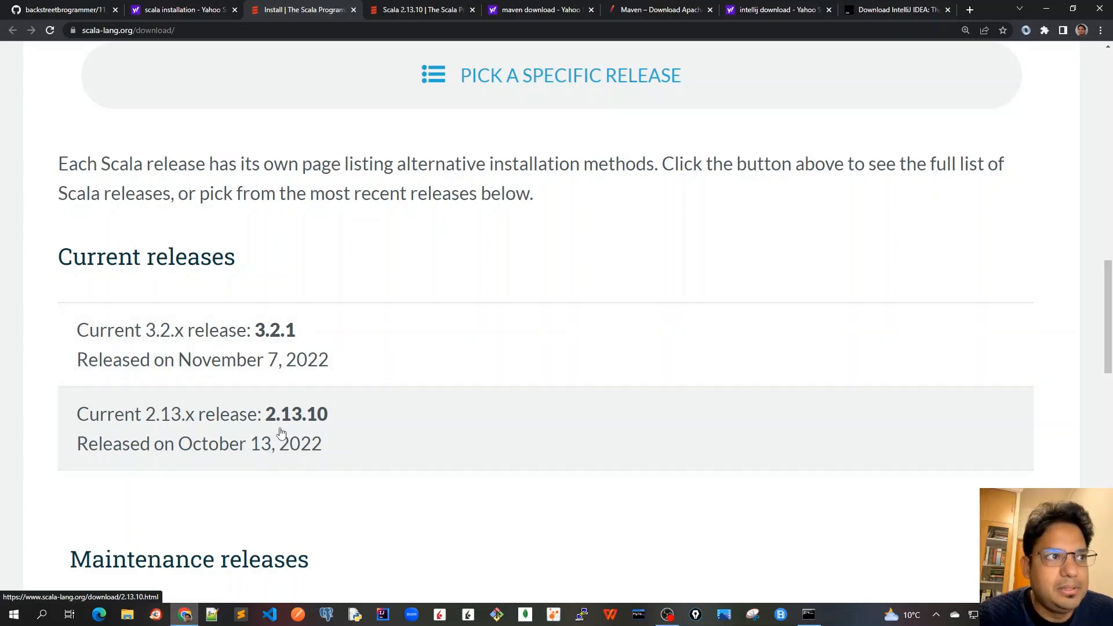
mouse_move(287, 429)
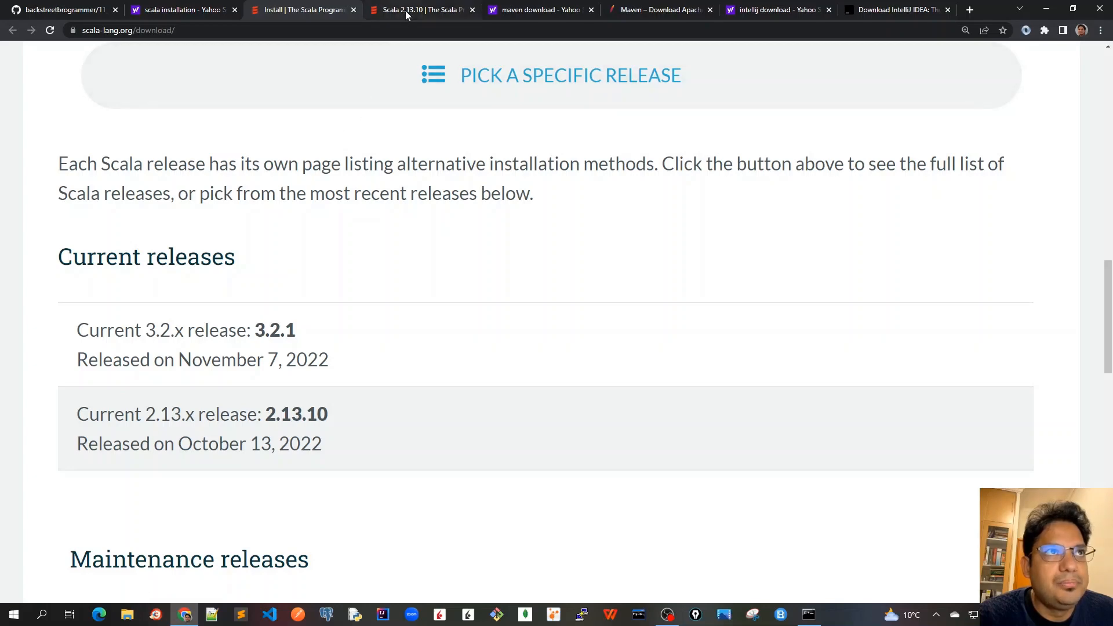
Switch to the Scala 2.13.10 release tab and scroll to 'Ways to Install This Release'
click(295, 414)
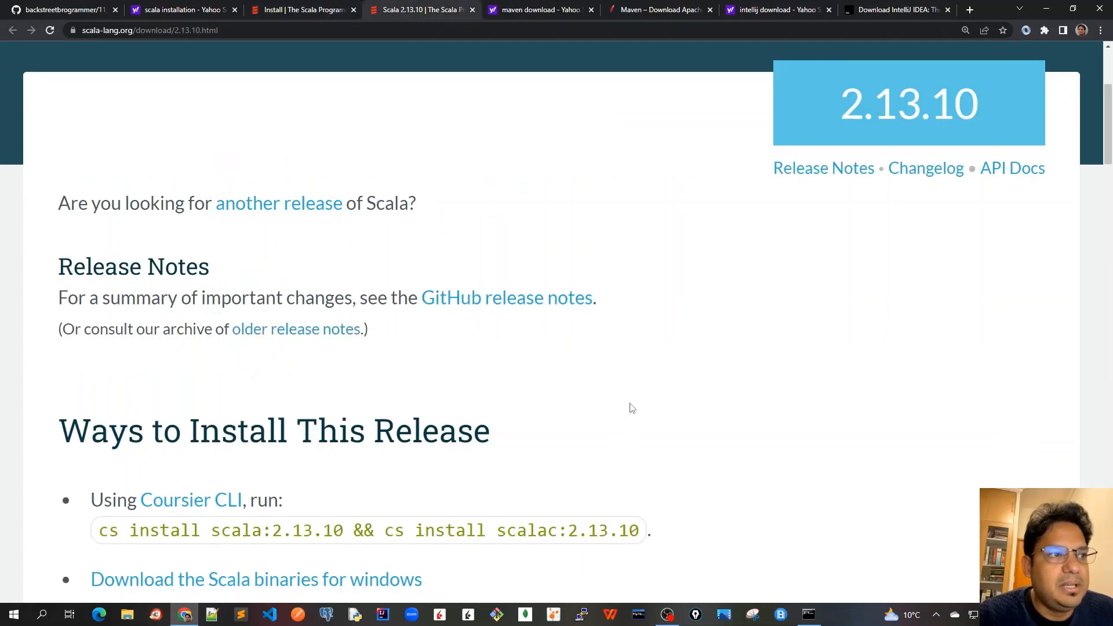
scroll(down, 3)
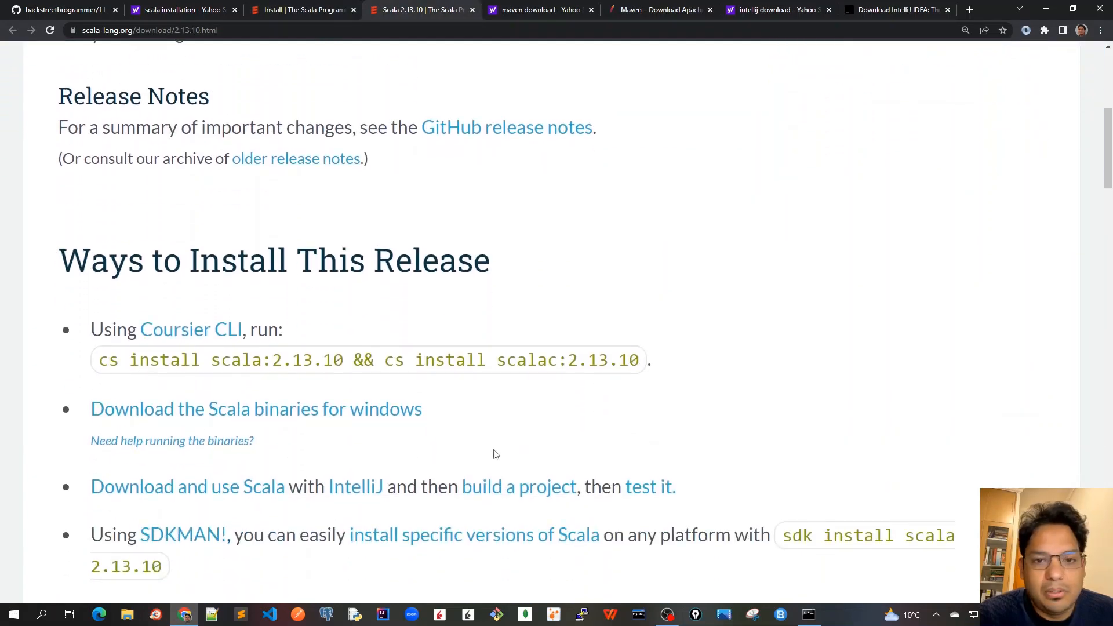
mouse_move(186, 424)
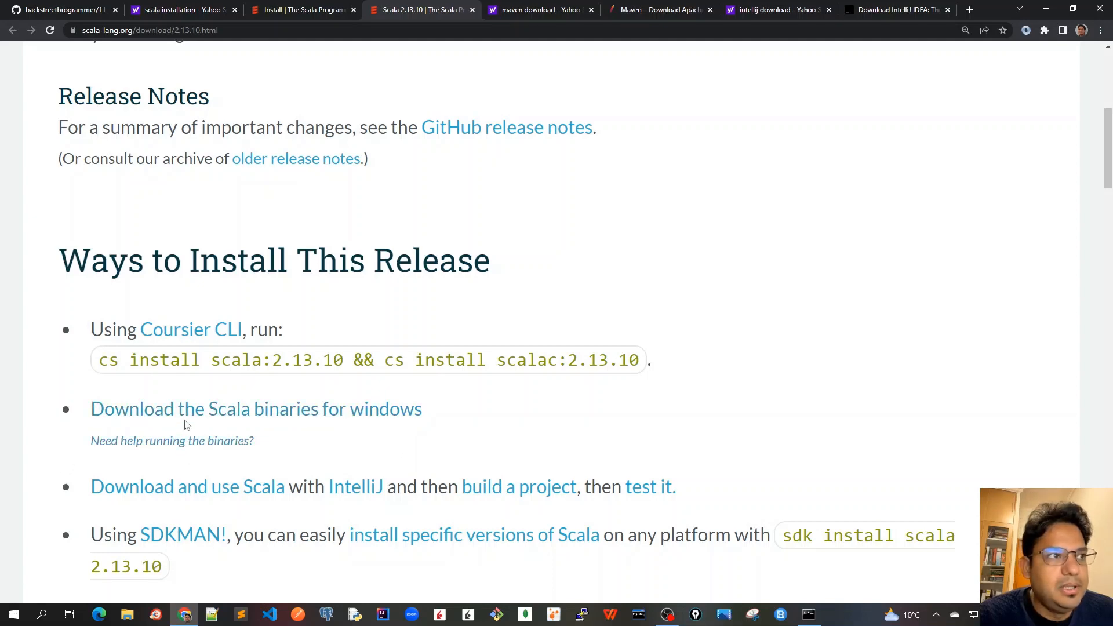
mouse_move(192, 418)
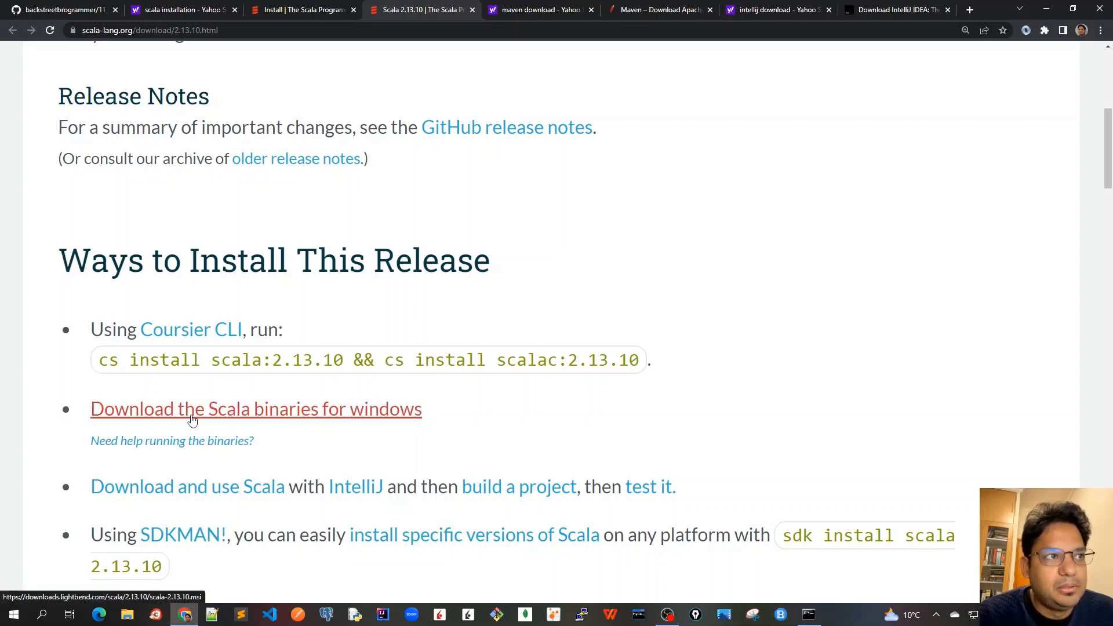
mouse_move(246, 417)
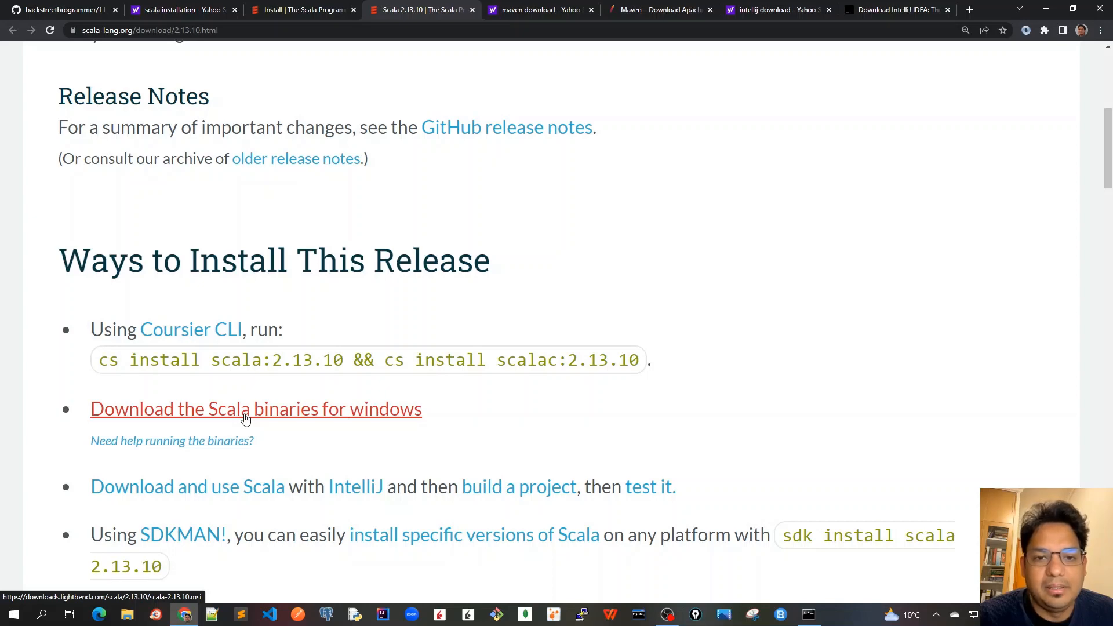
mouse_move(338, 382)
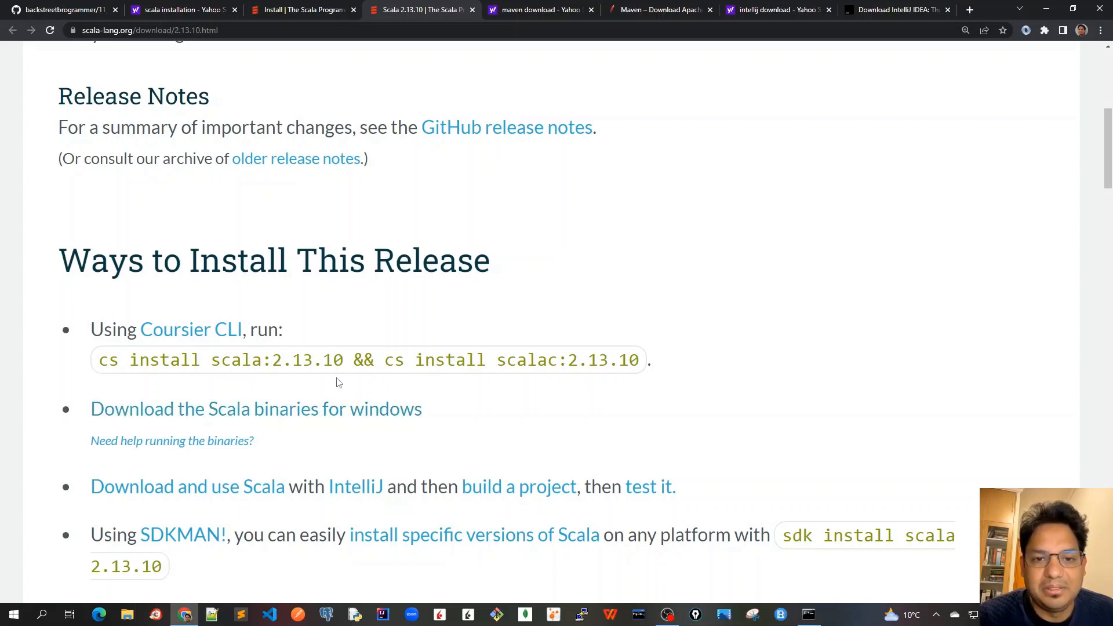
mouse_move(1040, 190)
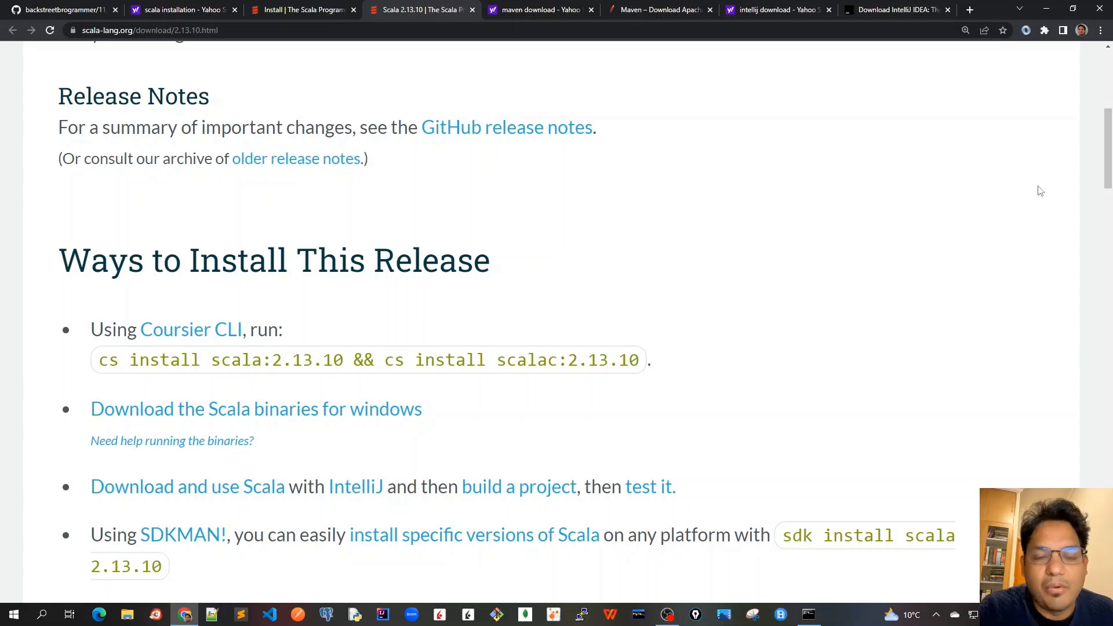
mouse_move(328, 229)
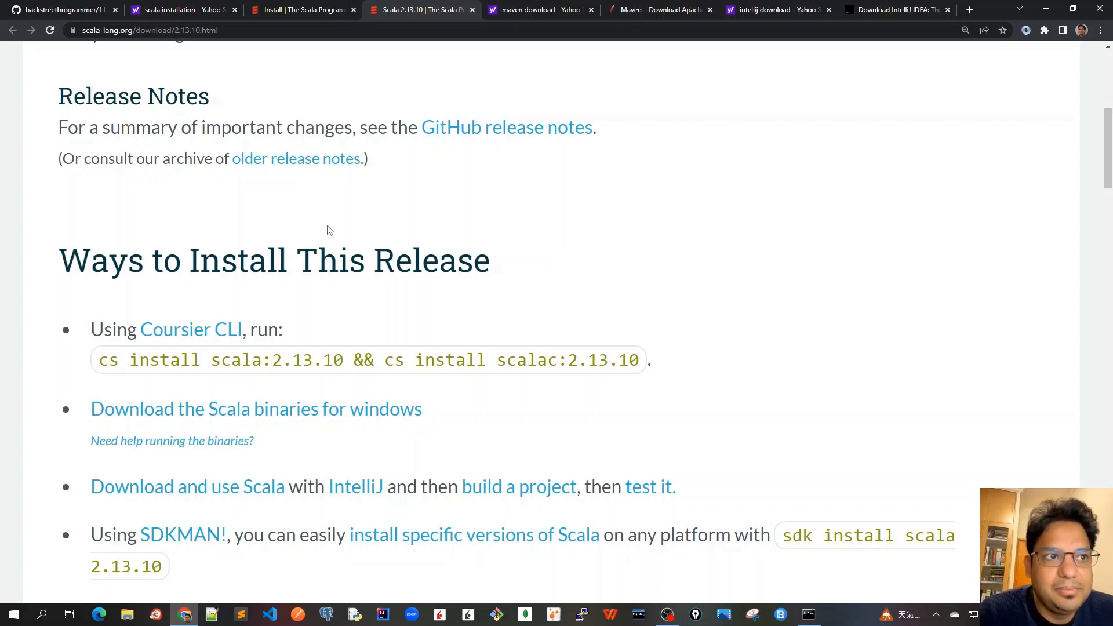
mouse_move(355, 386)
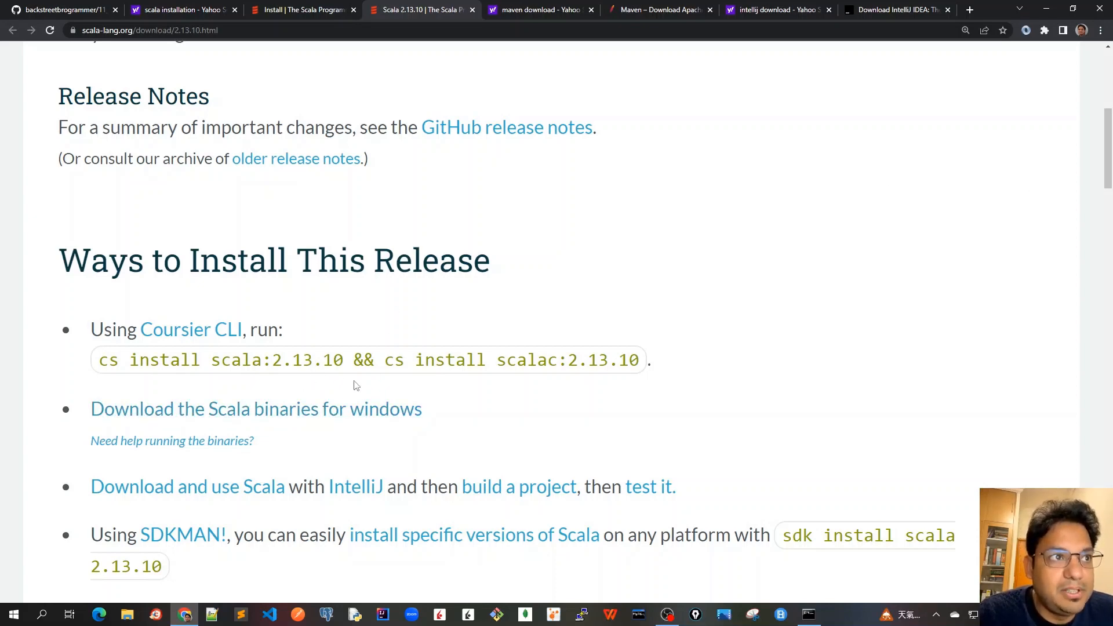
Run scala -version in the admin Command Prompt and select the reported 2.13.10
click(808, 613)
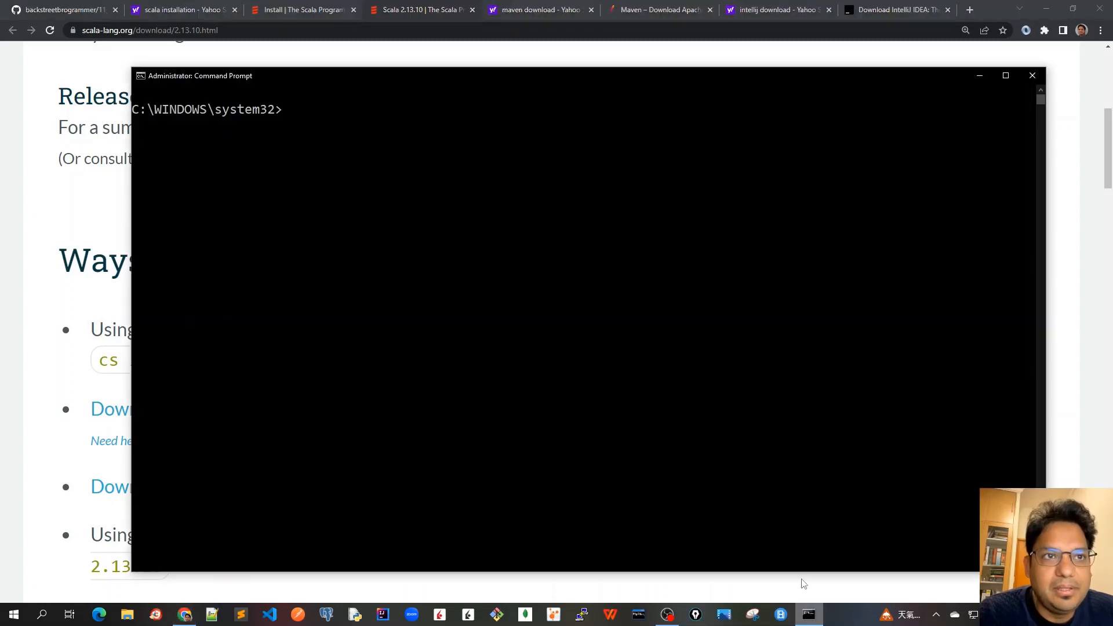
mouse_move(579, 257)
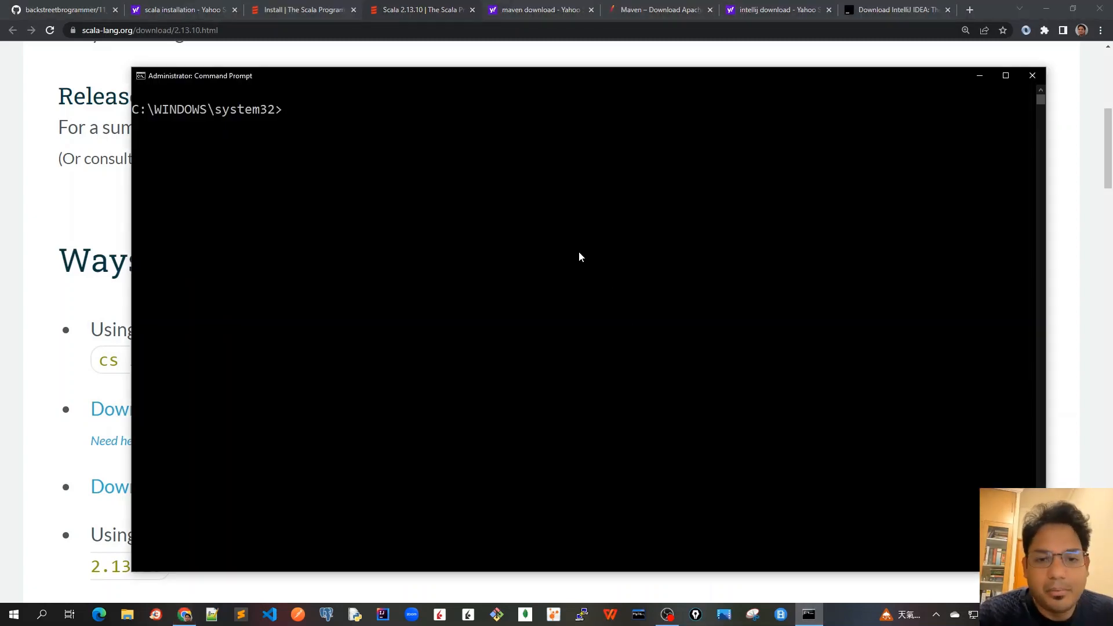
text(scala)
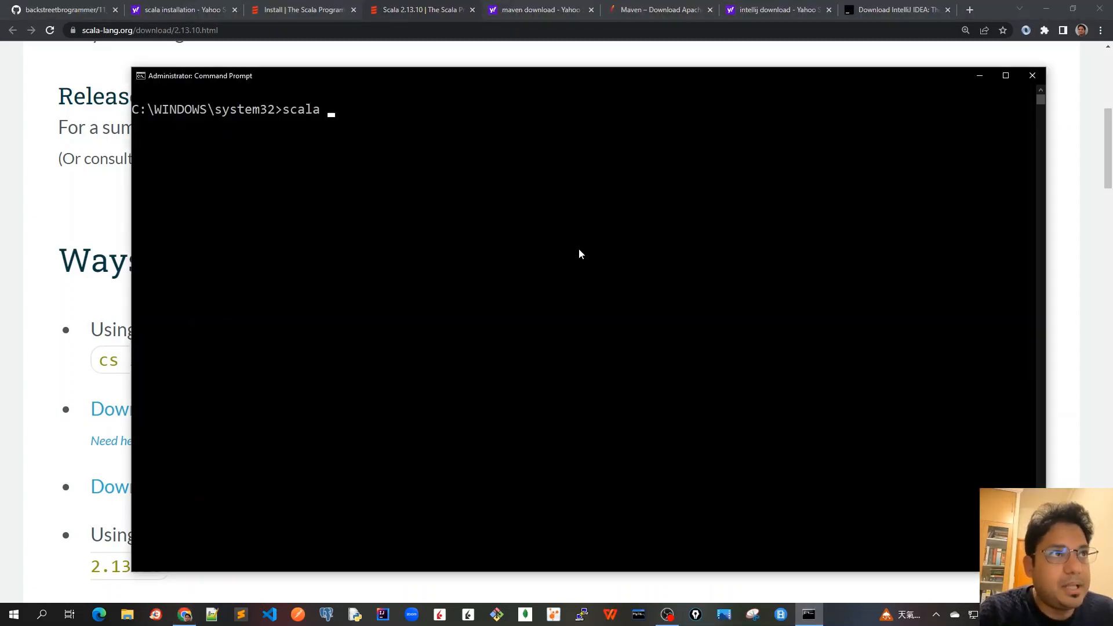
text(-version)
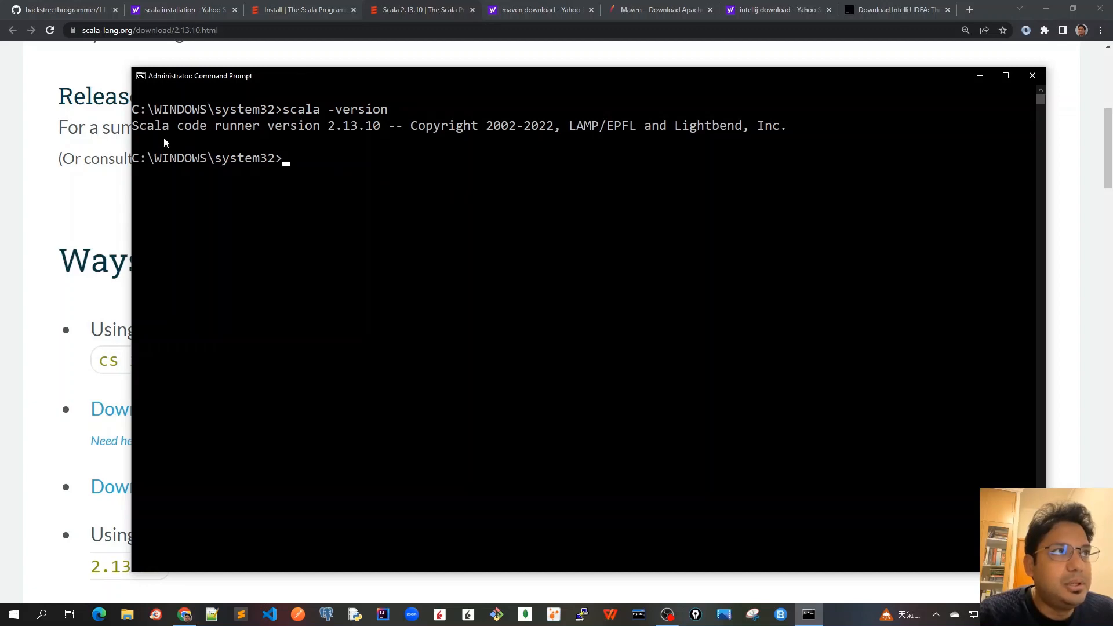
click(331, 125)
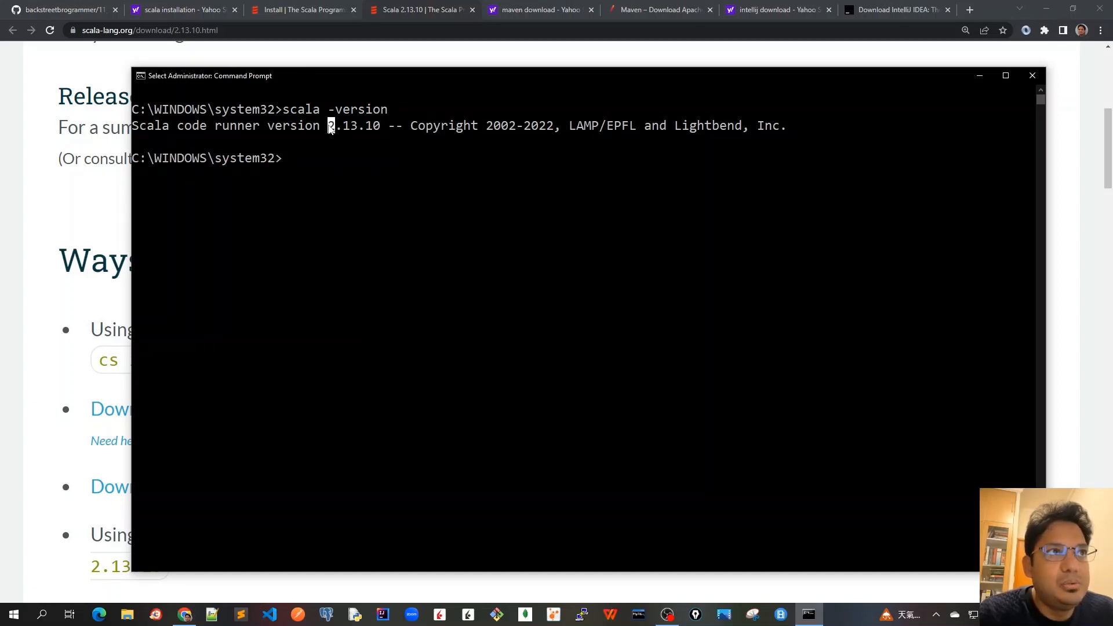
double_click(353, 126)
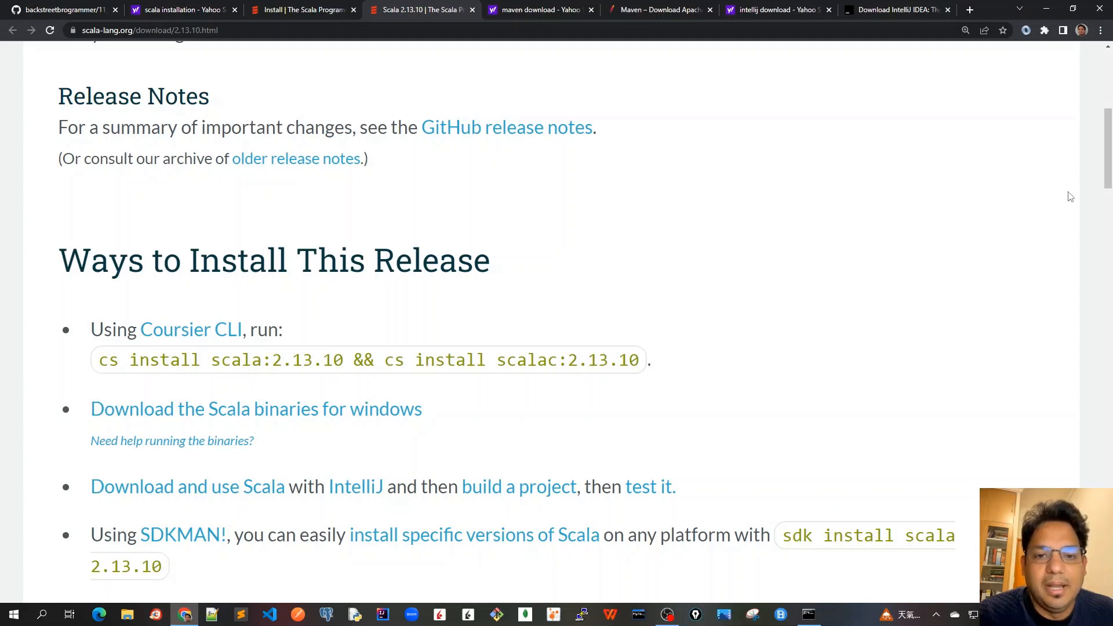
mouse_move(427, 337)
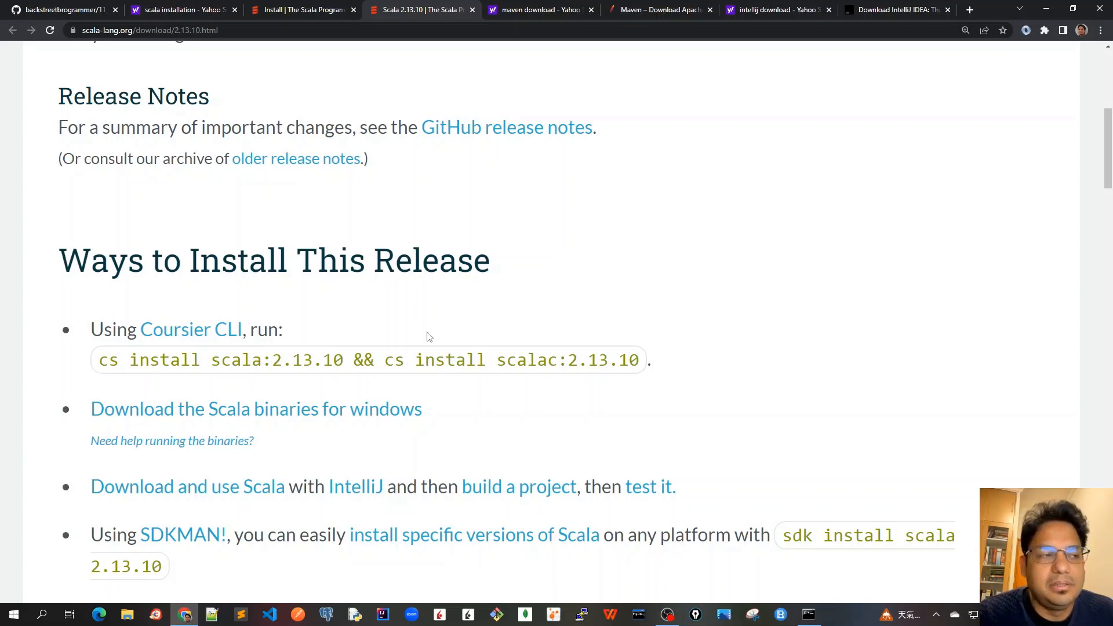
mouse_move(42, 614)
text(e)
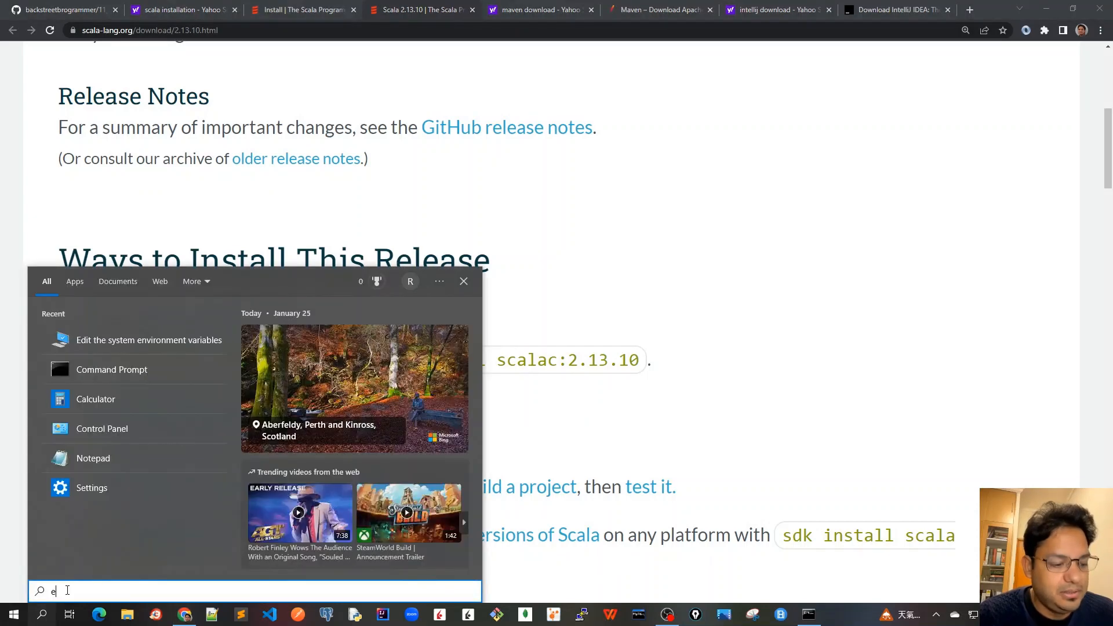
Open the system Path list and scroll to C:\Program Files (x86)\scala\bin
text(dit)
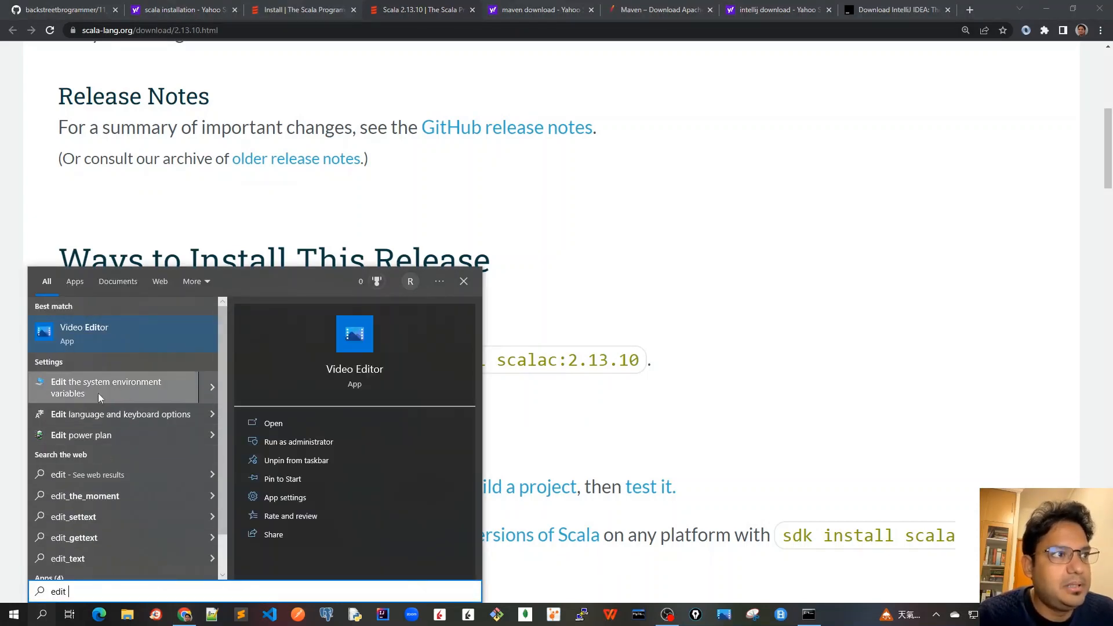
click(105, 388)
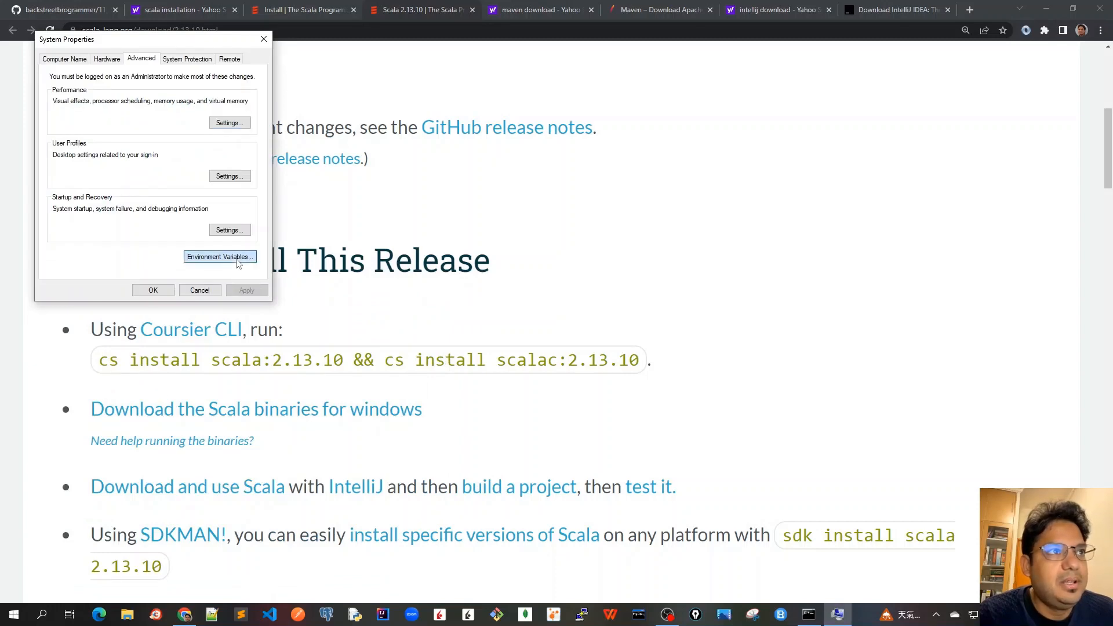
click(219, 256)
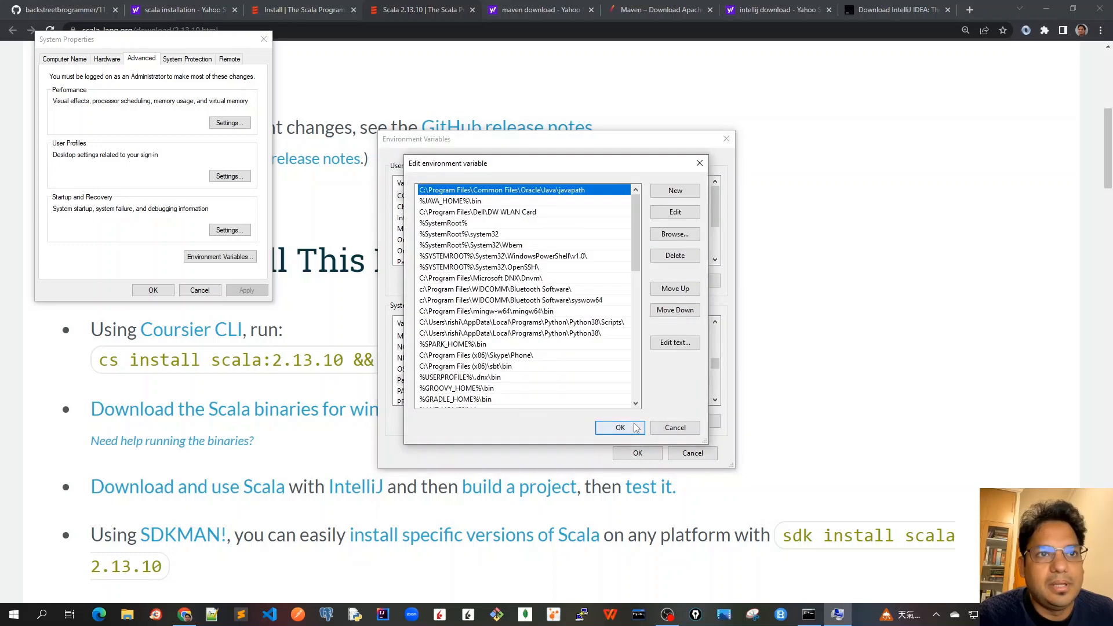
scroll(down, 3)
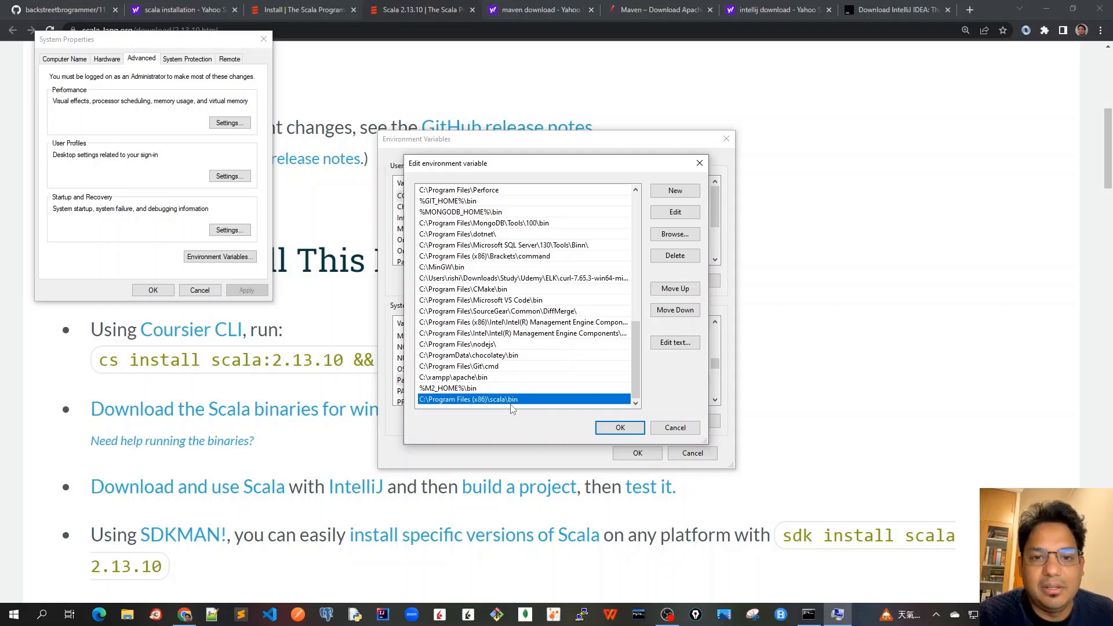
mouse_move(674, 472)
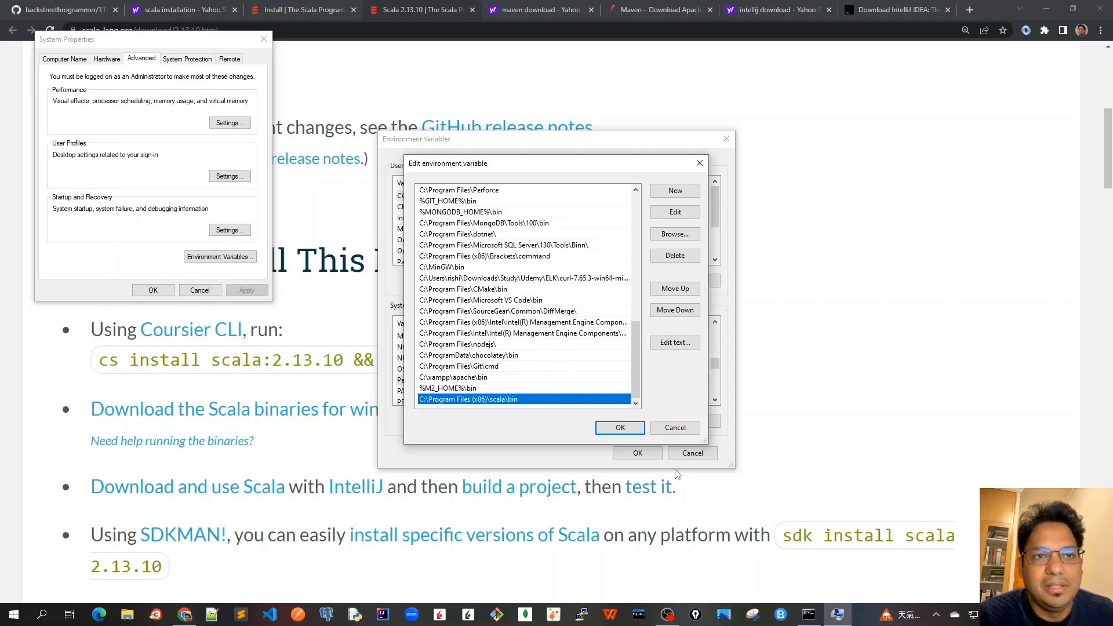
mouse_move(804, 412)
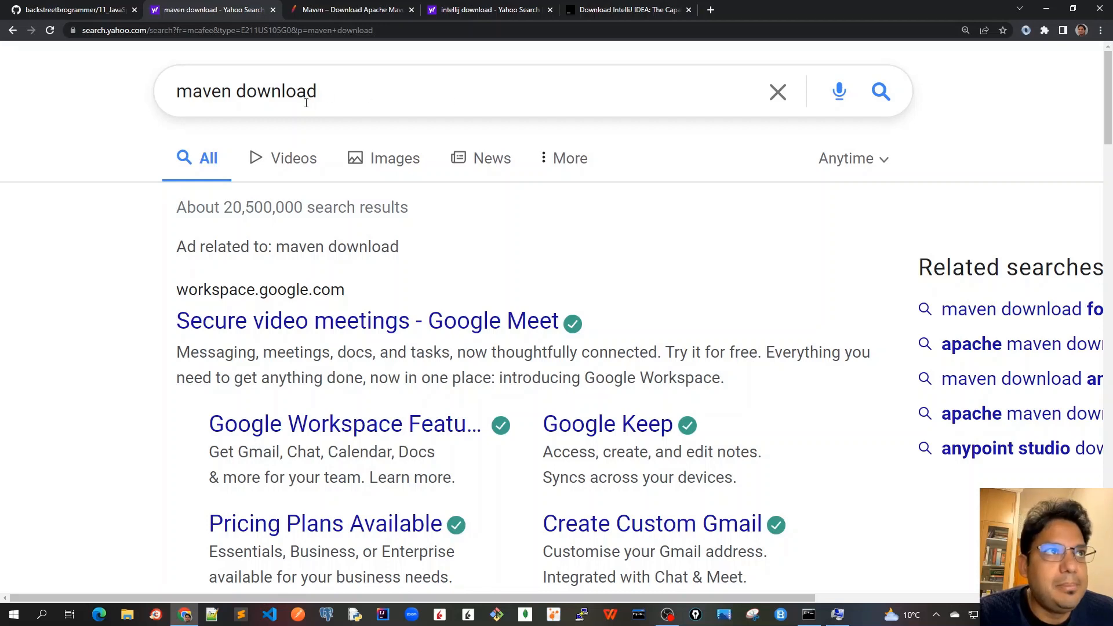
mouse_move(294, 171)
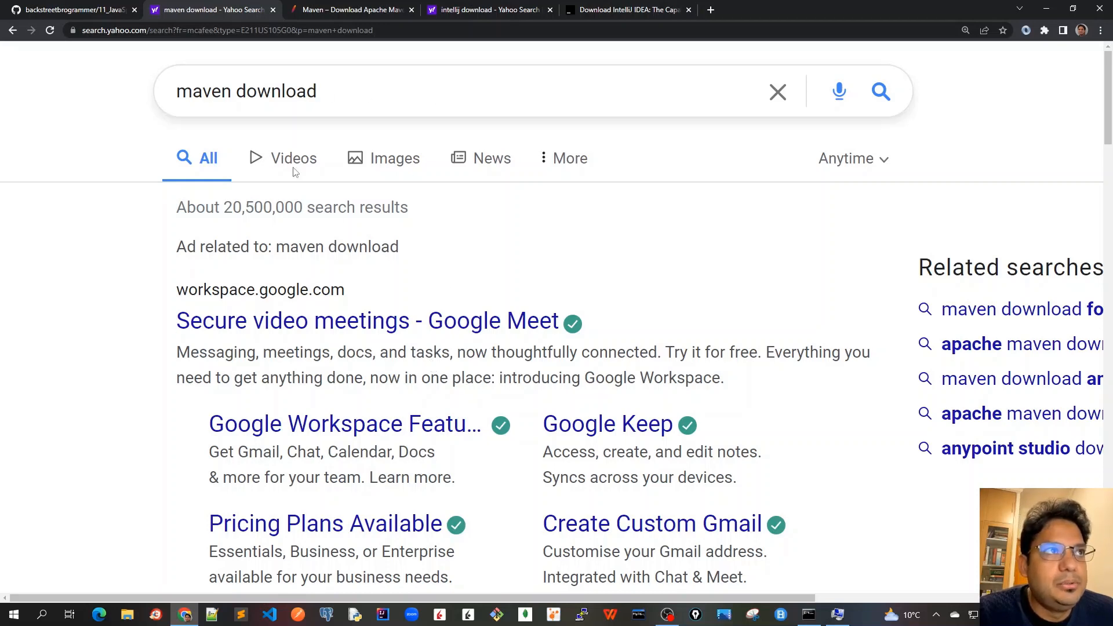
Highlight Maven version 3.8.7 on the download page and scroll to the Files table
scroll(down, 3)
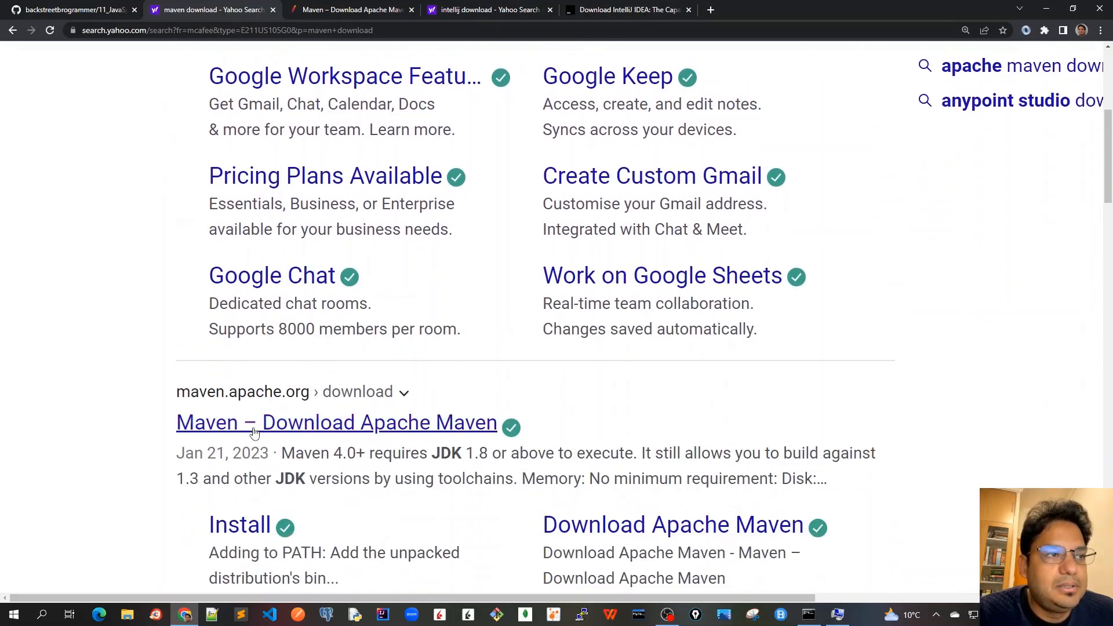
mouse_move(330, 401)
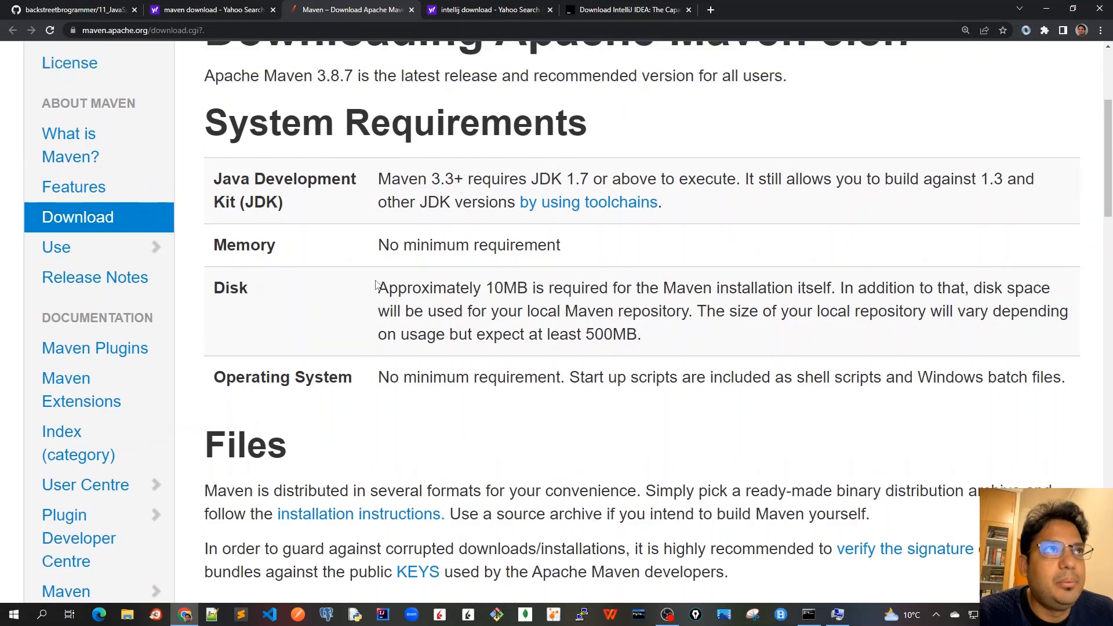
scroll(up, 3)
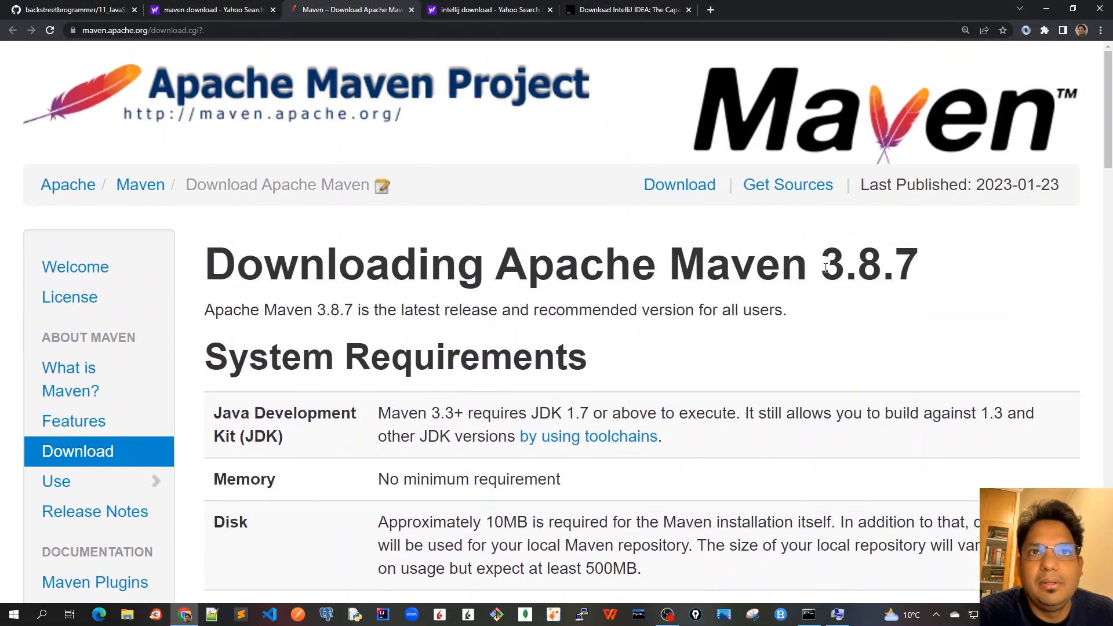
double_click(867, 264)
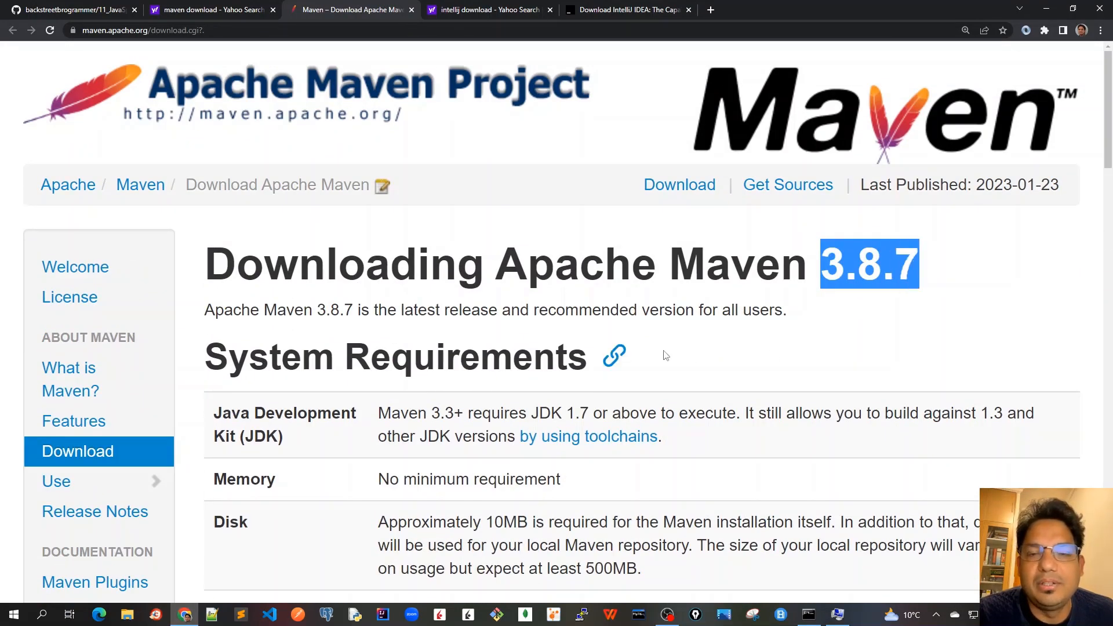
scroll(down, 3)
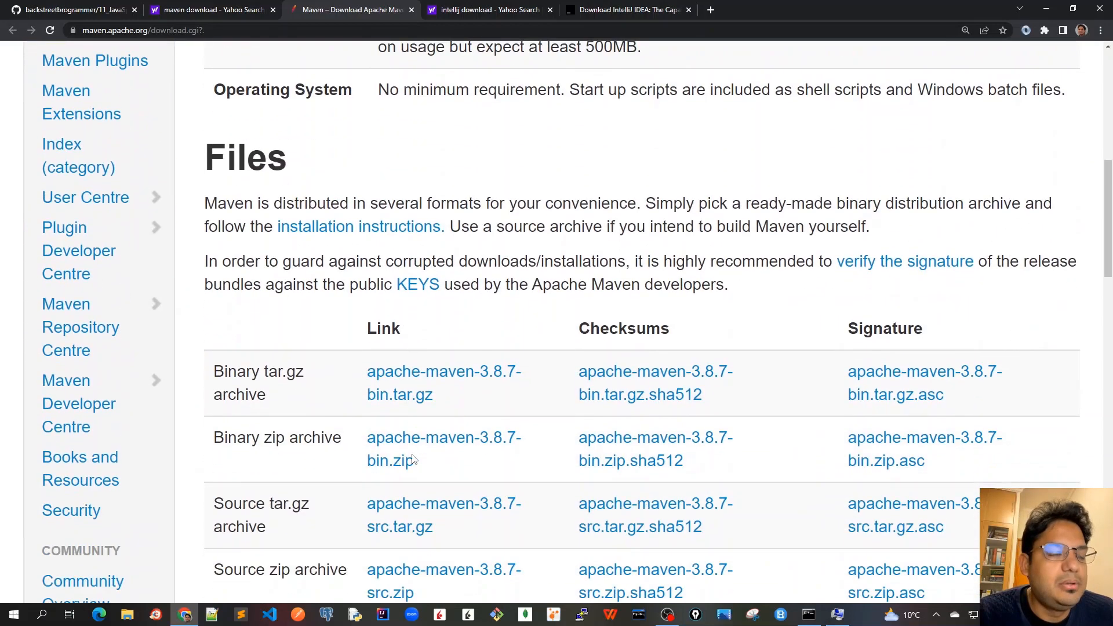
scroll(down, 3)
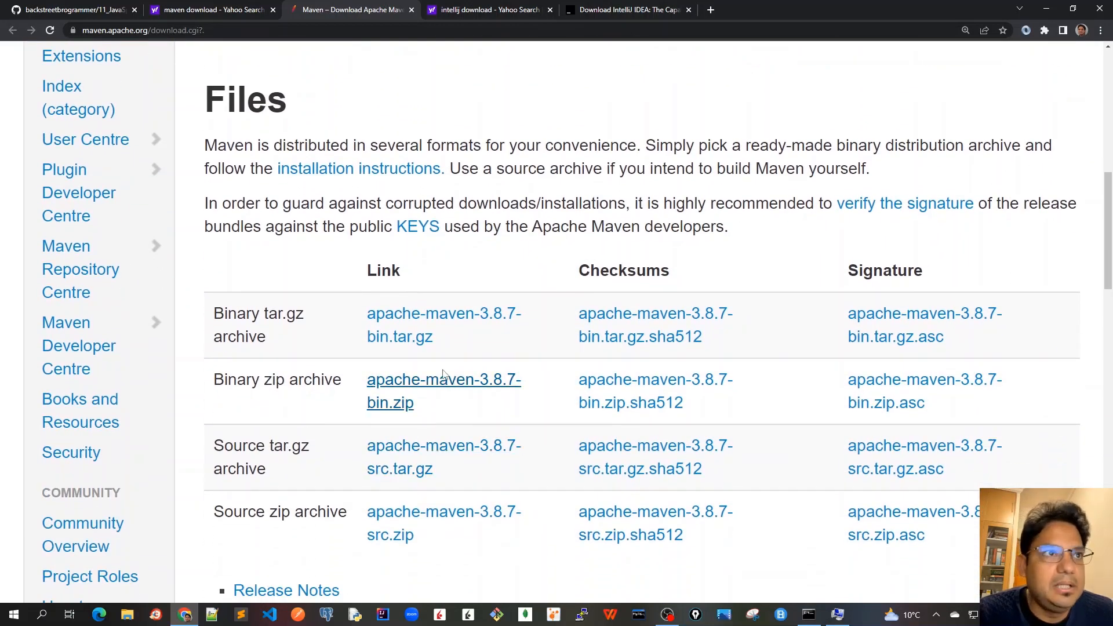
mouse_move(423, 394)
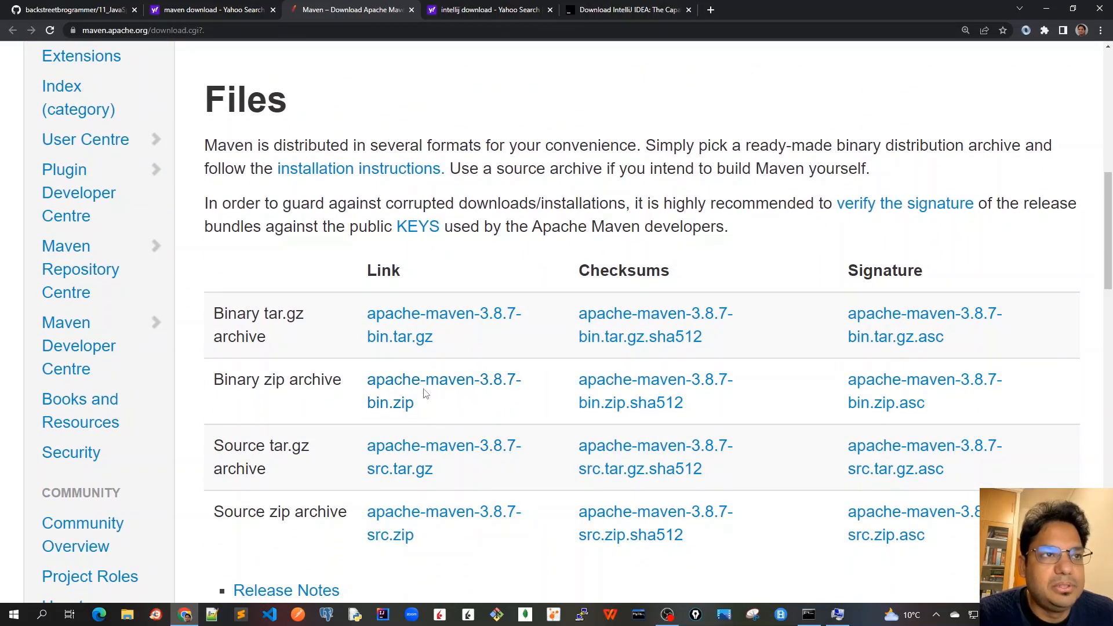
mouse_move(389, 394)
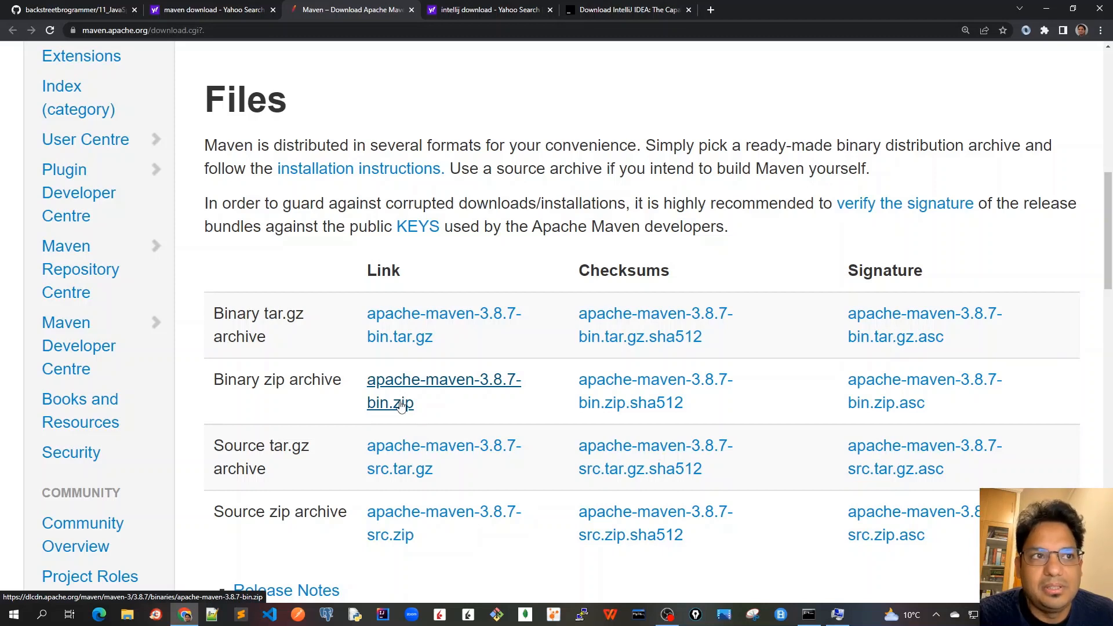
mouse_move(1065, 404)
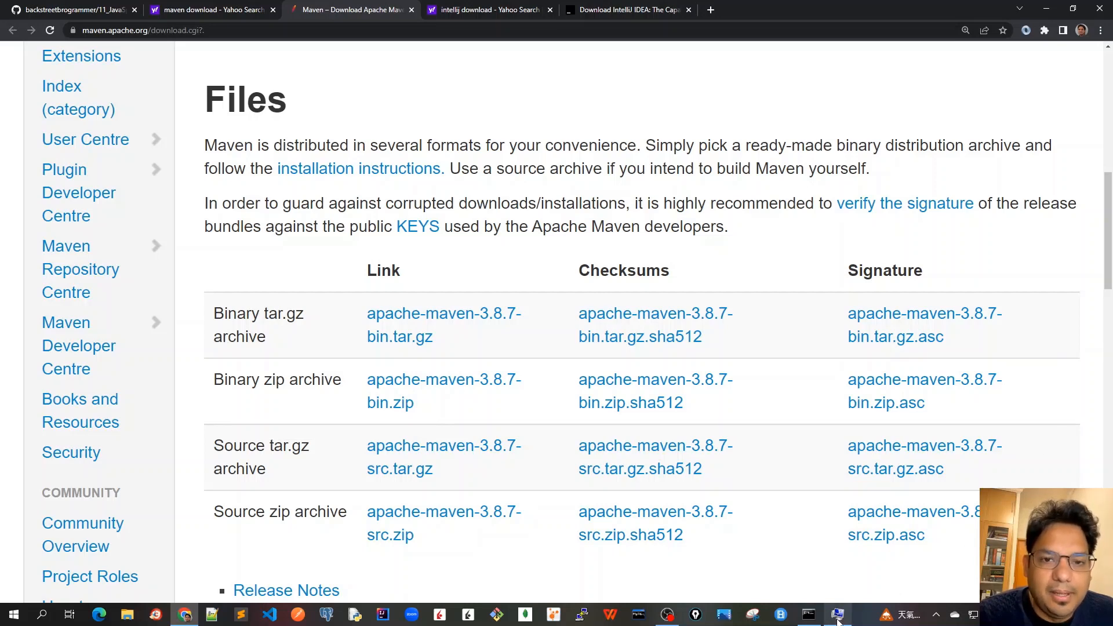
Close the Path editor, then view M2_HOME's value C:\Maven\apache-maven-3.8.1 and close it
click(836, 614)
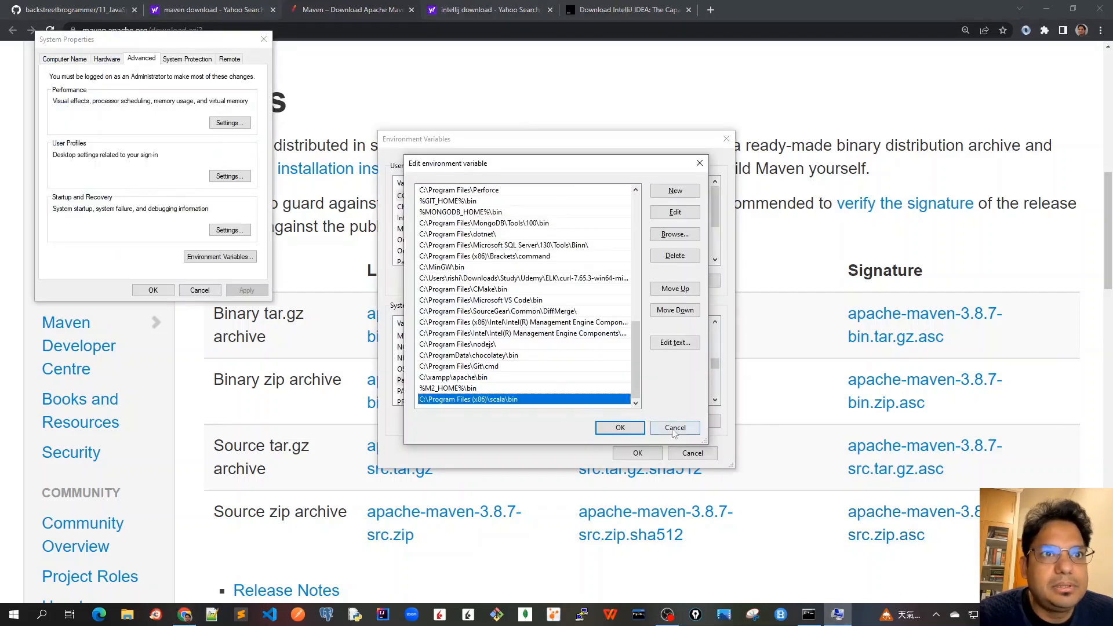
click(674, 427)
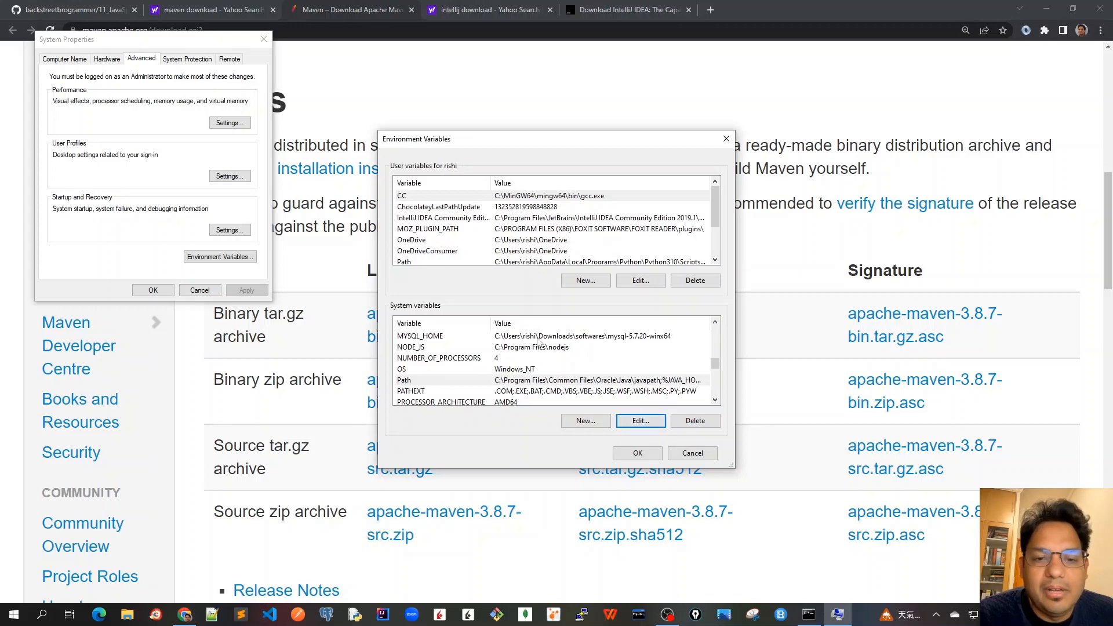
mouse_move(446, 374)
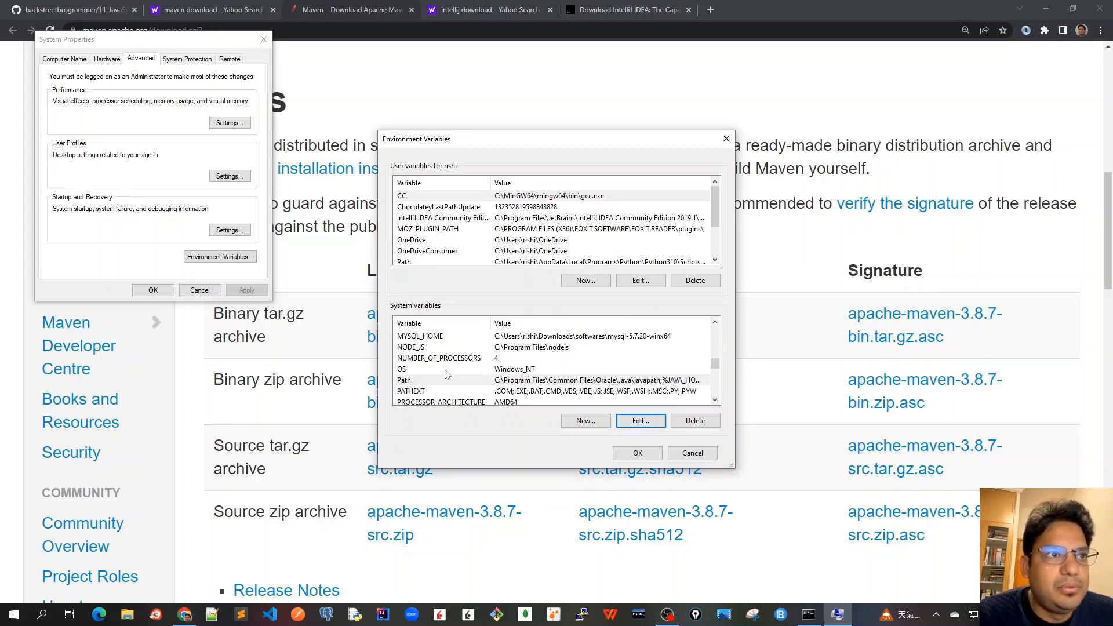
scroll(down, 3)
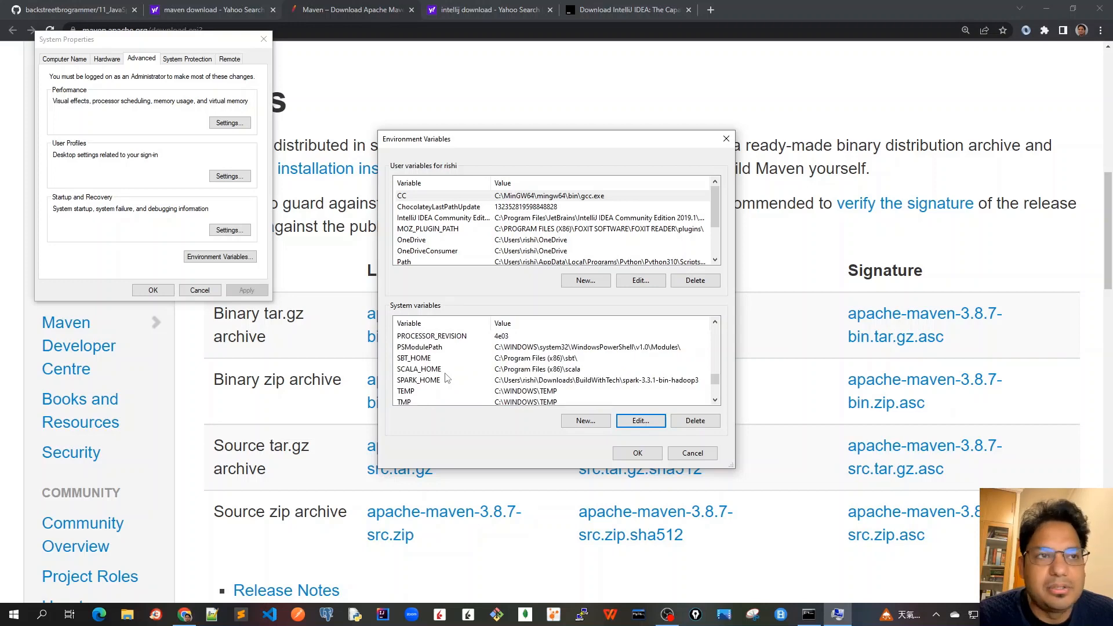
scroll(up, 3)
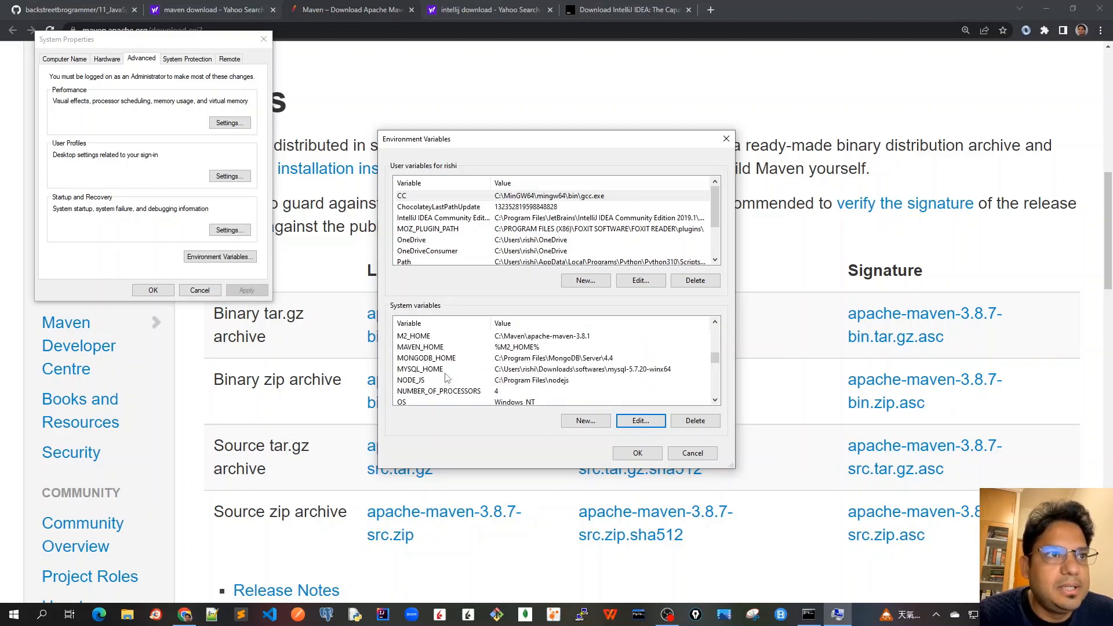
click(414, 336)
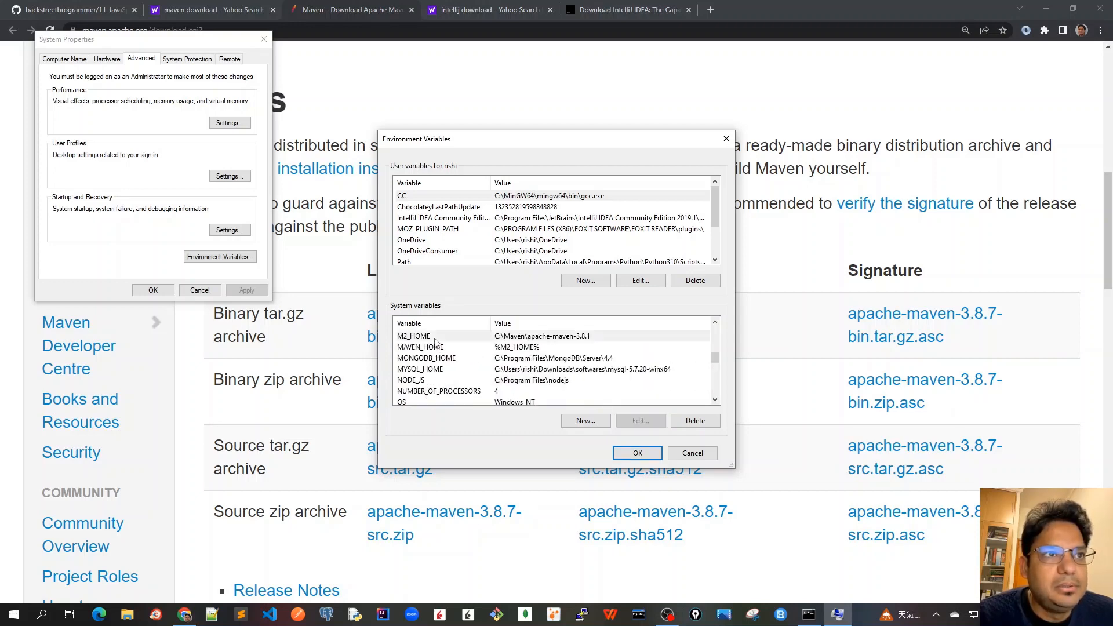
click(638, 421)
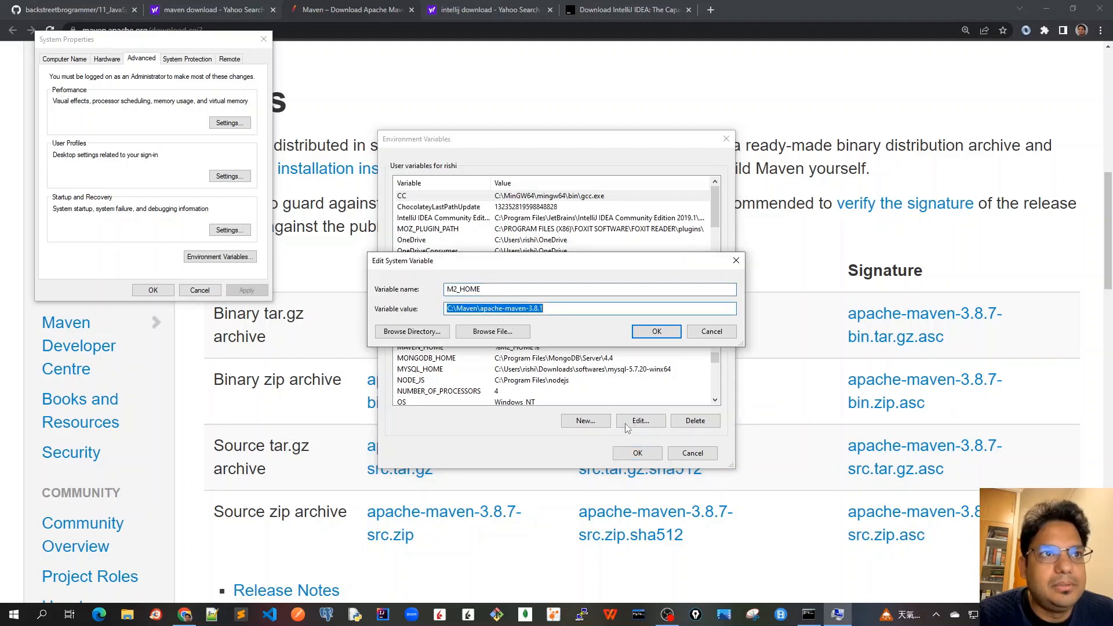
mouse_move(467, 320)
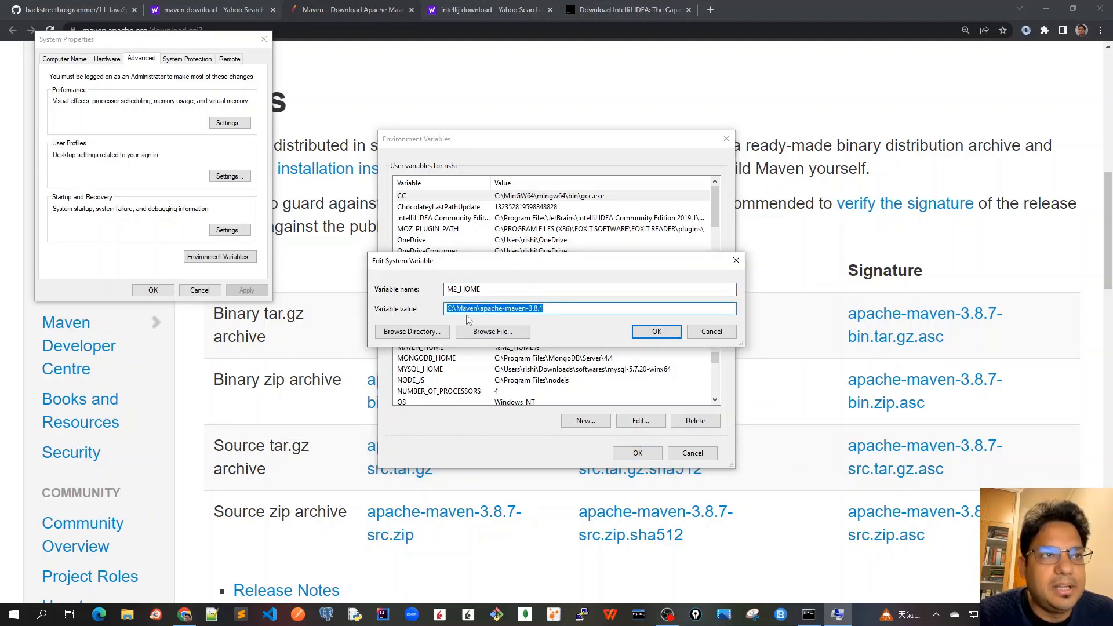
mouse_move(490, 320)
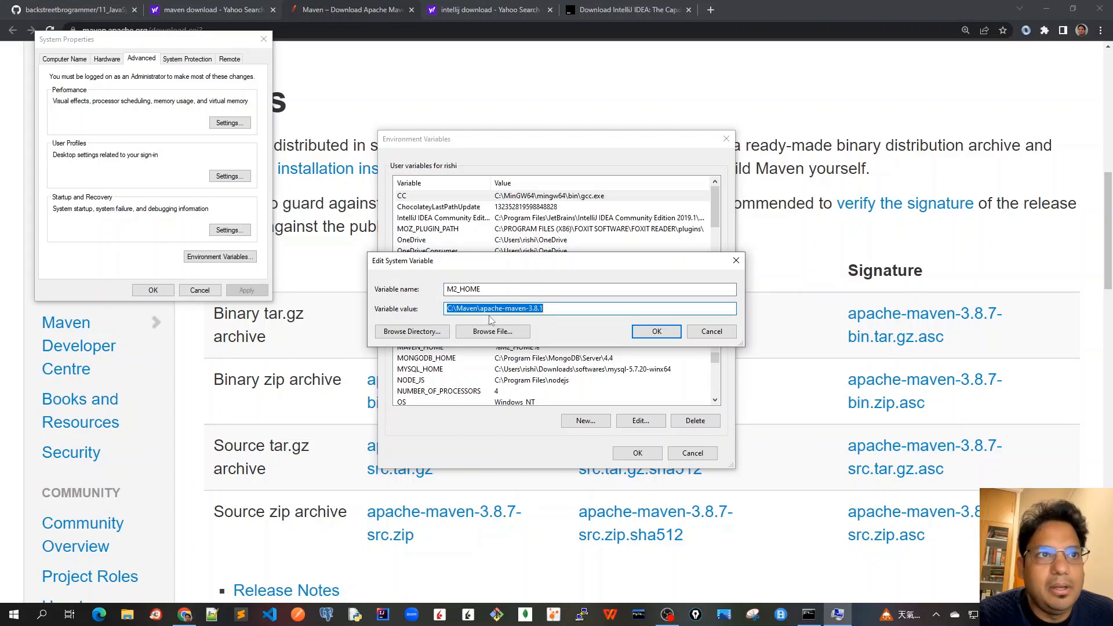
mouse_move(544, 335)
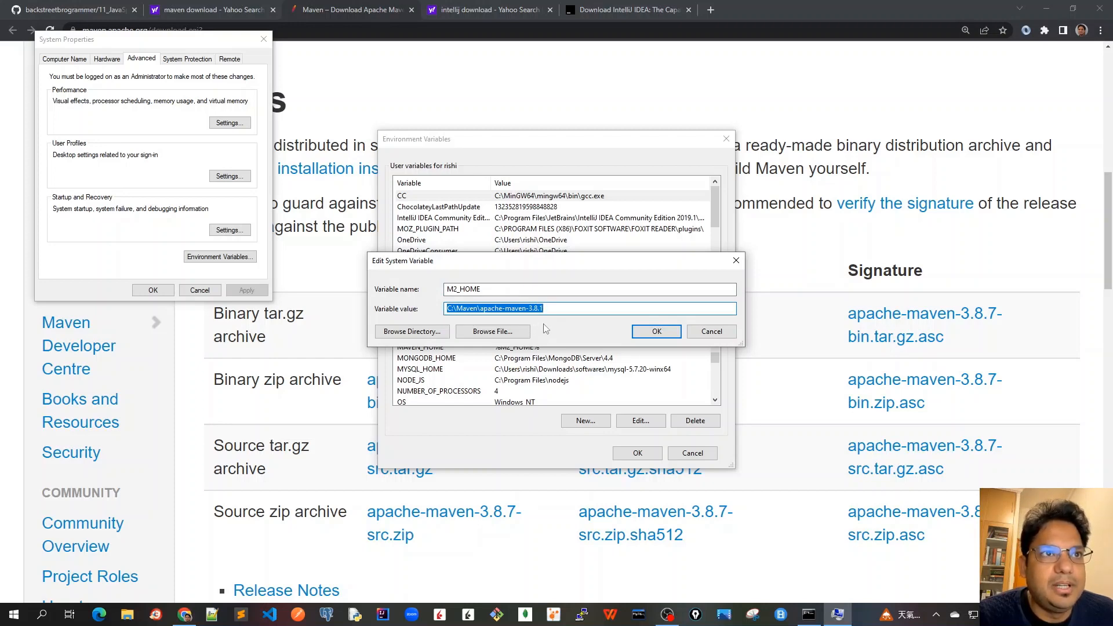
mouse_move(564, 321)
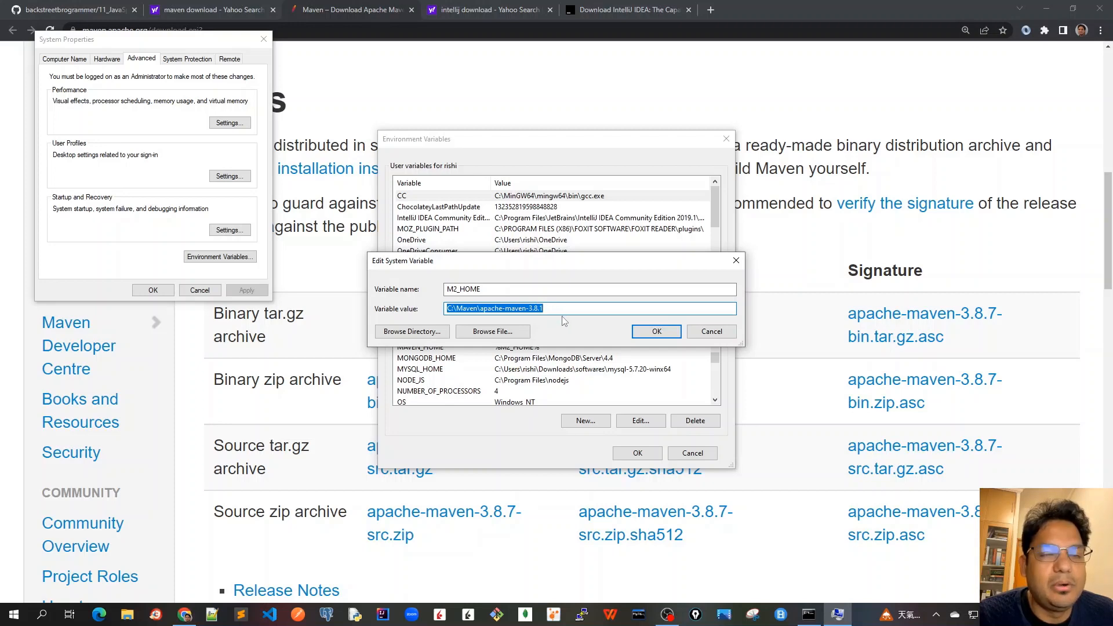
mouse_move(575, 312)
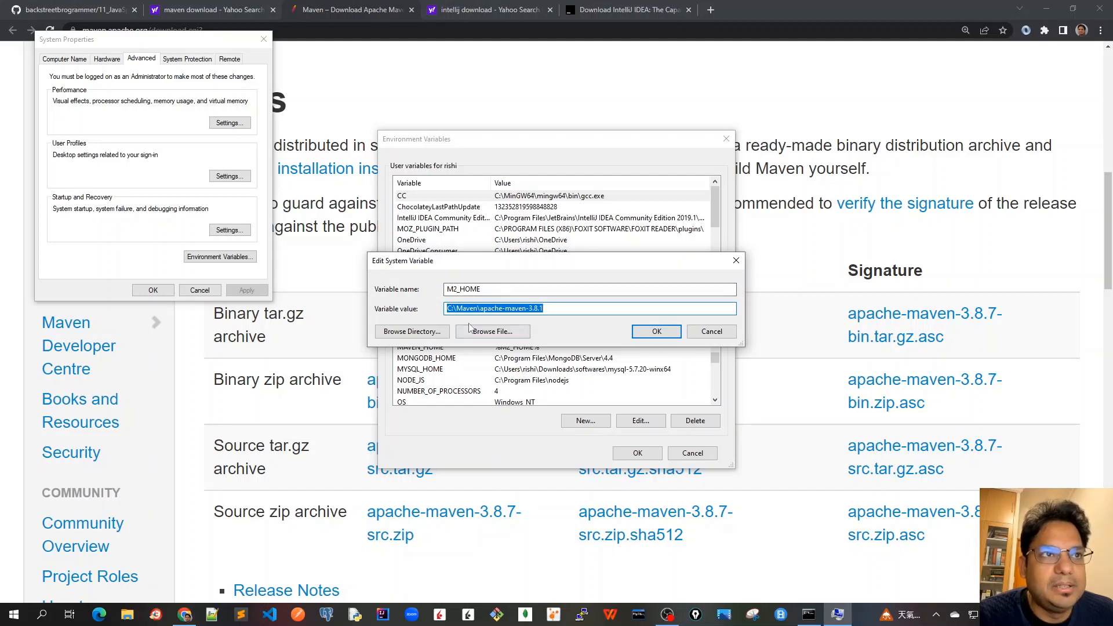
click(655, 331)
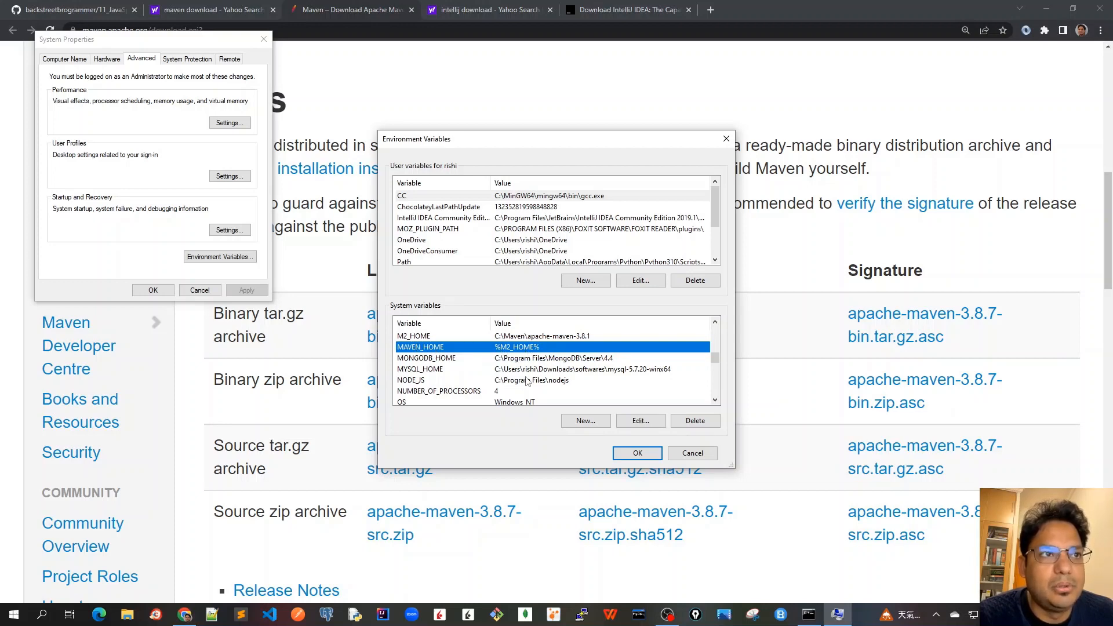
Review the MAVEN_HOME value, confirm Path includes %MAVEN_HOME%\bin, and save the Path entries
click(640, 420)
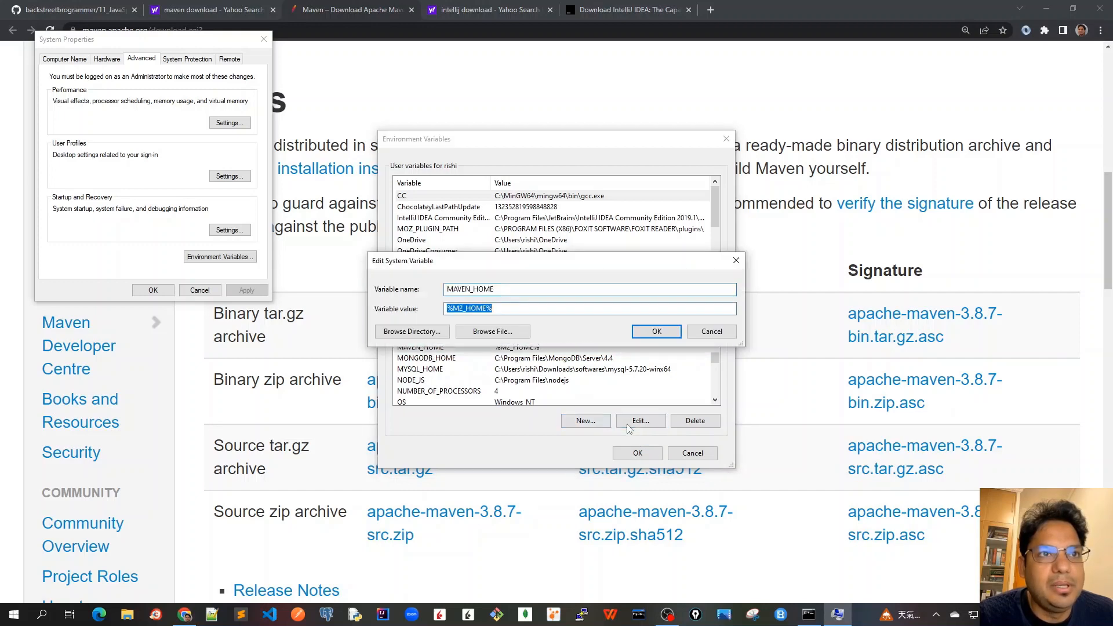
click(655, 332)
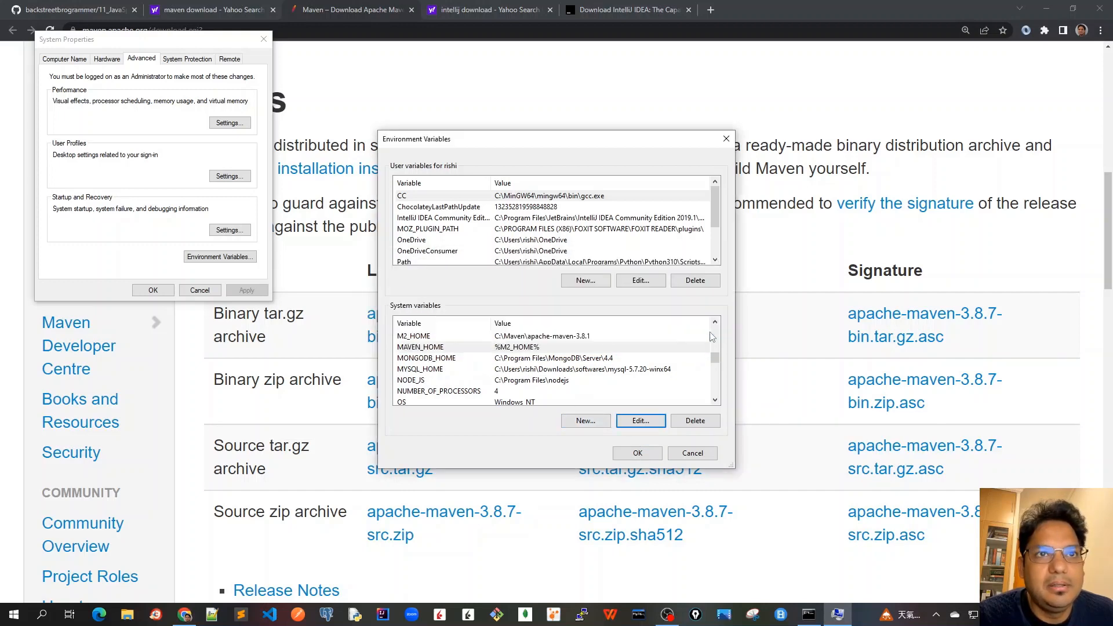
scroll(down, 3)
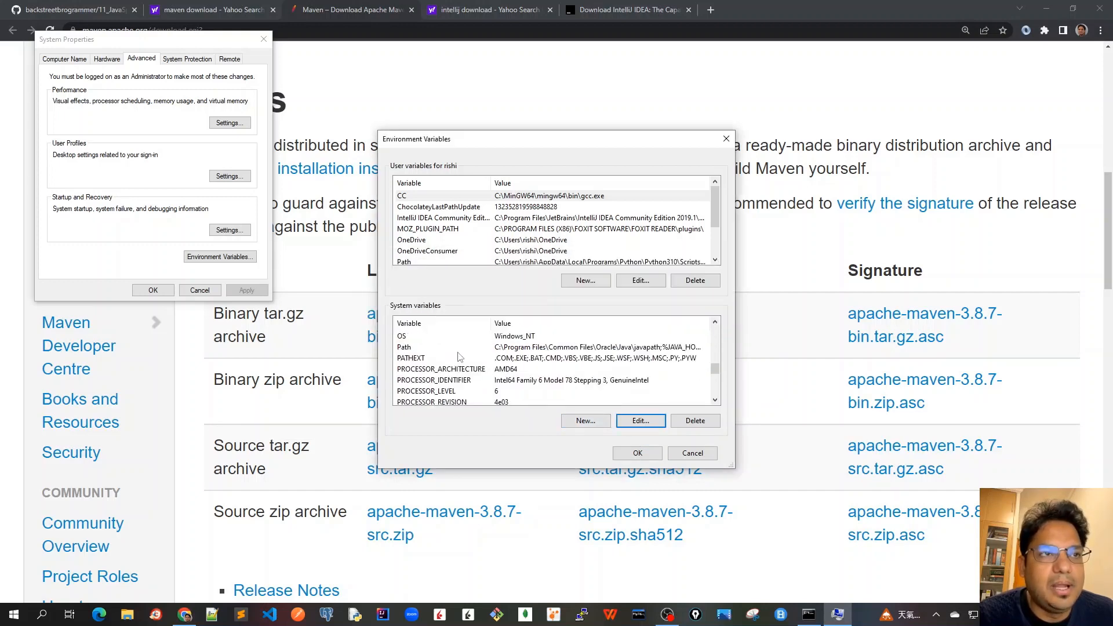
click(639, 420)
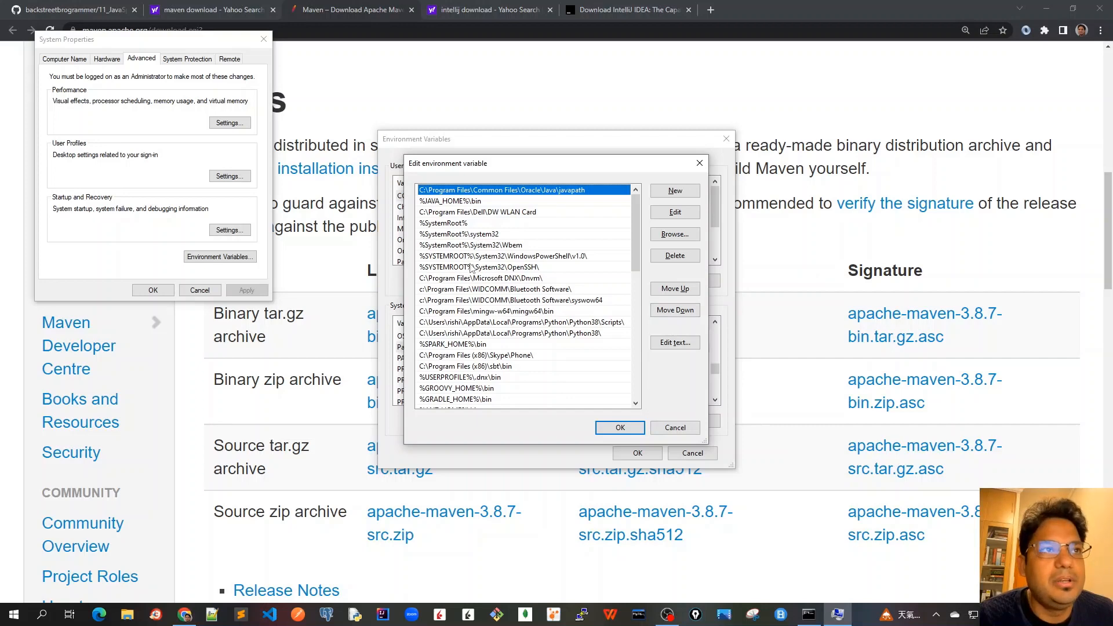
scroll(down, 3)
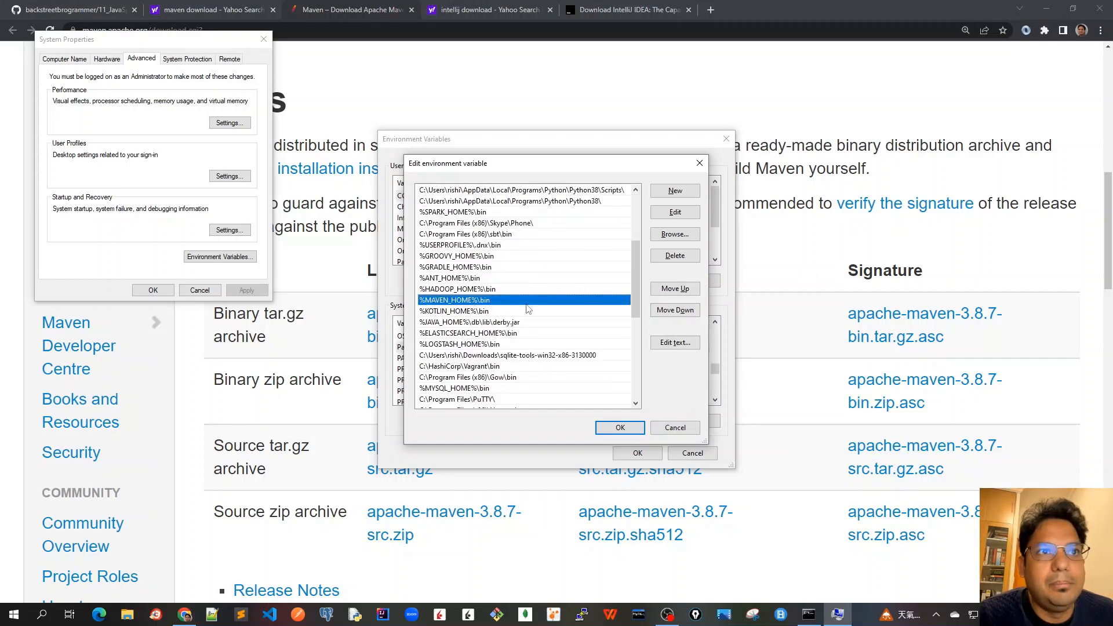
mouse_move(538, 325)
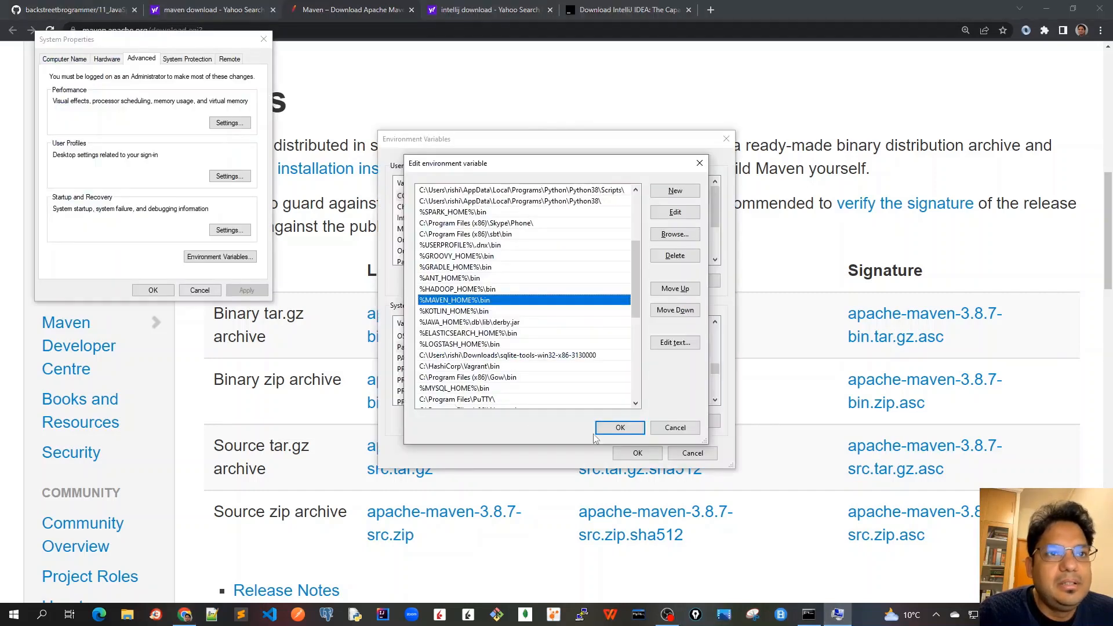
click(617, 427)
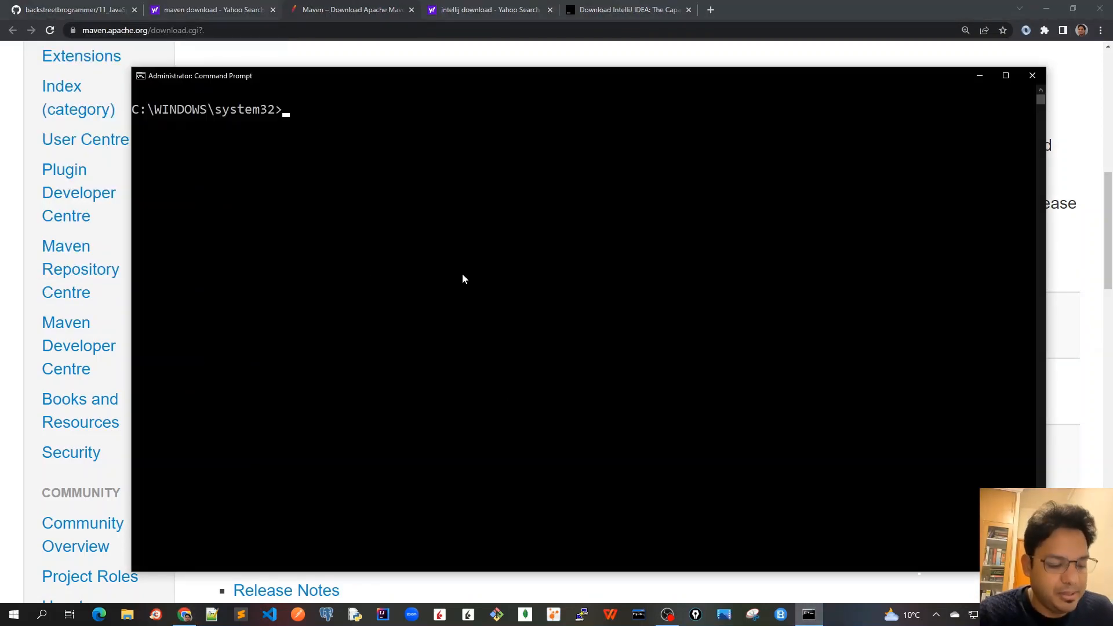
Run mvn -v and highlight the reported Maven version 3.8.1, running on Java 11.0.11
text(mvn -v)
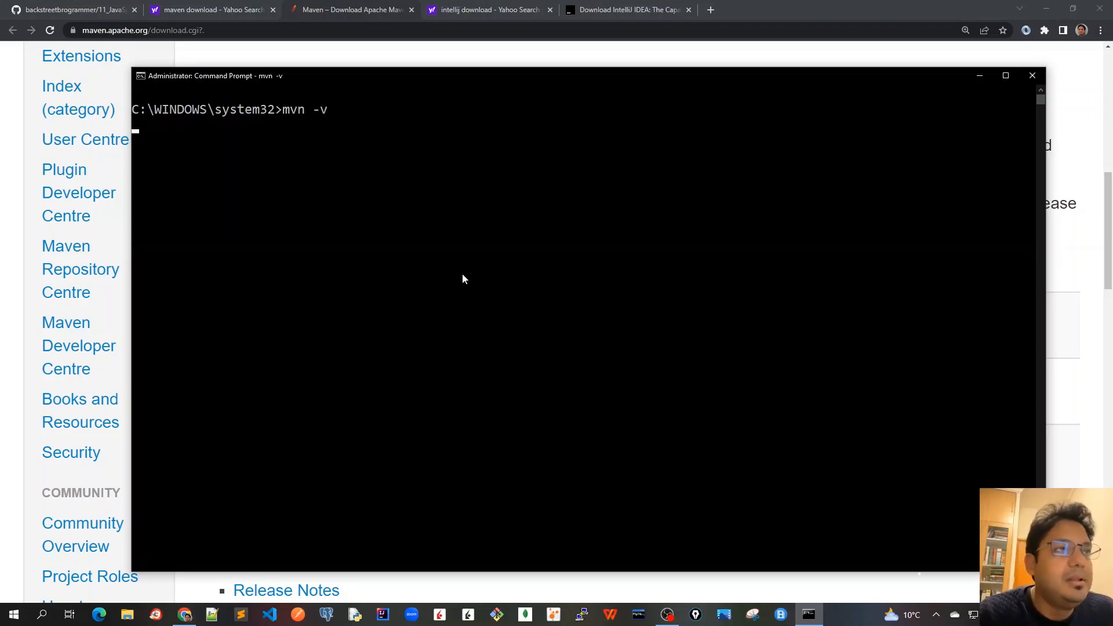
key(Return)
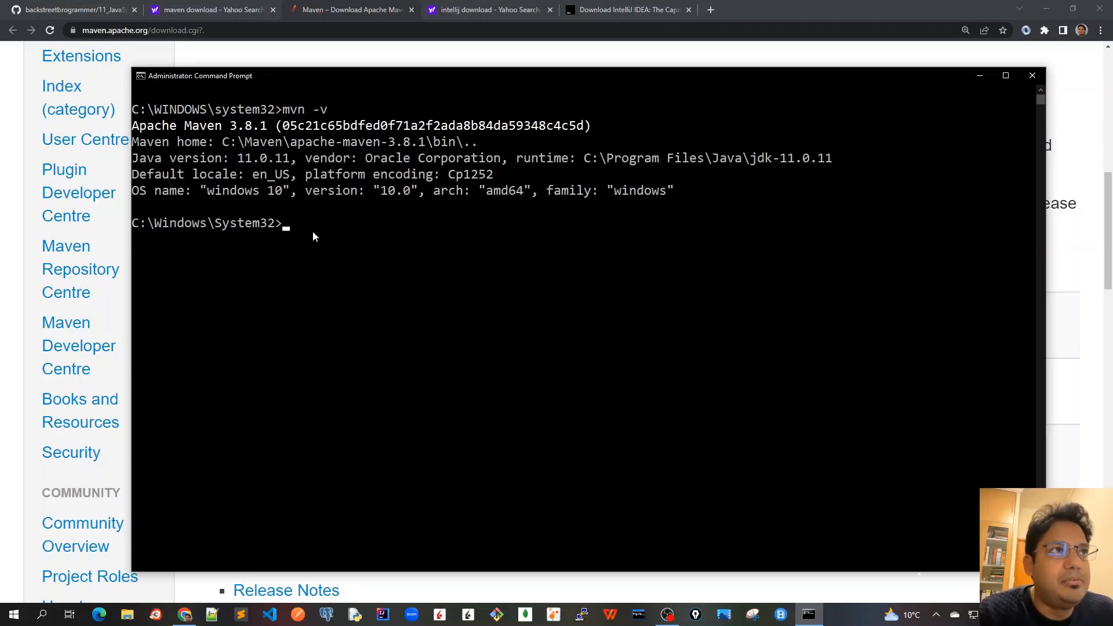
click(230, 130)
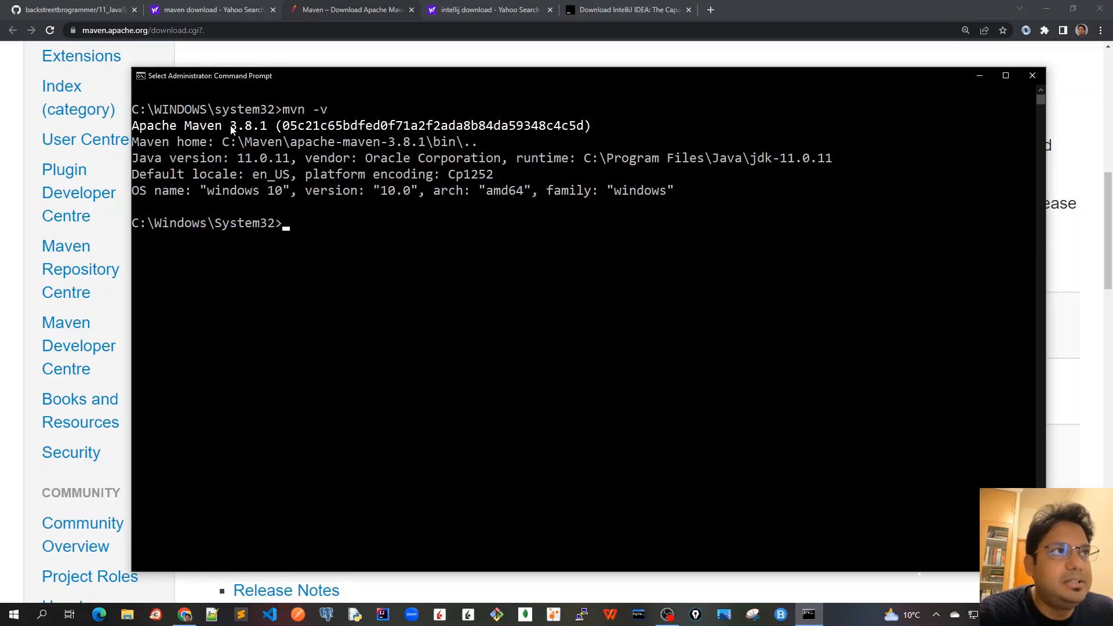
double_click(248, 125)
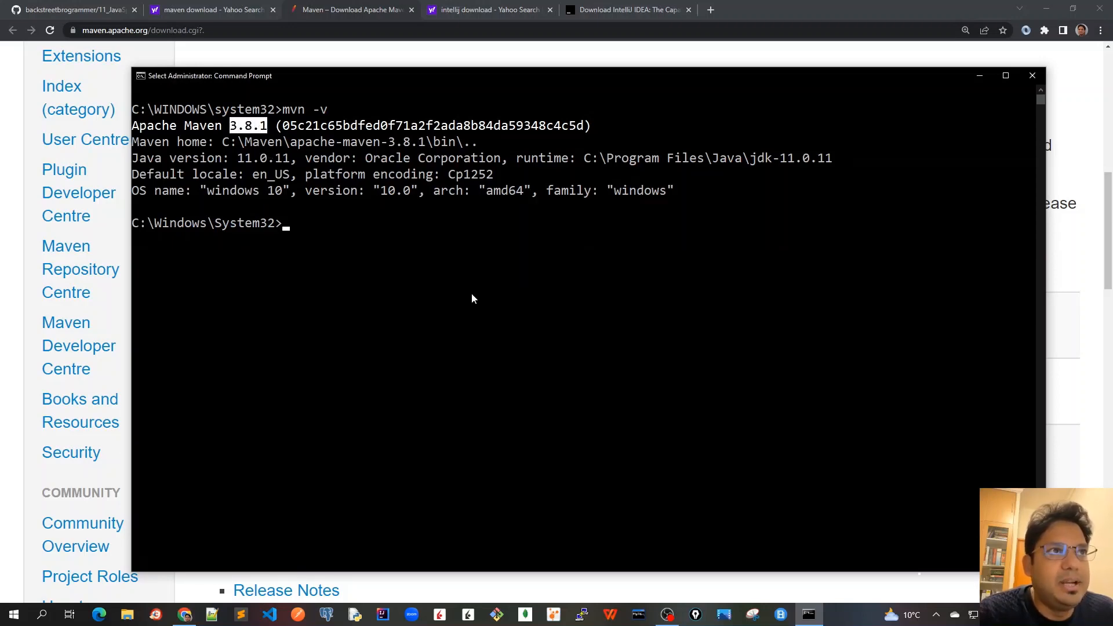
mouse_move(1077, 269)
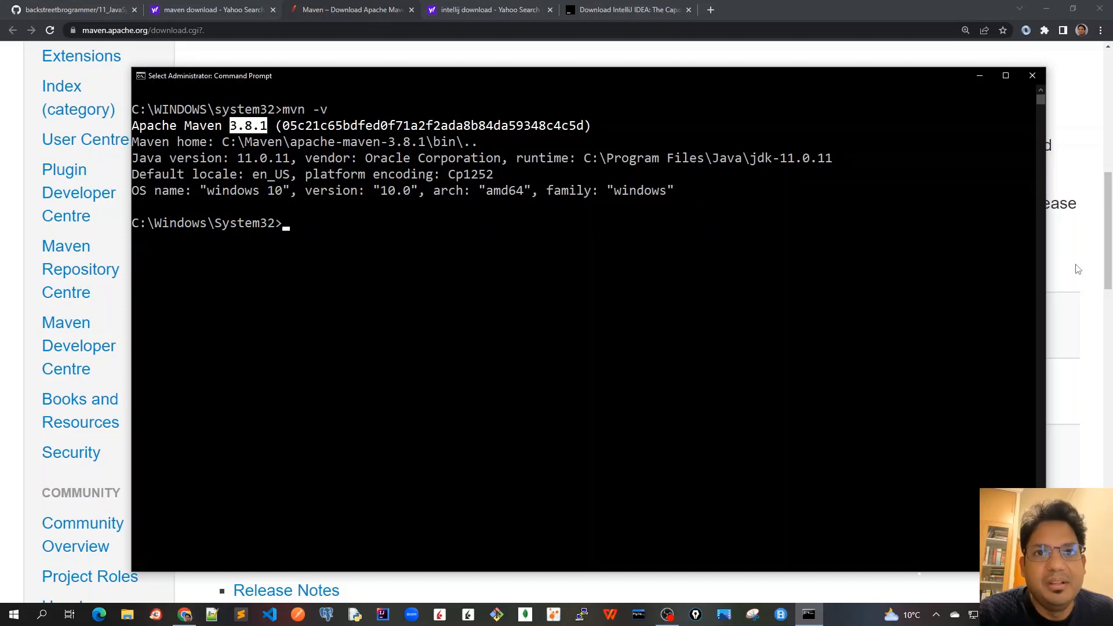
mouse_move(1071, 266)
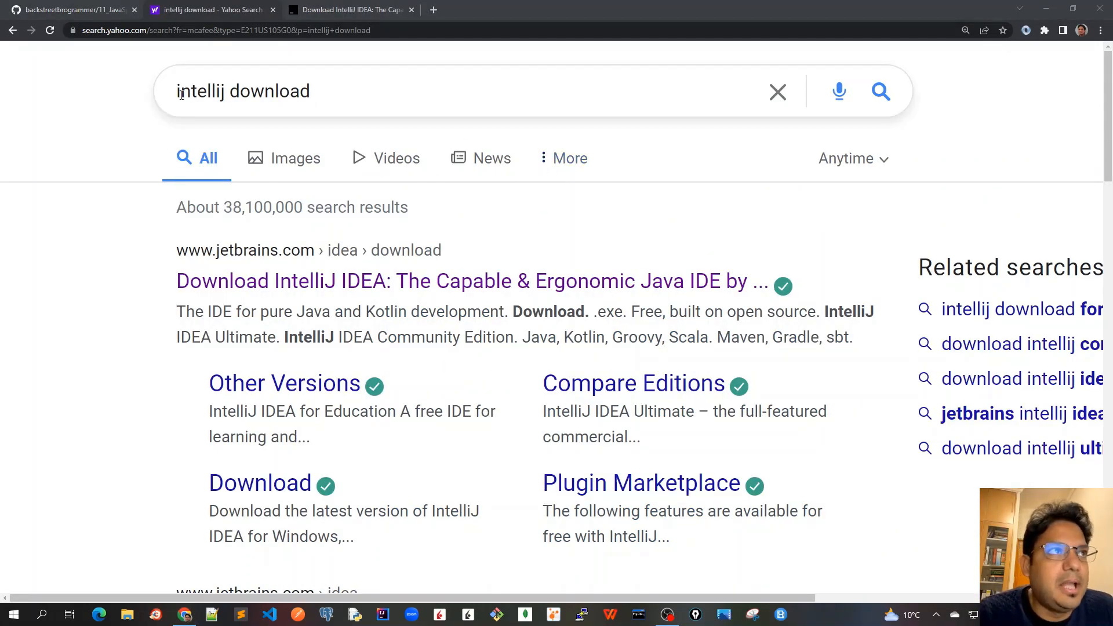
mouse_move(253, 258)
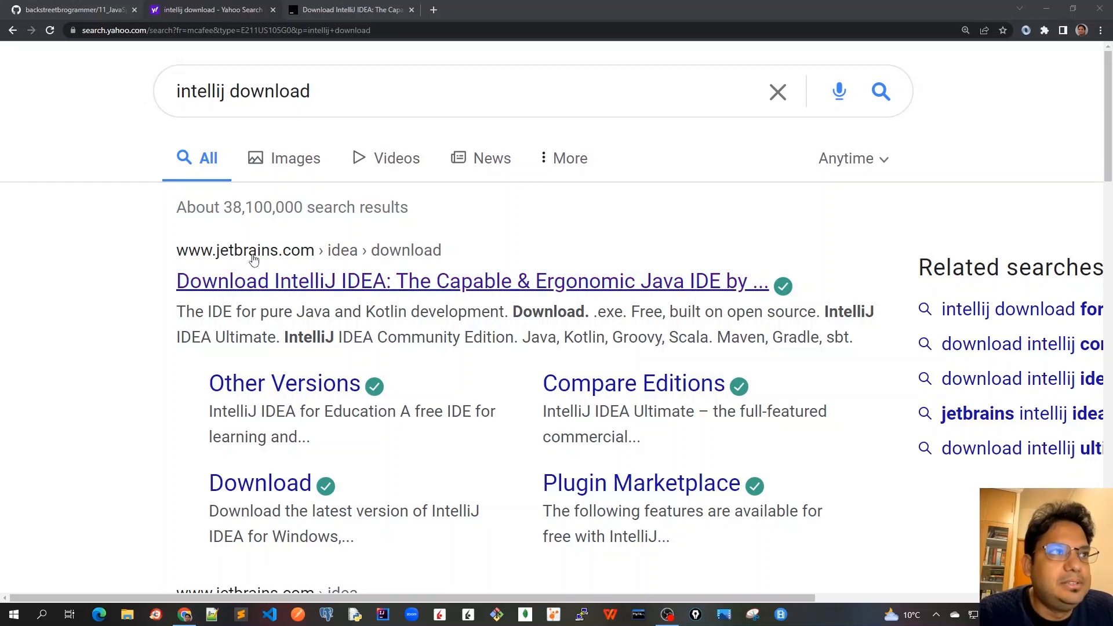
mouse_move(329, 291)
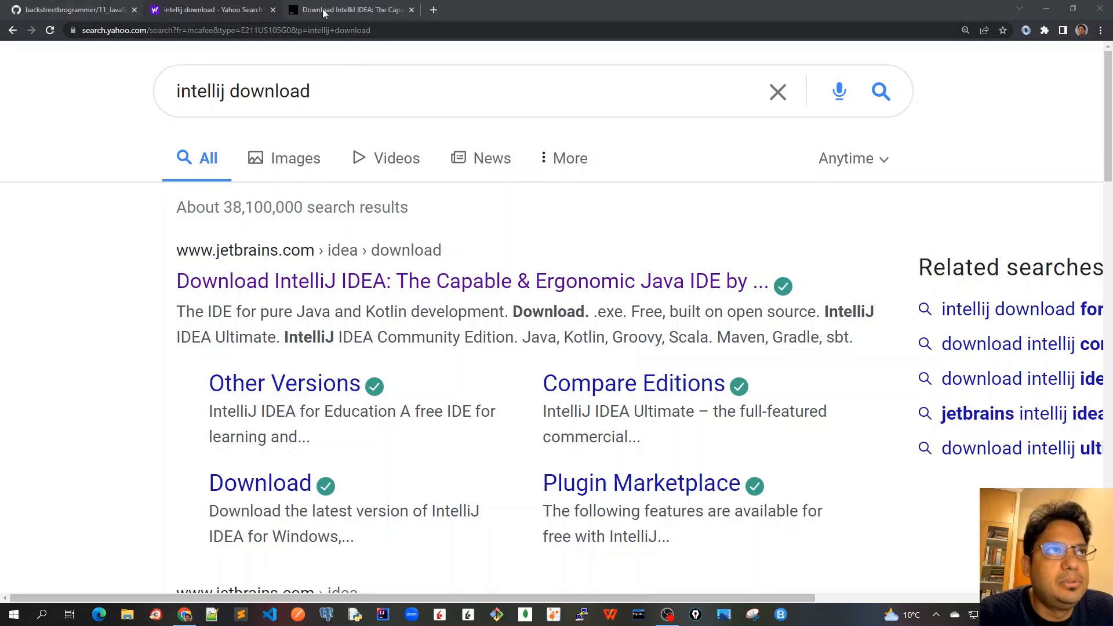
Open the IntelliJ IDEA 2022.3.1 Windows download page and highlight Ultimate and Community Edition
click(471, 280)
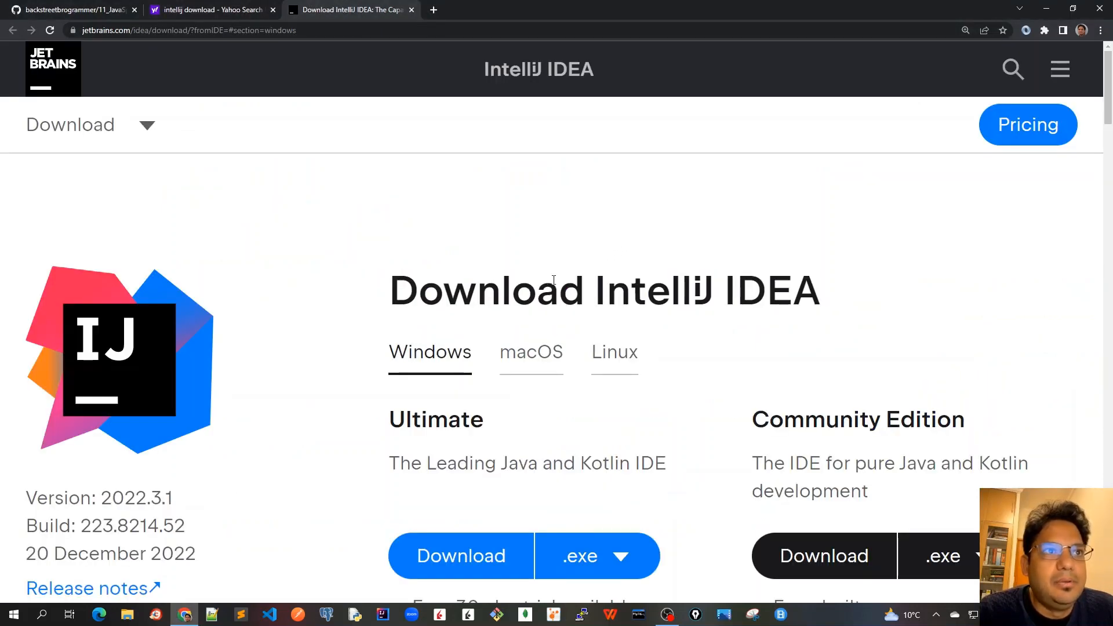
mouse_move(471, 372)
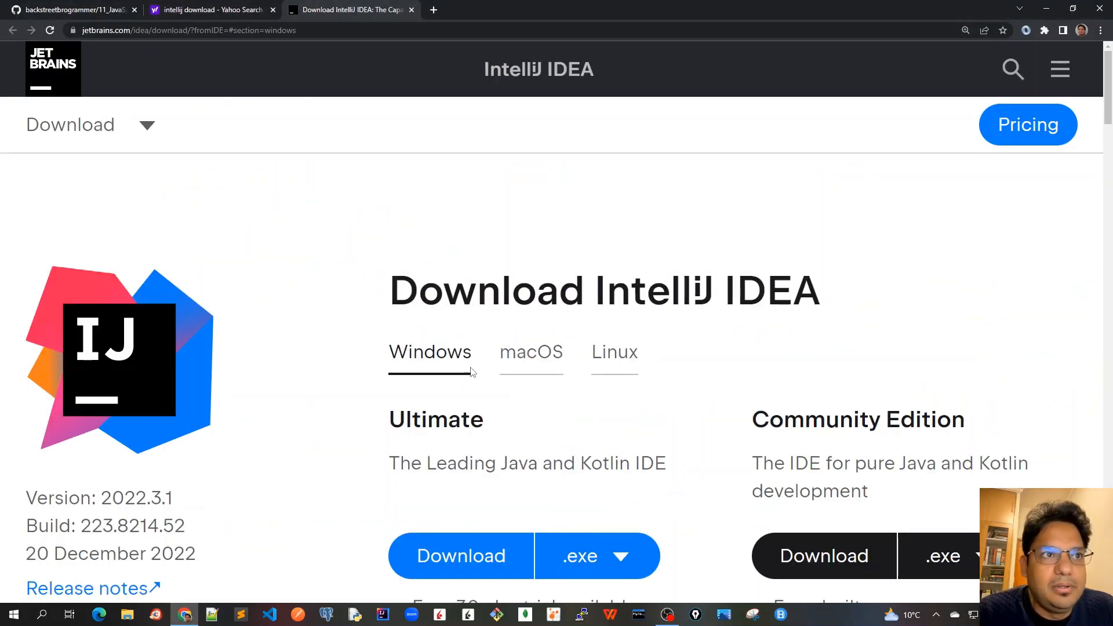
scroll(down, 3)
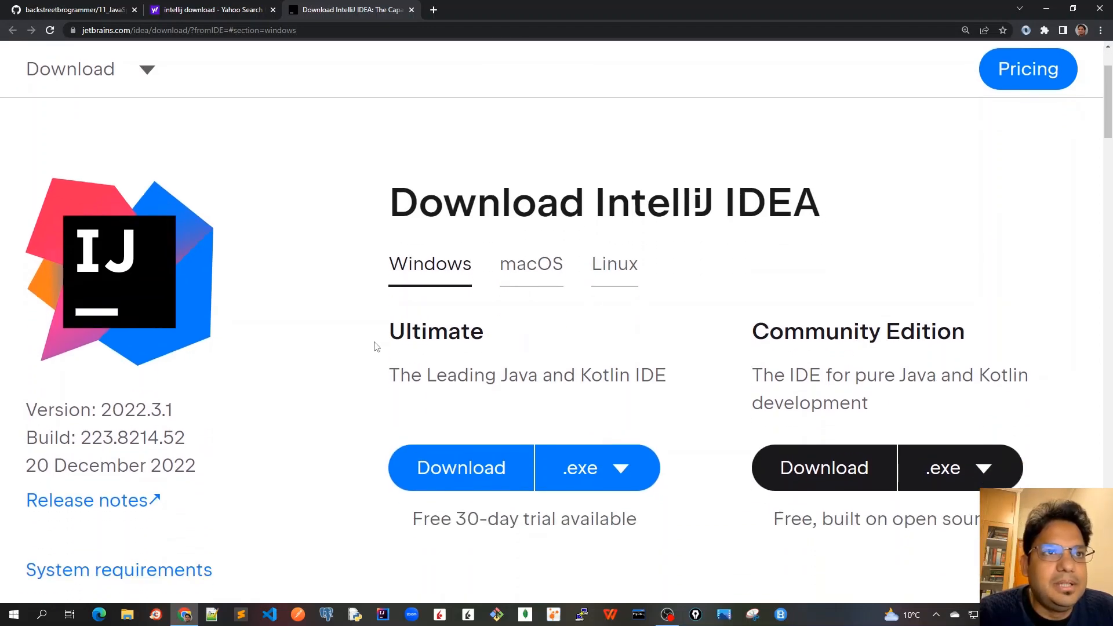
double_click(435, 331)
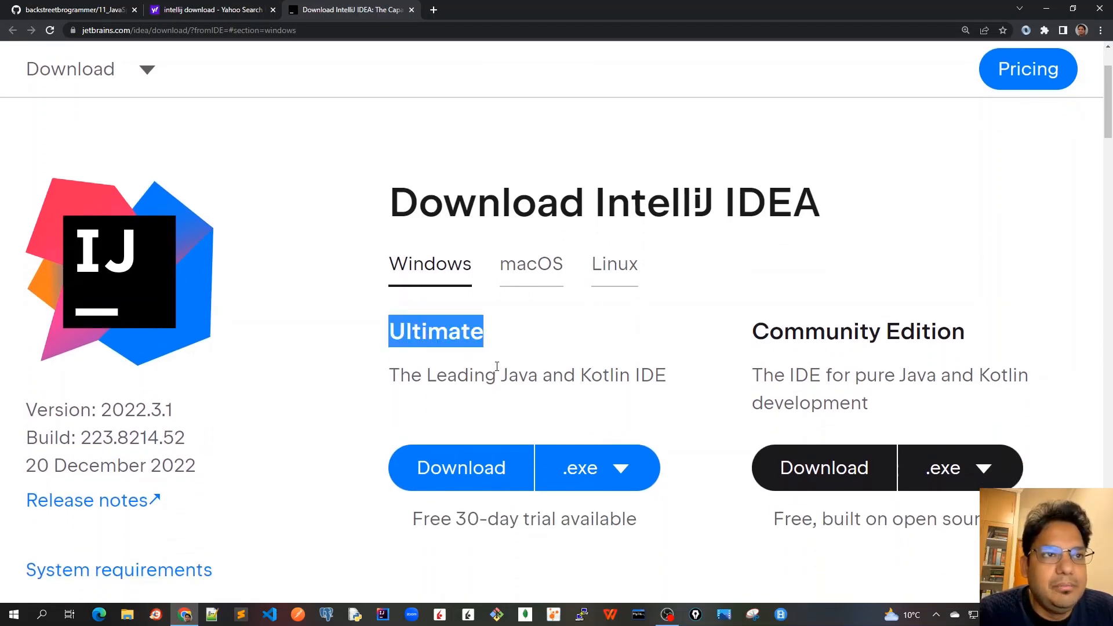
scroll(down, 3)
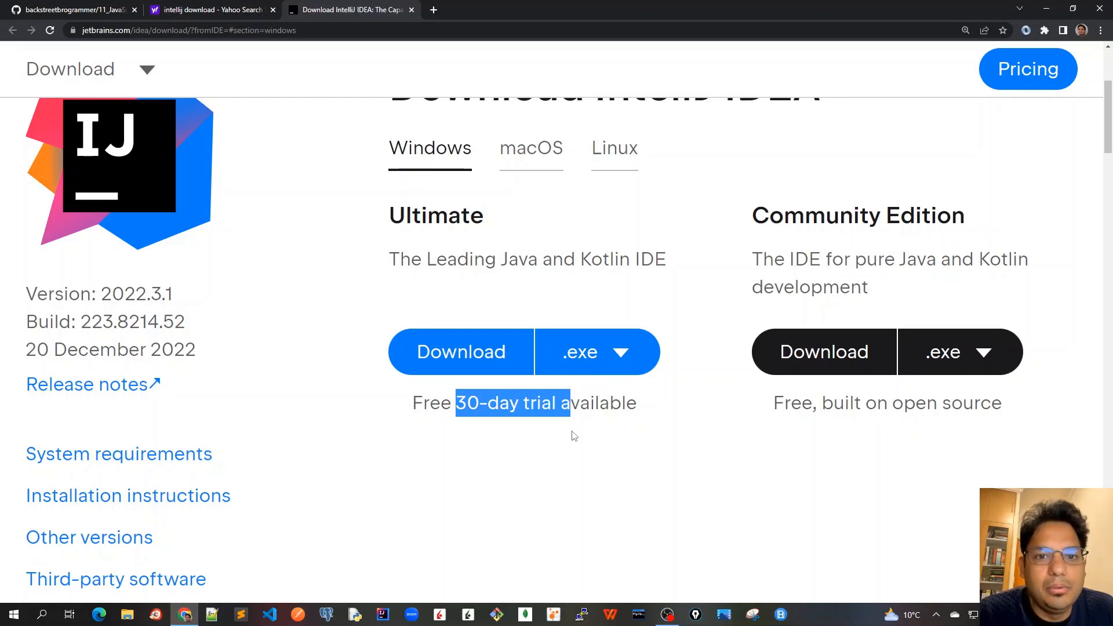
mouse_move(621, 365)
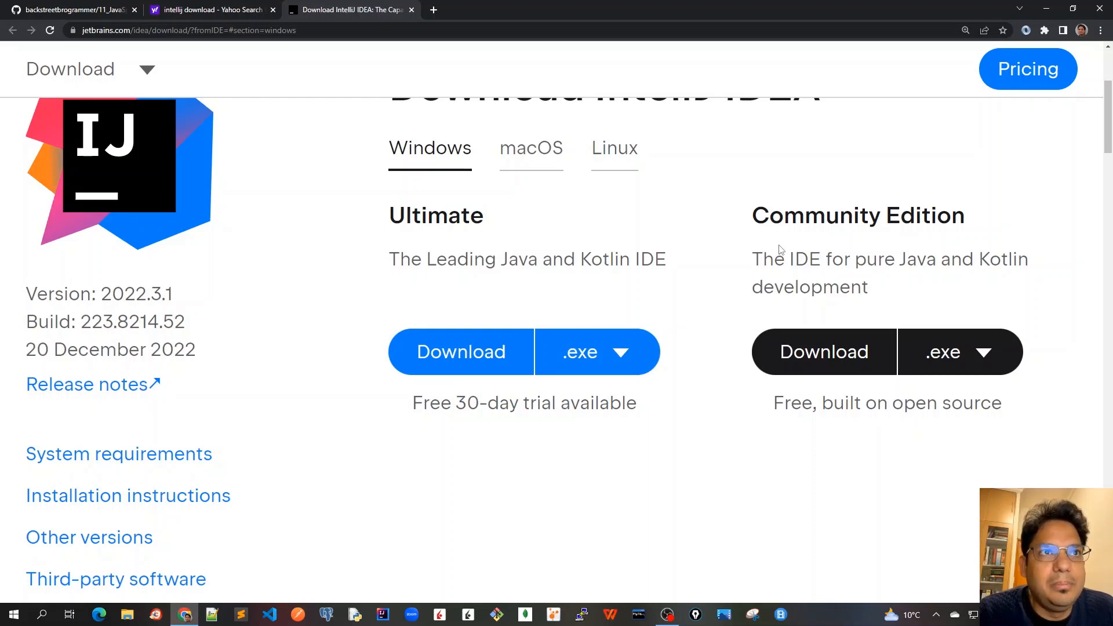
mouse_move(758, 217)
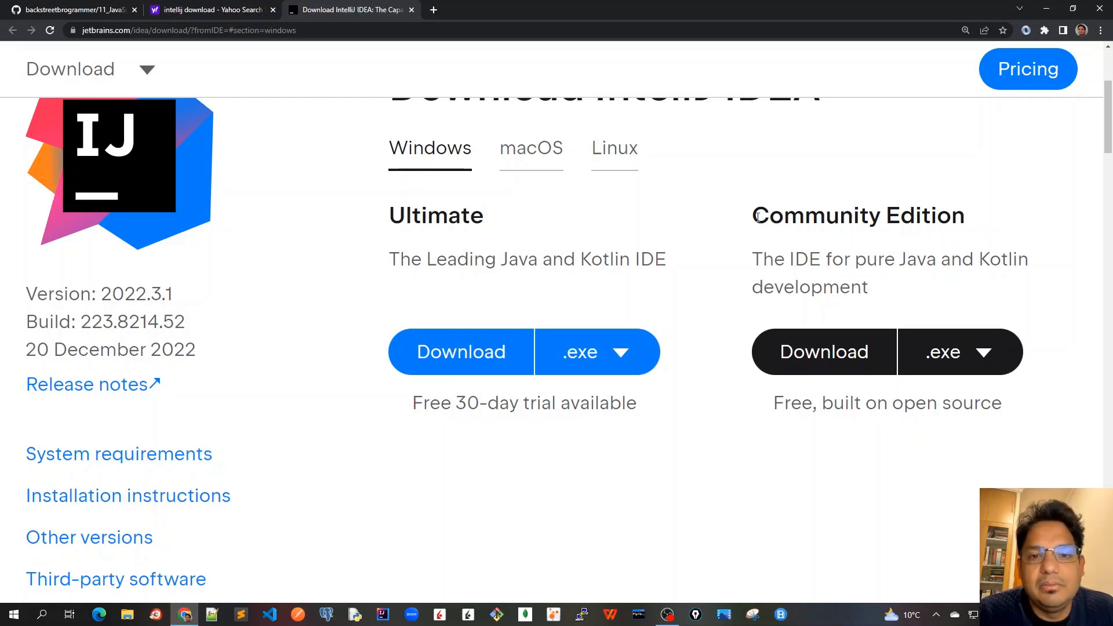
double_click(857, 215)
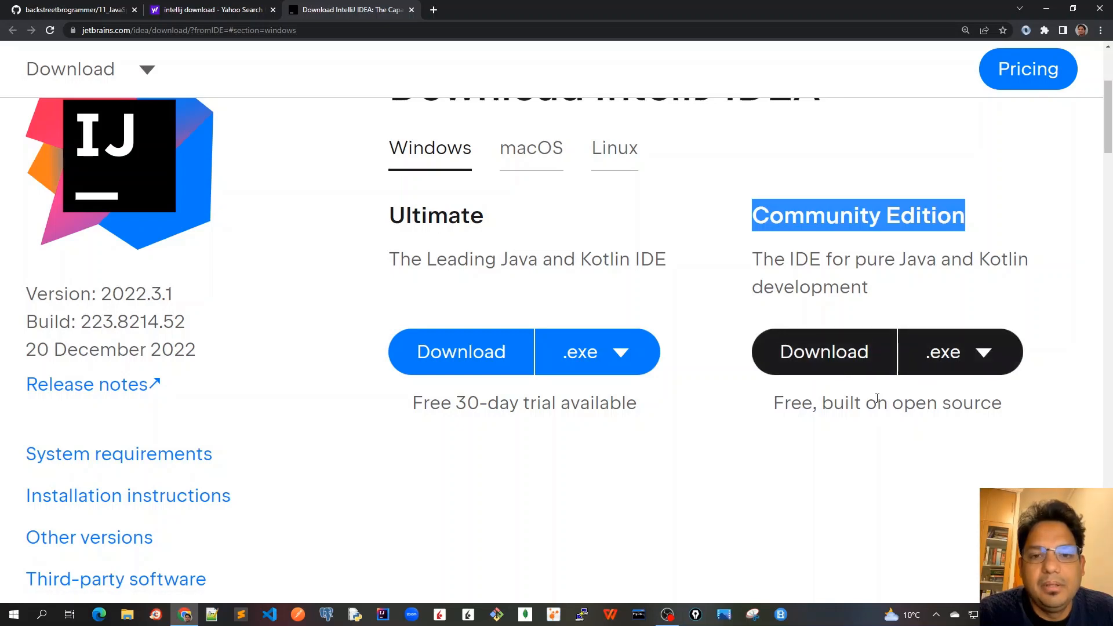
mouse_move(823, 430)
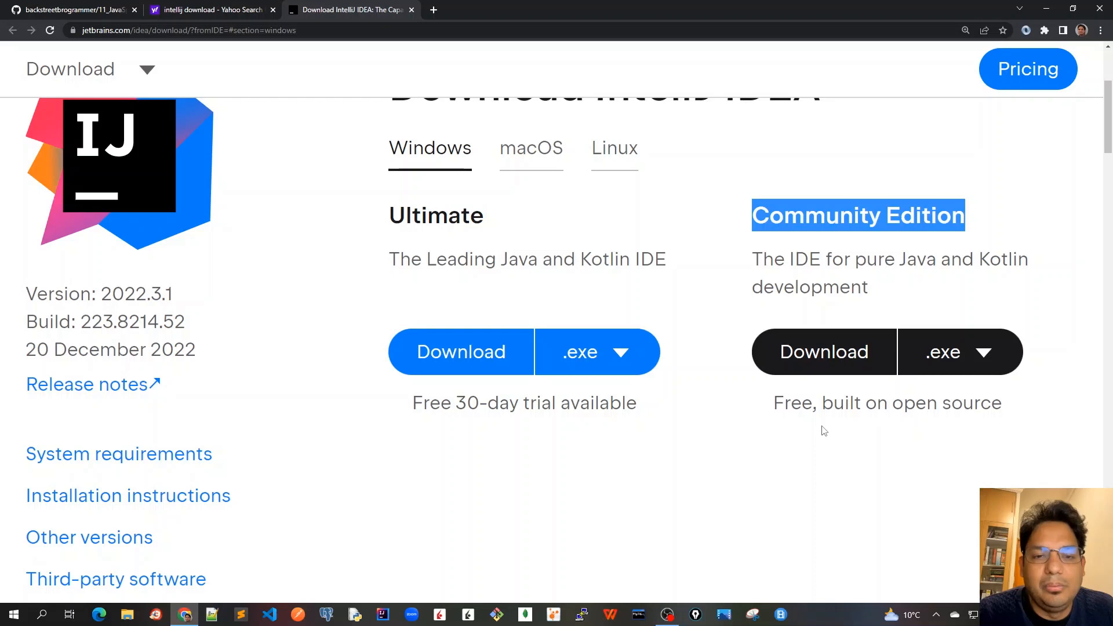
mouse_move(34, 99)
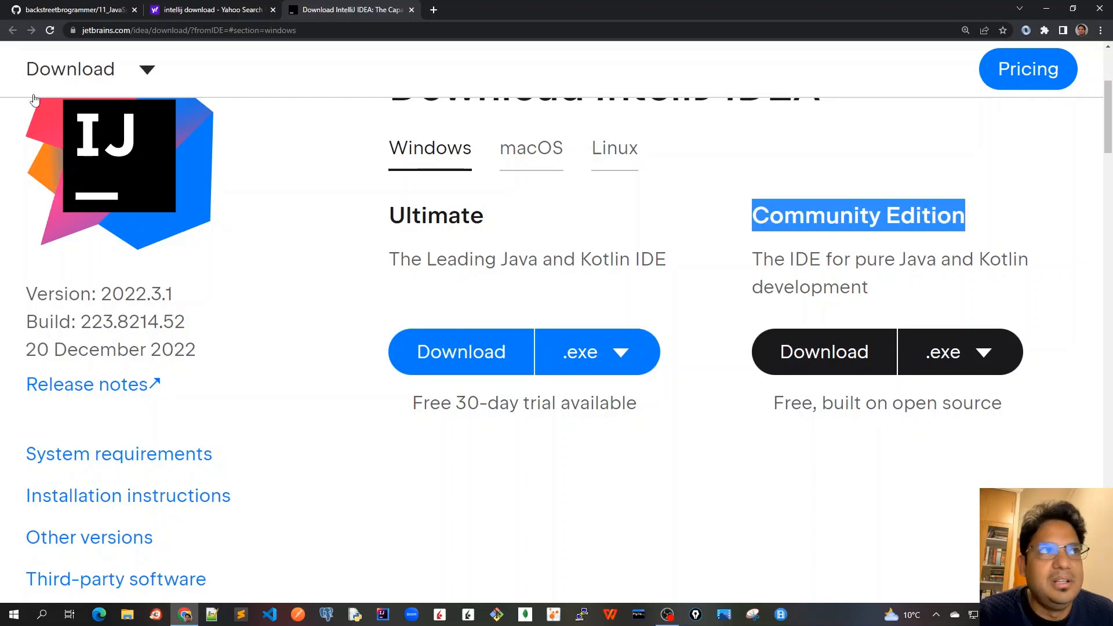
Go back to the GitHub README tab and scroll past the IntelliJ links to section 2.2
click(67, 9)
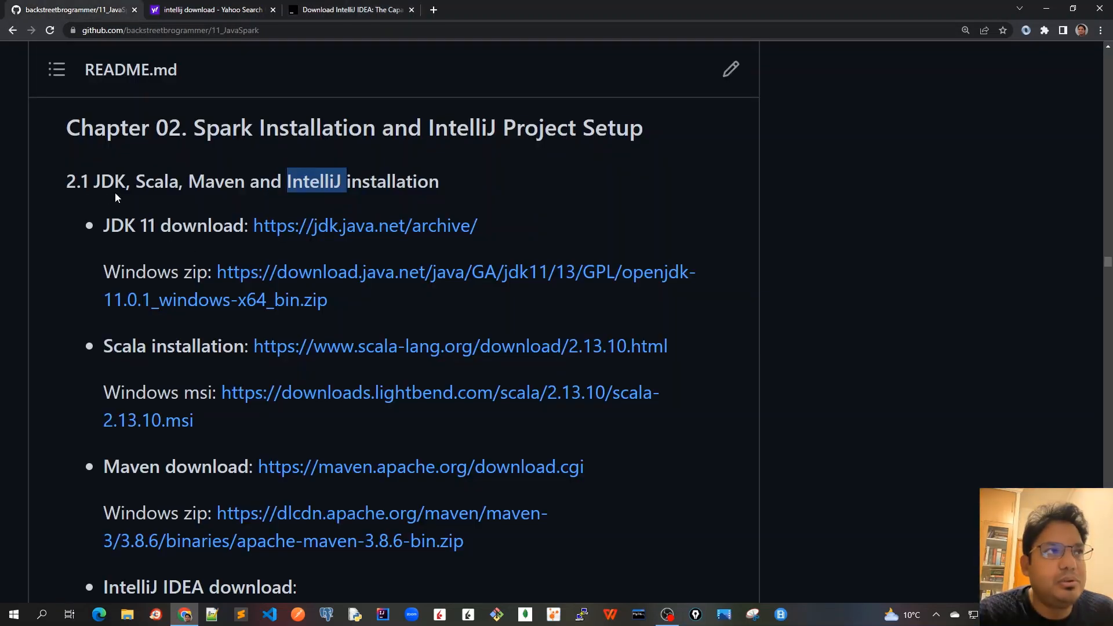
mouse_move(116, 199)
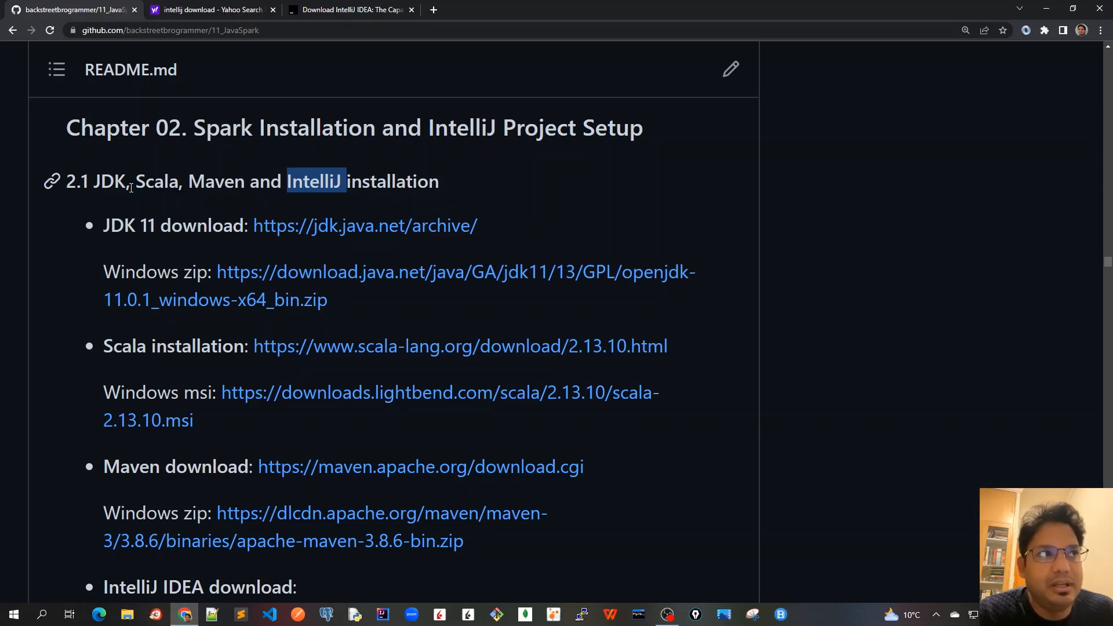
mouse_move(560, 490)
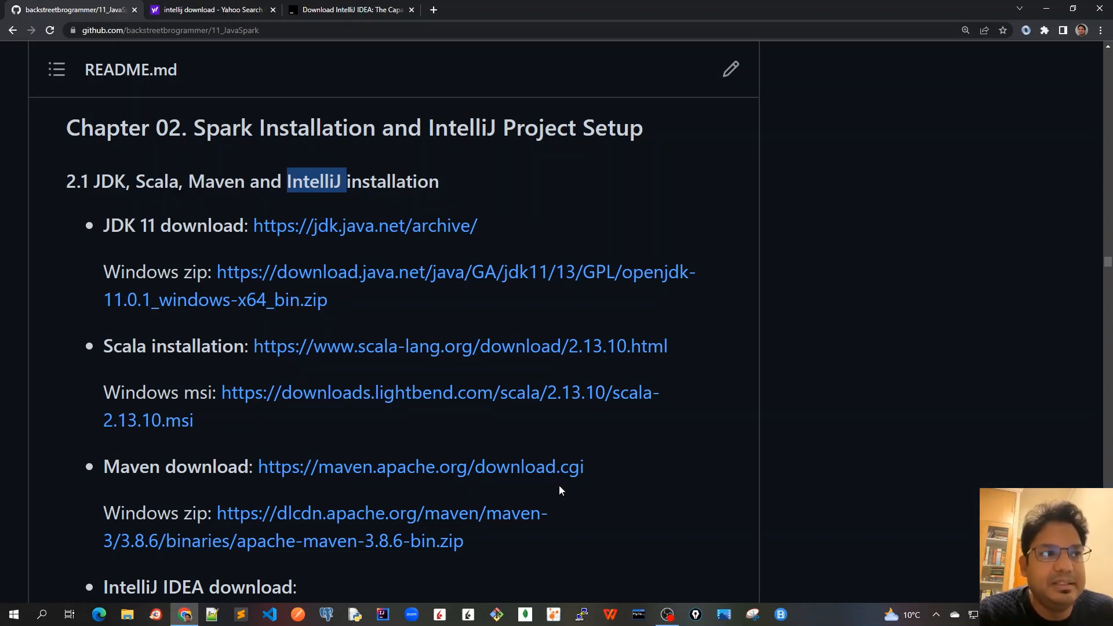
scroll(down, 3)
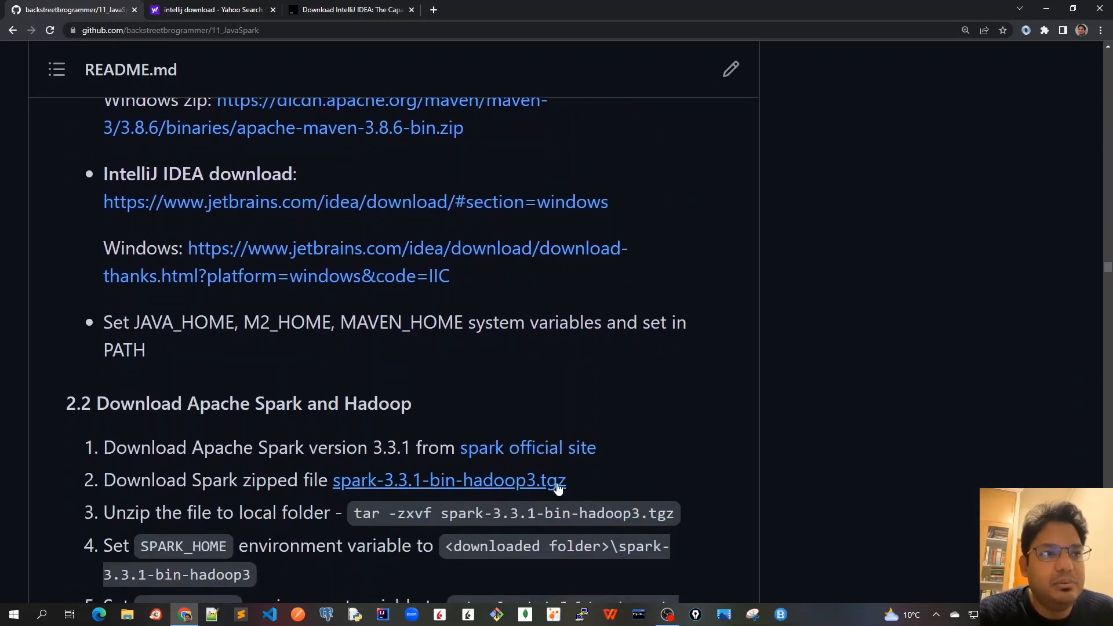
scroll(down, 3)
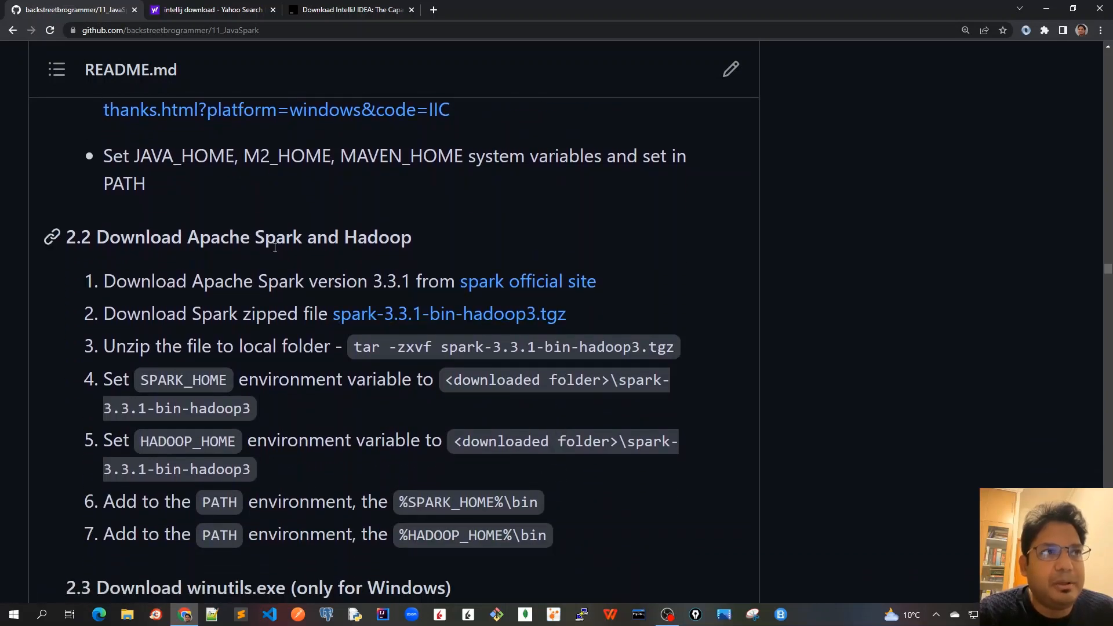